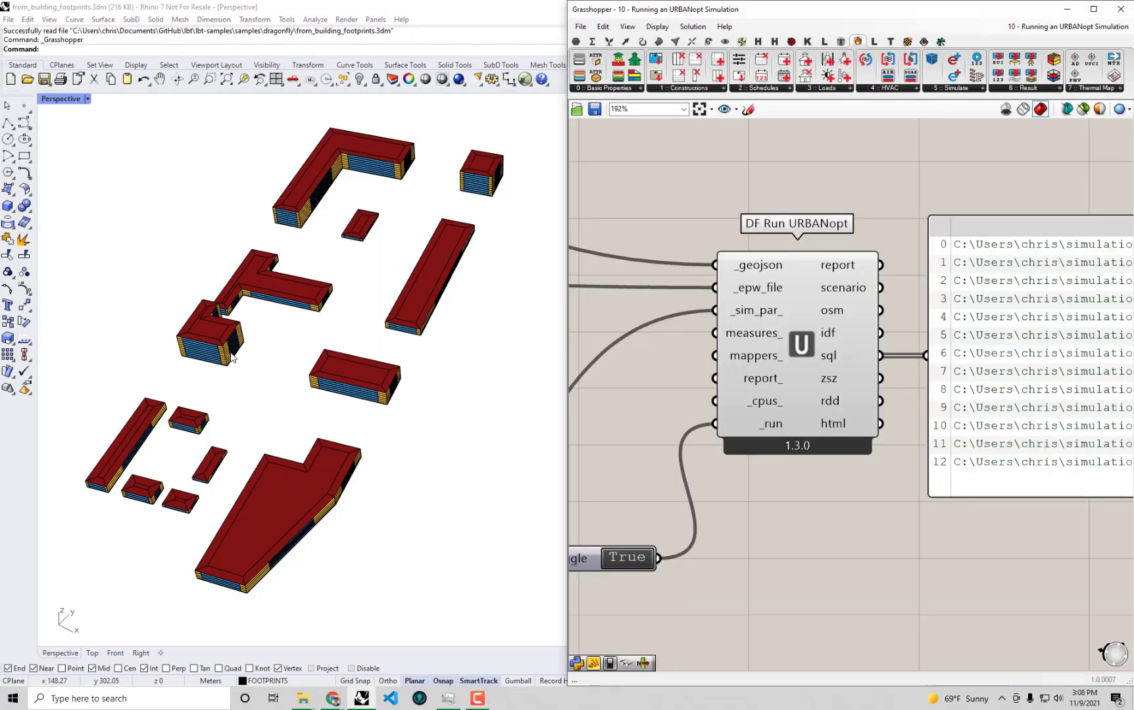
pyautogui.moveTo(752, 333)
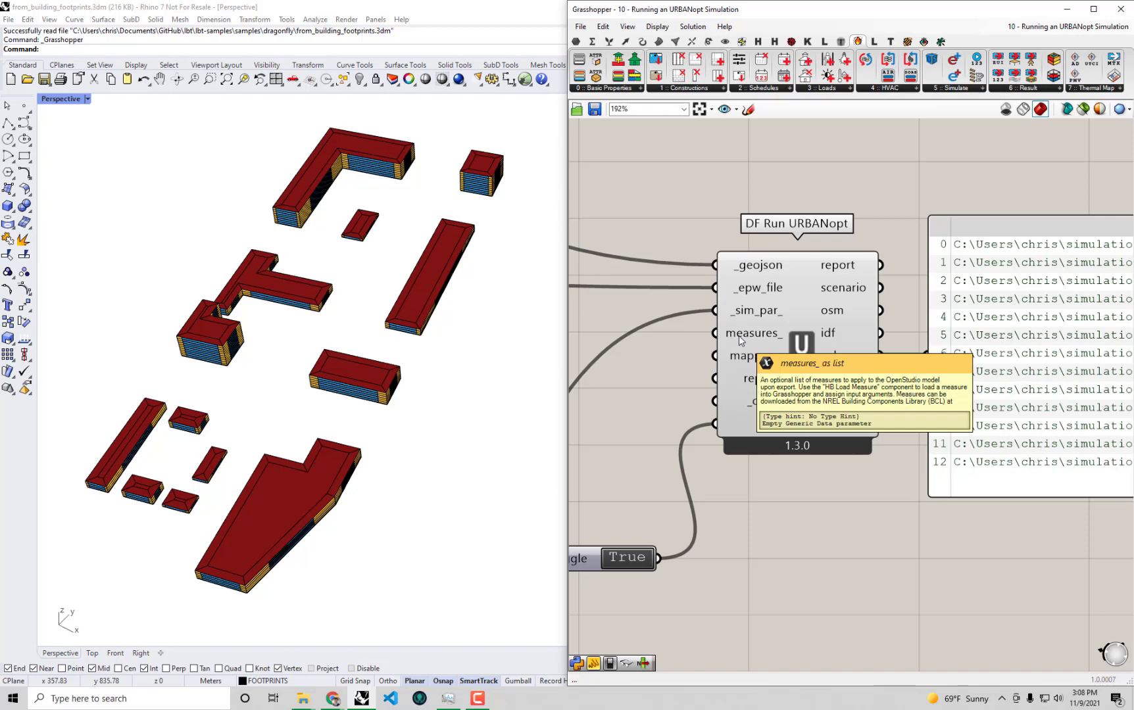
pyautogui.moveTo(830, 513)
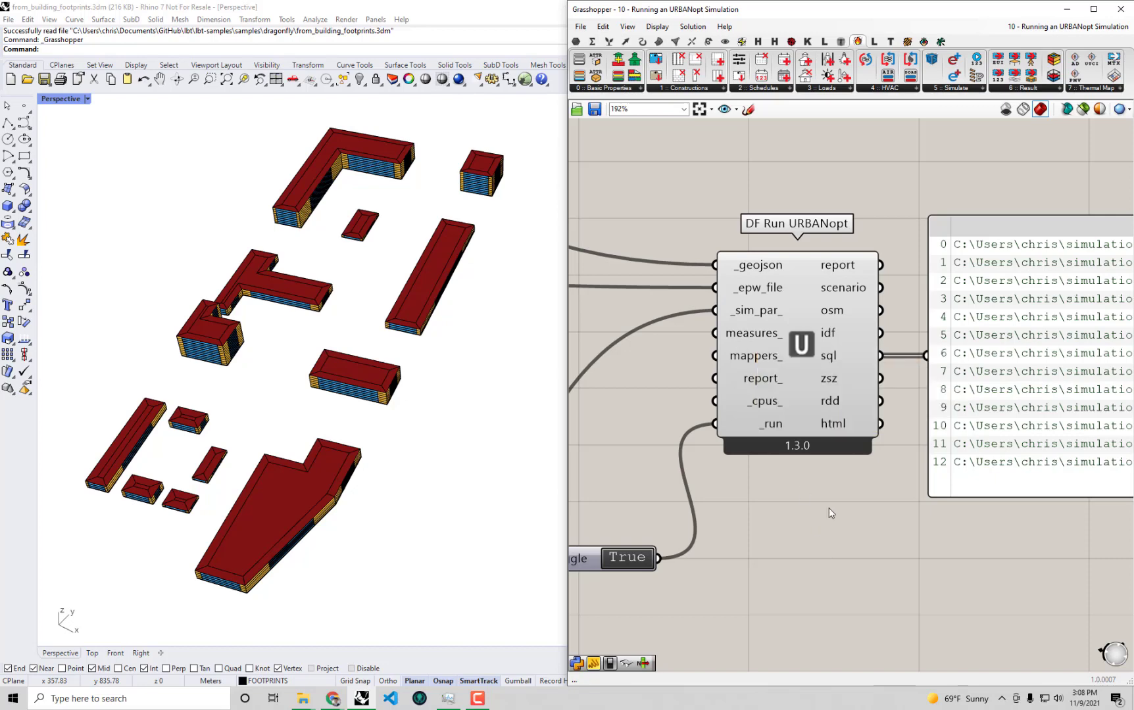
# Step: Widen the Grasshopper window over the viewport to expose the SQL result paths
pyautogui.scroll(-3)
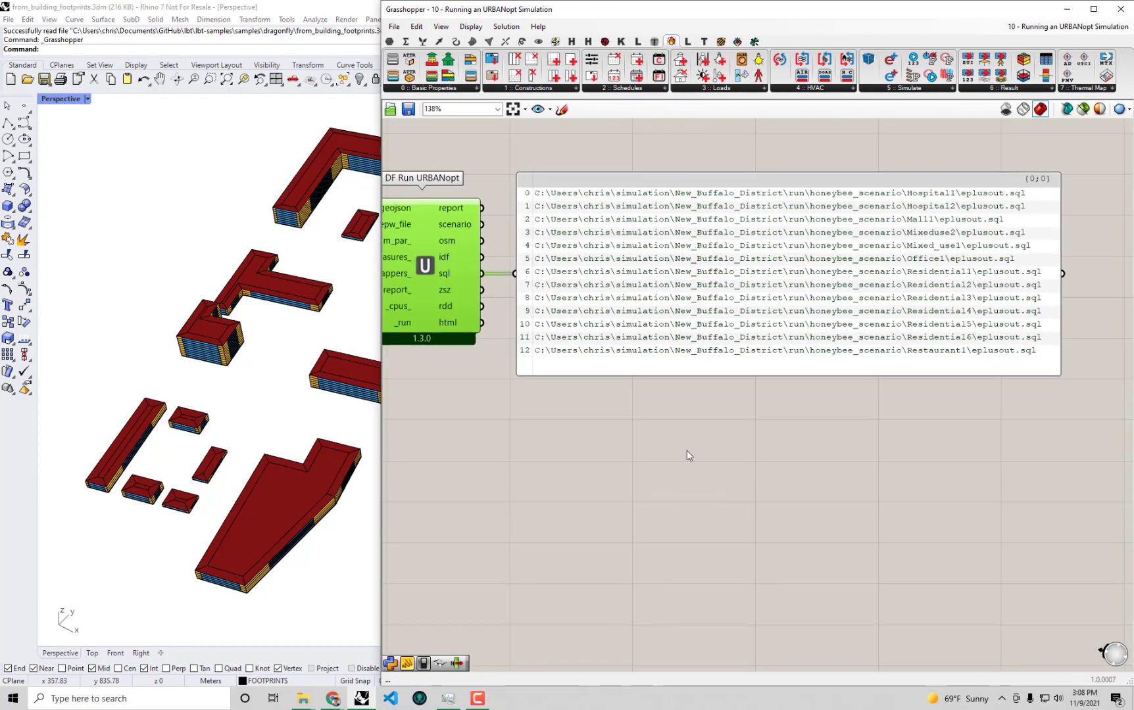
pyautogui.moveTo(685, 456); pyautogui.dragTo(755, 464)
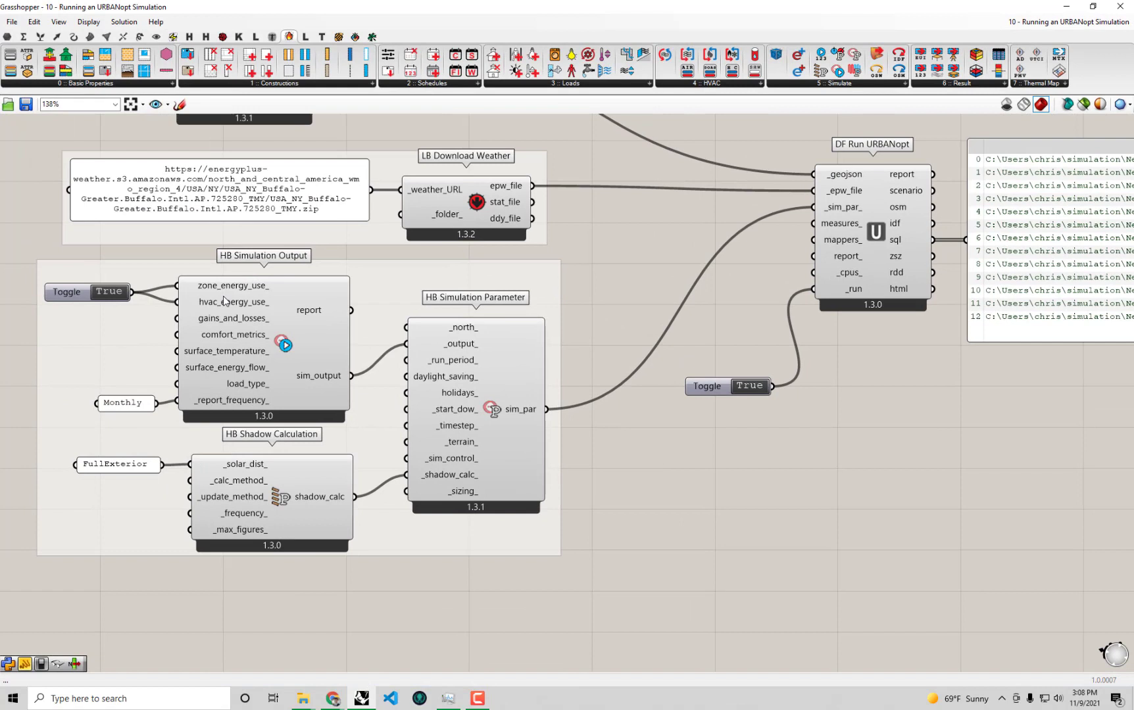
pyautogui.moveTo(231, 318)
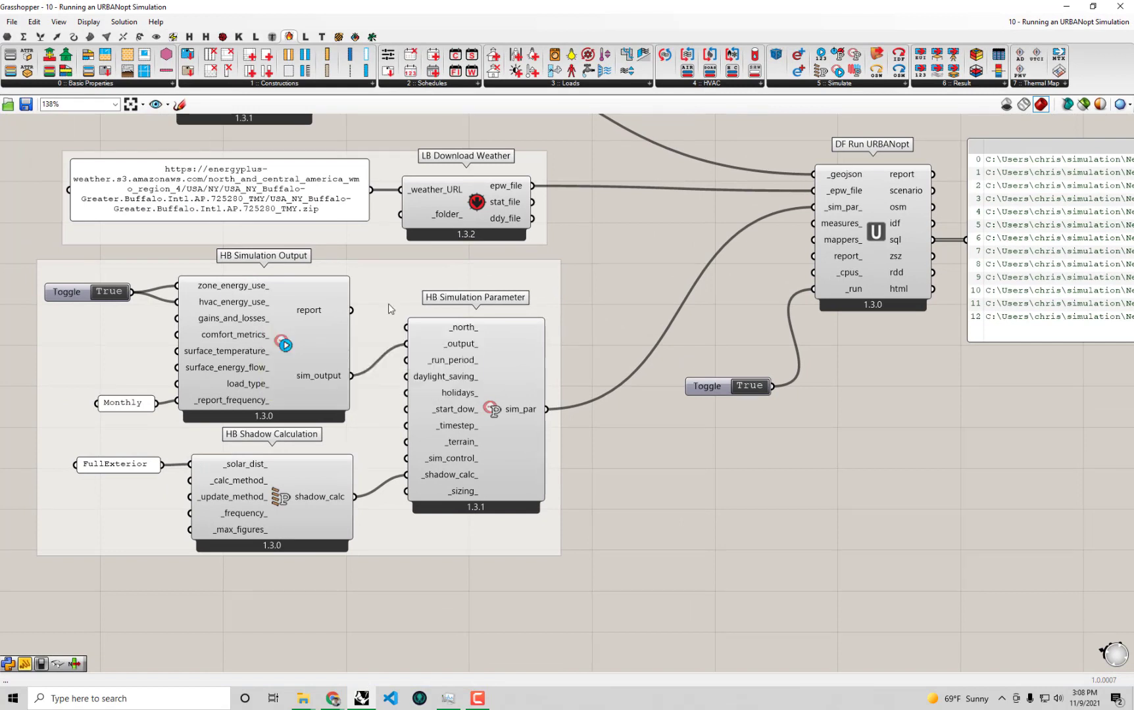
pyautogui.moveTo(647, 320)
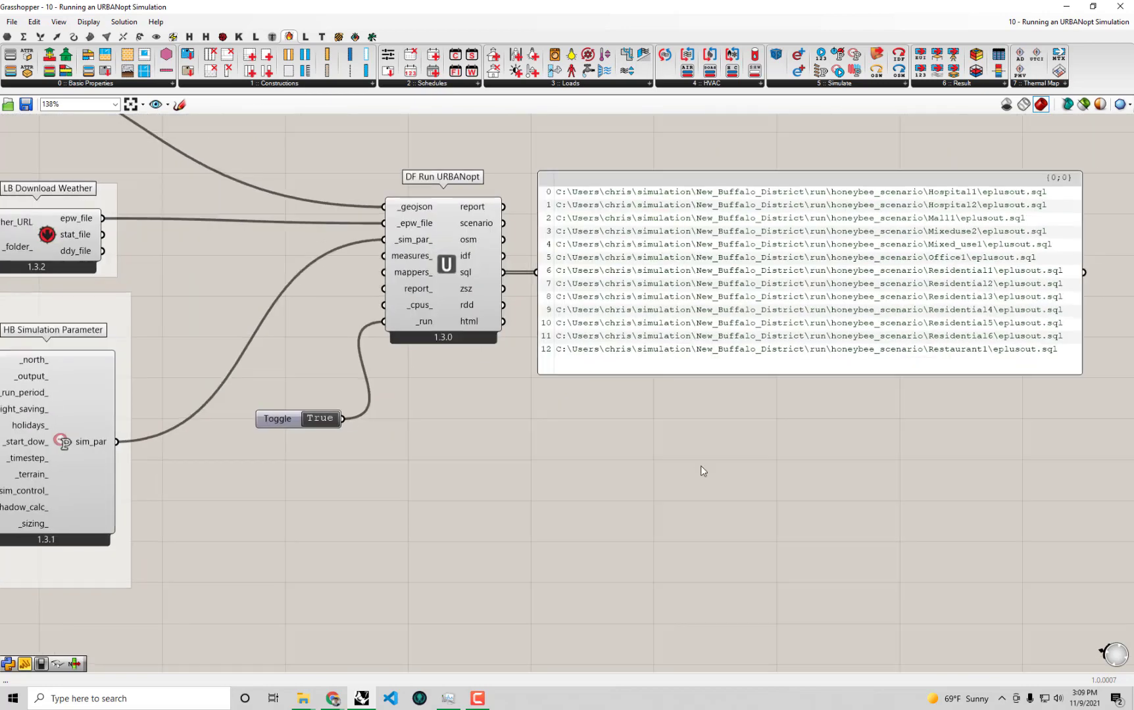
pyautogui.moveTo(702, 470); pyautogui.dragTo(667, 442)
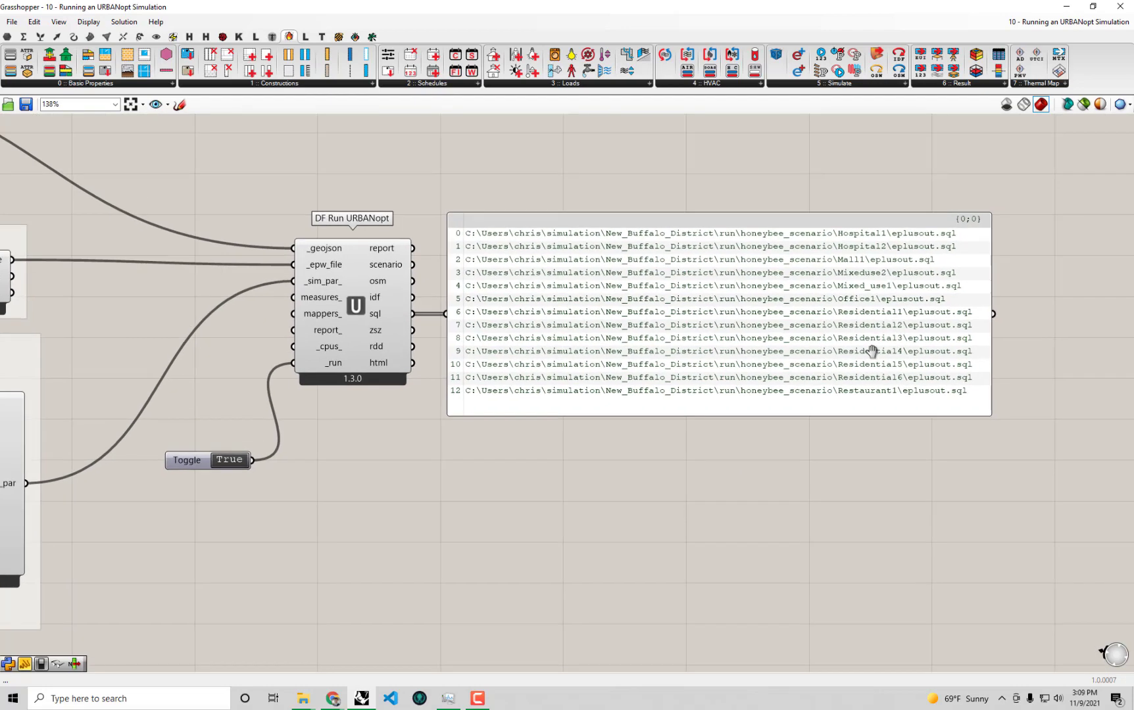
pyautogui.moveTo(867, 451)
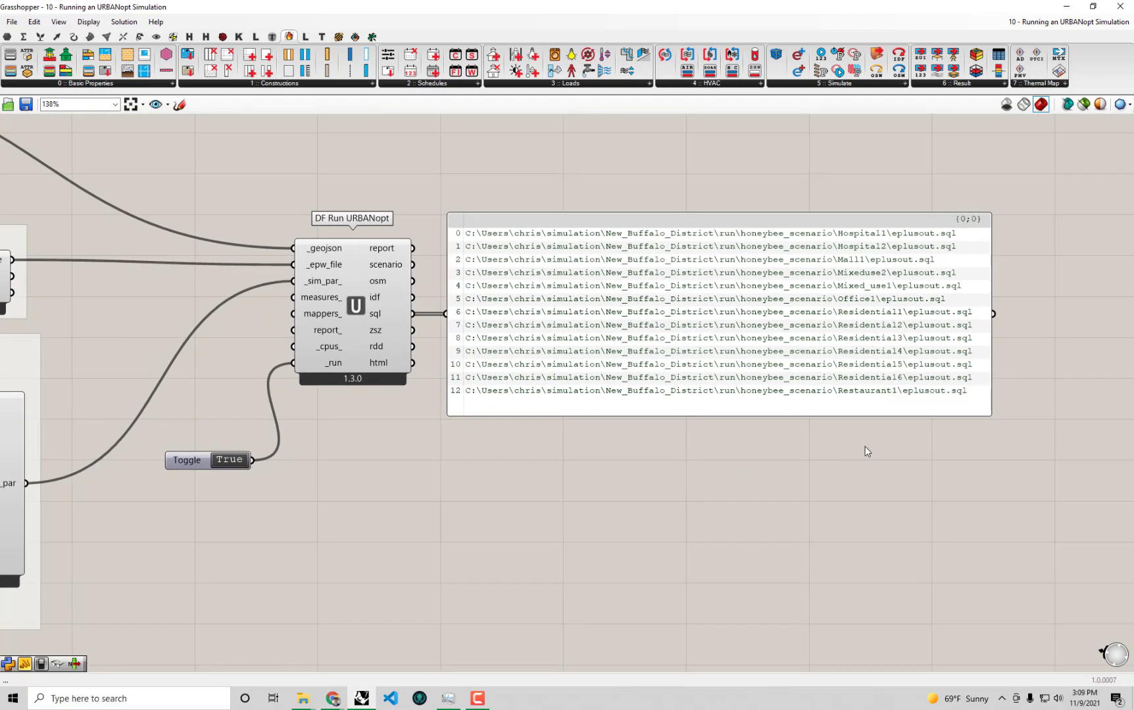
pyautogui.moveTo(824, 449)
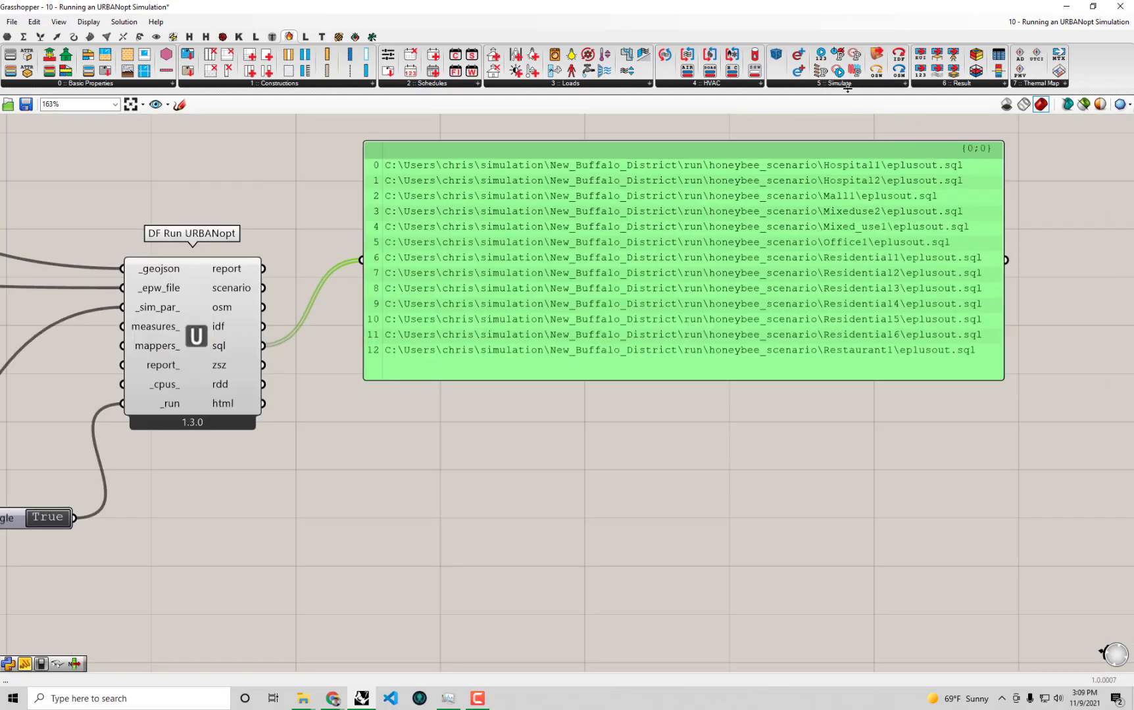
# Step: Open the Honeybee Result component dropdown to find HB End Use Intensity
pyautogui.click(959, 83)
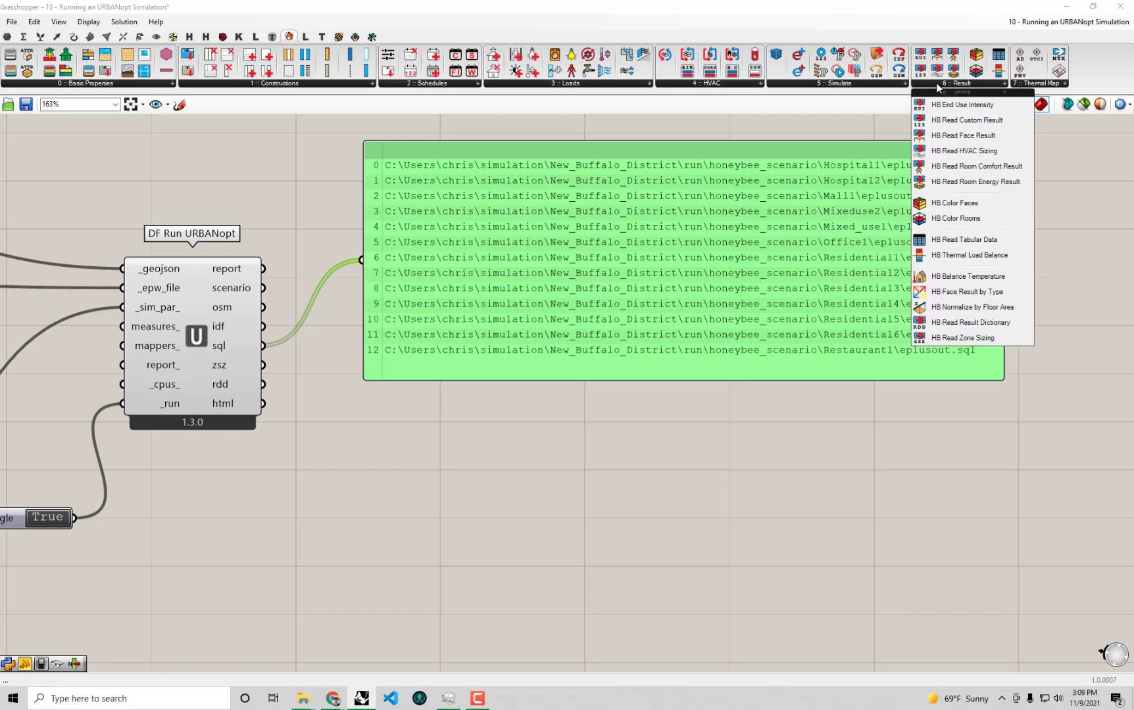
pyautogui.moveTo(989, 145)
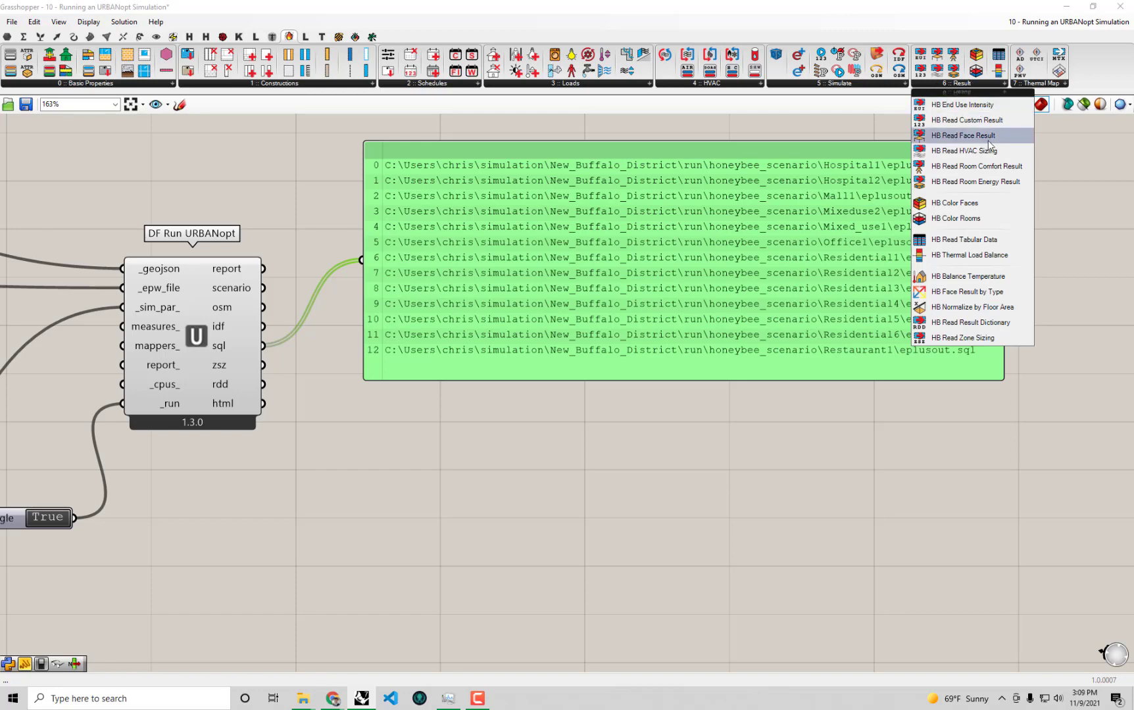
pyautogui.moveTo(961, 104)
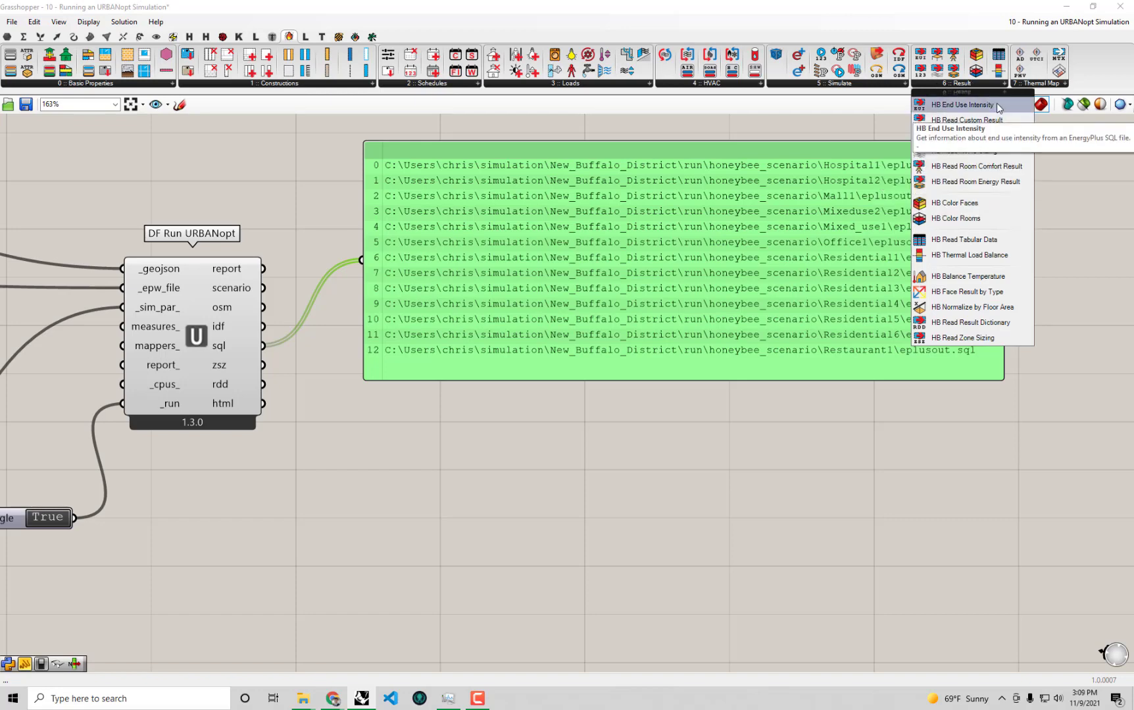
pyautogui.moveTo(954, 106)
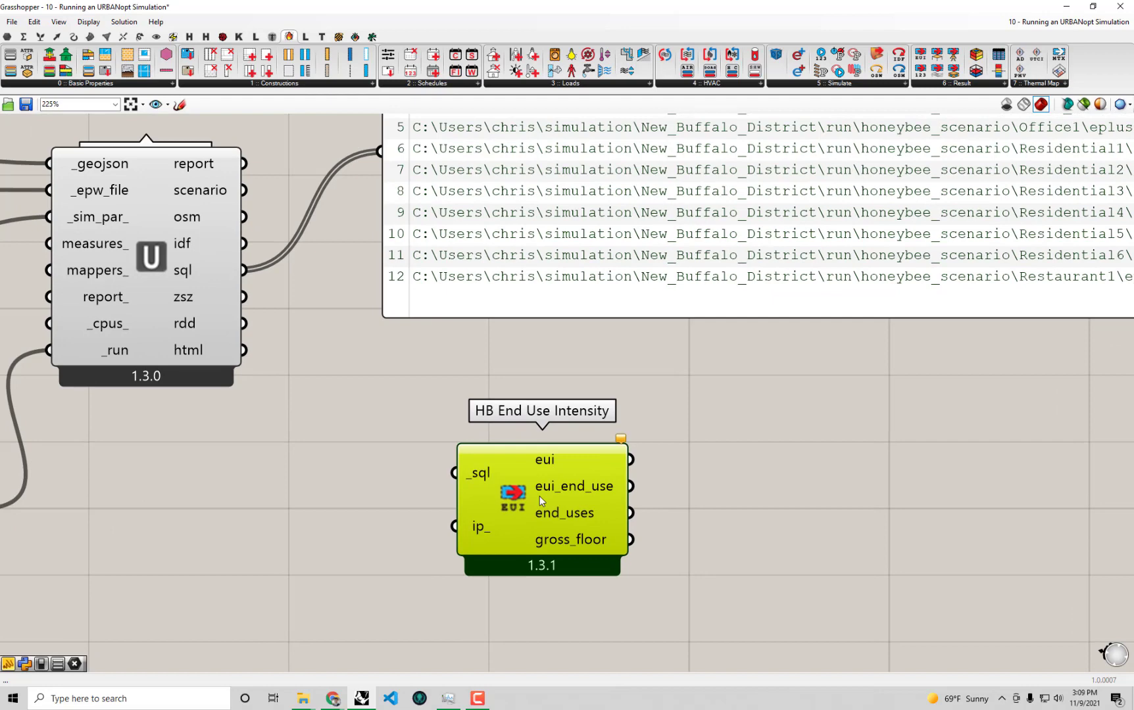
pyautogui.moveTo(707, 588)
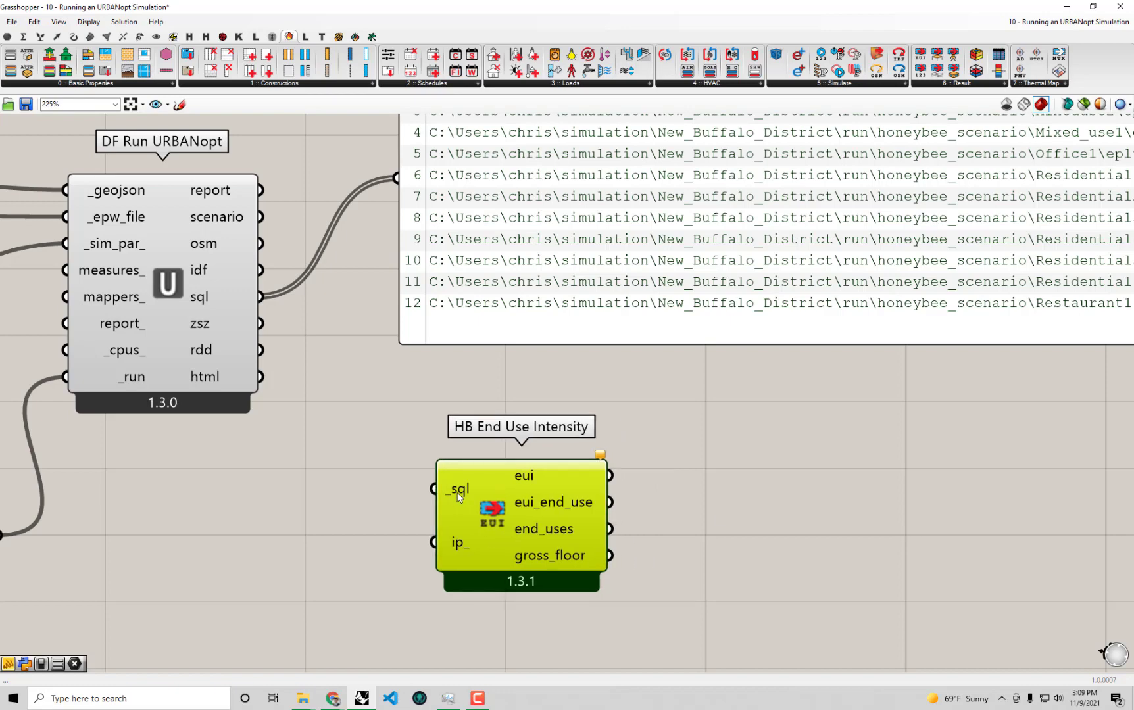
pyautogui.moveTo(205, 299)
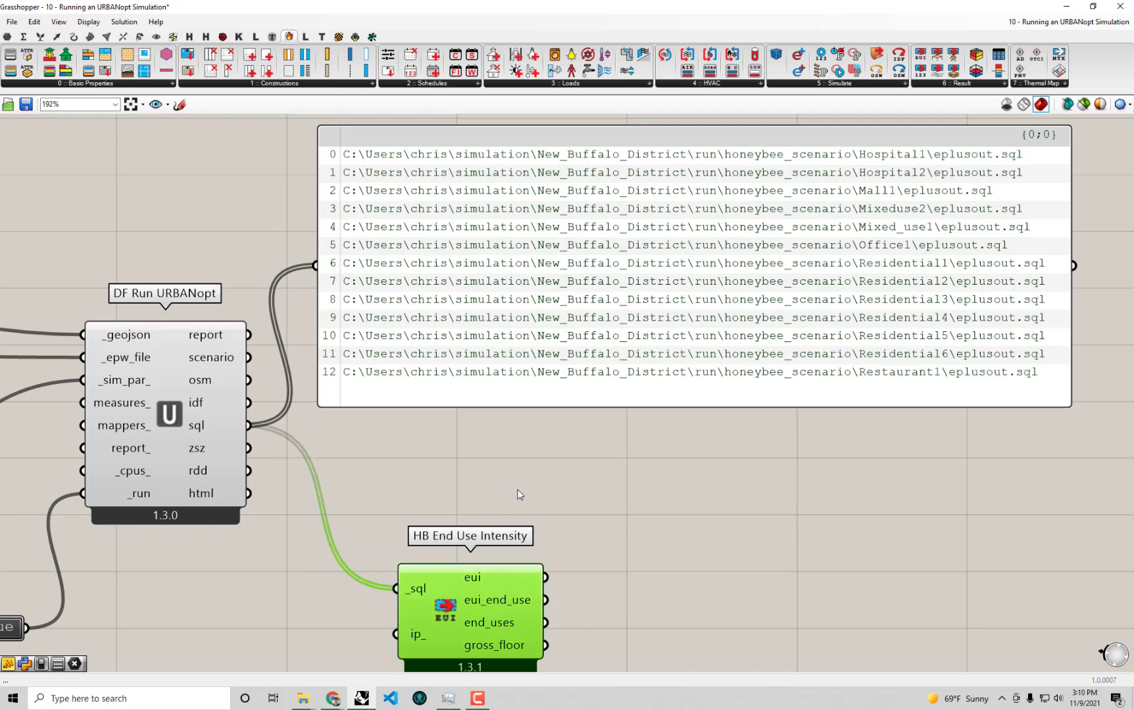
# Step: Scroll the canvas to the eui output panel showing 257.096
pyautogui.scroll(-3)
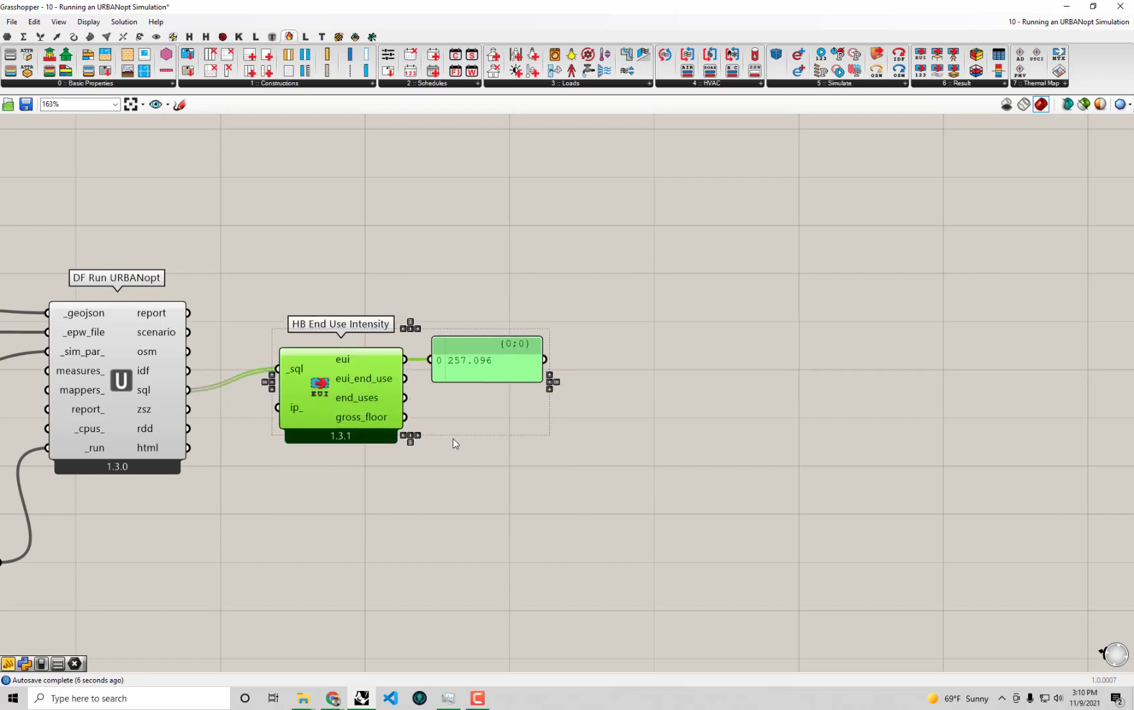
pyautogui.scroll(-3)
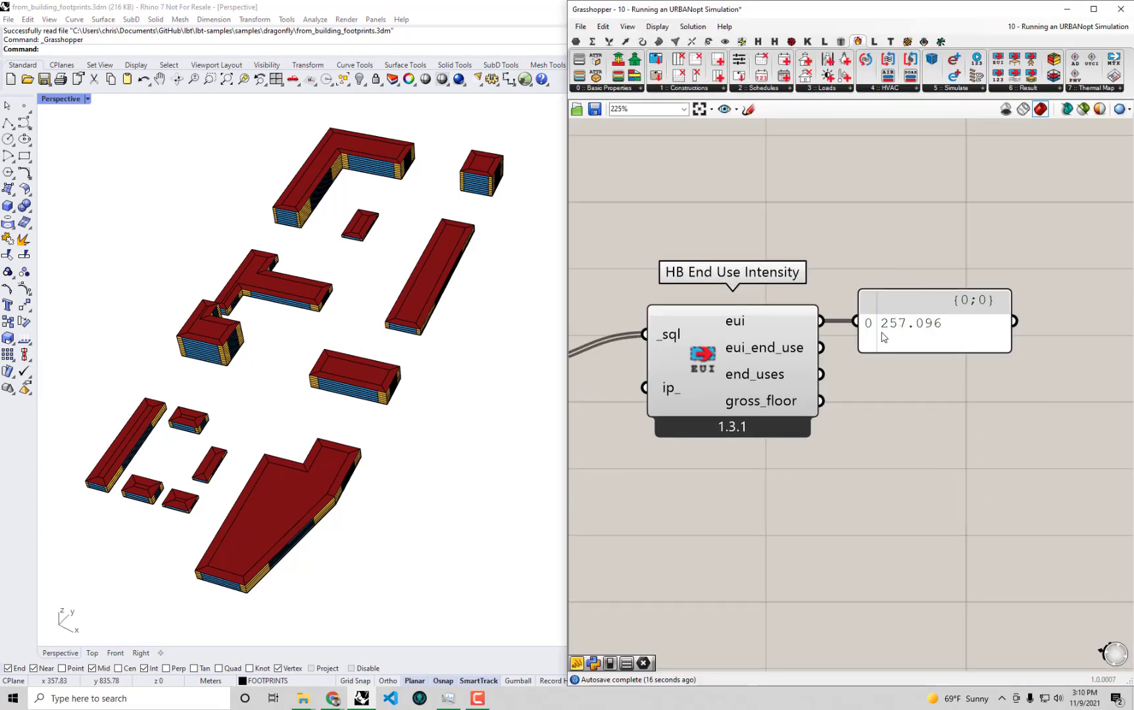
pyautogui.moveTo(978, 456)
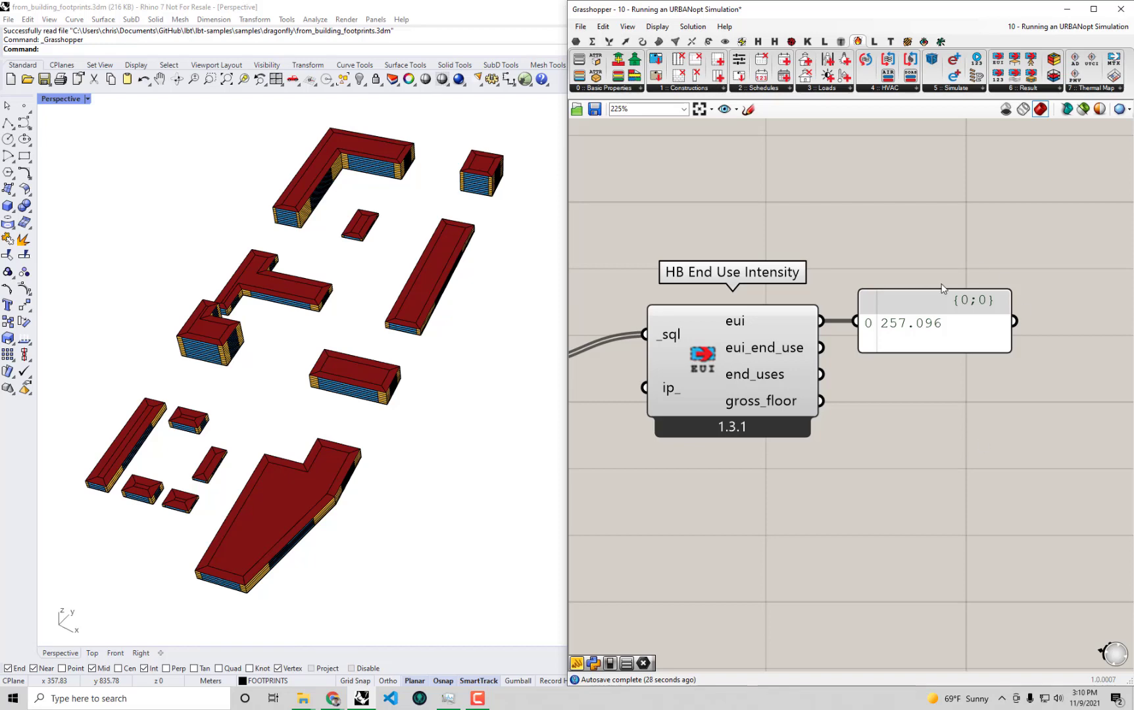
pyautogui.moveTo(936, 407)
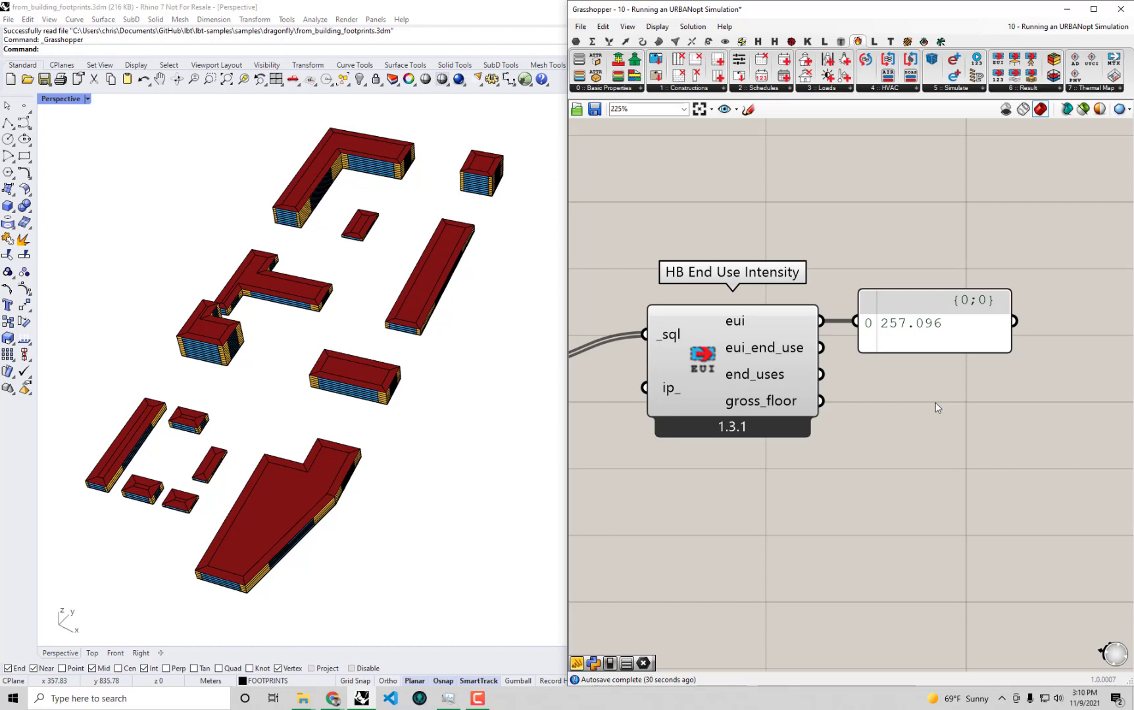
pyautogui.moveTo(858, 639)
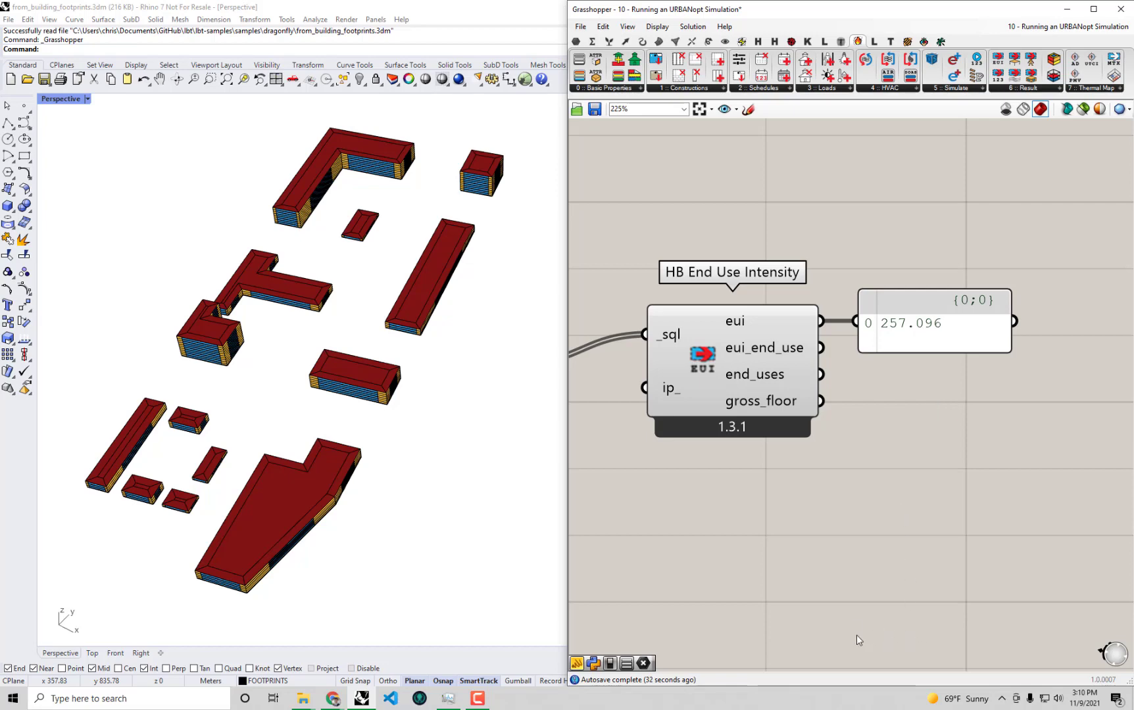
pyautogui.moveTo(264, 307)
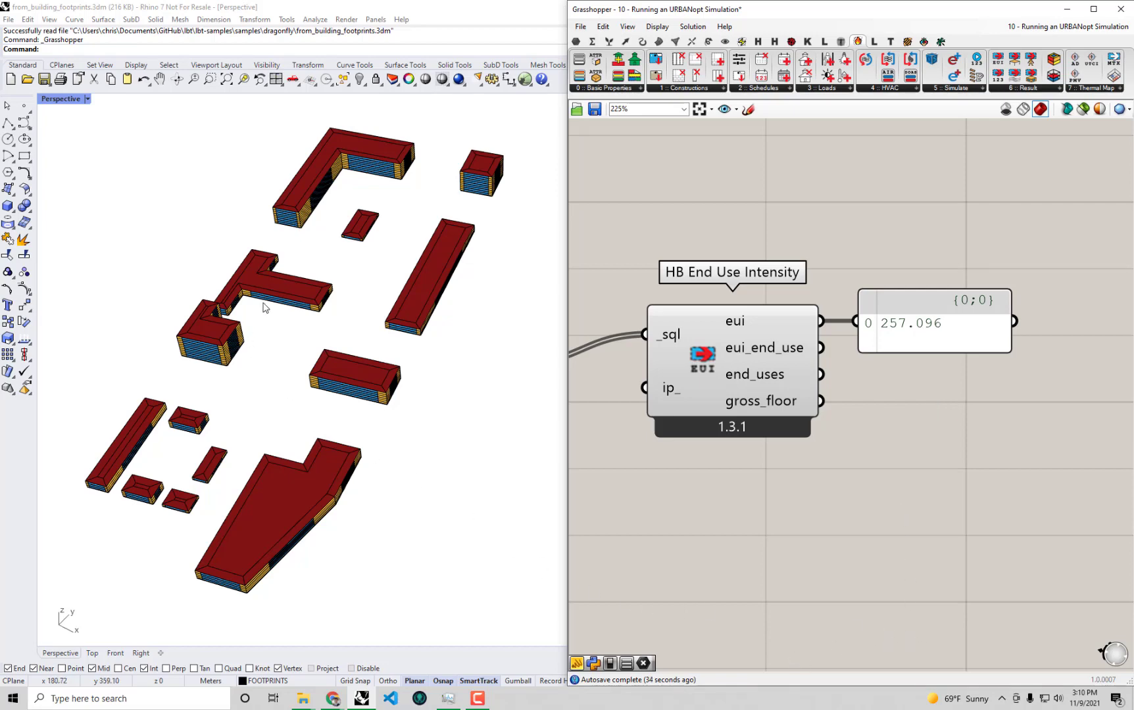
pyautogui.moveTo(269, 296)
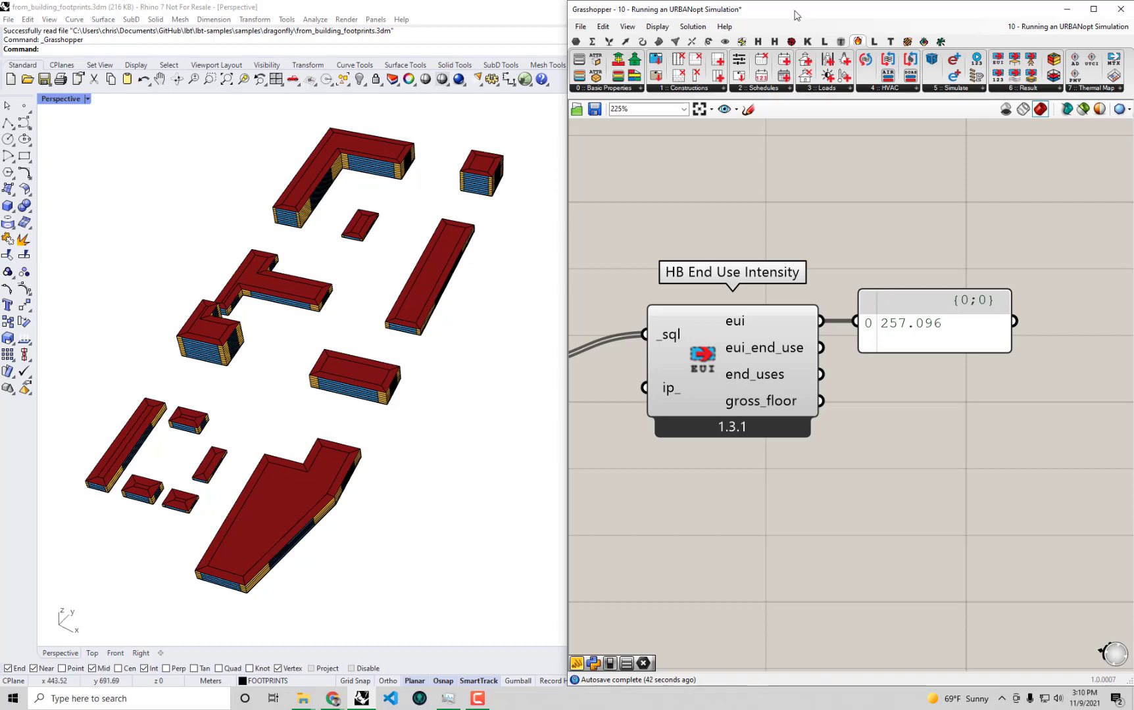
pyautogui.moveTo(1066, 345)
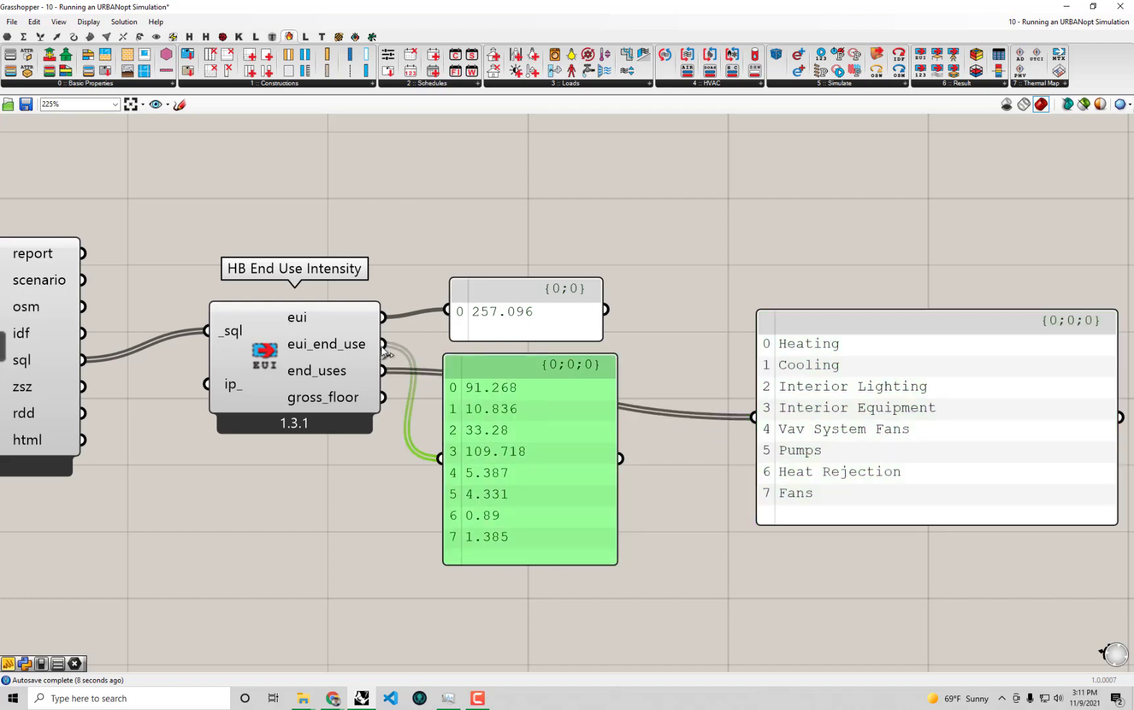
# Step: Drag the end-use names panel beside the intensity values panel
pyautogui.moveTo(932, 420); pyautogui.dragTo(737, 448)
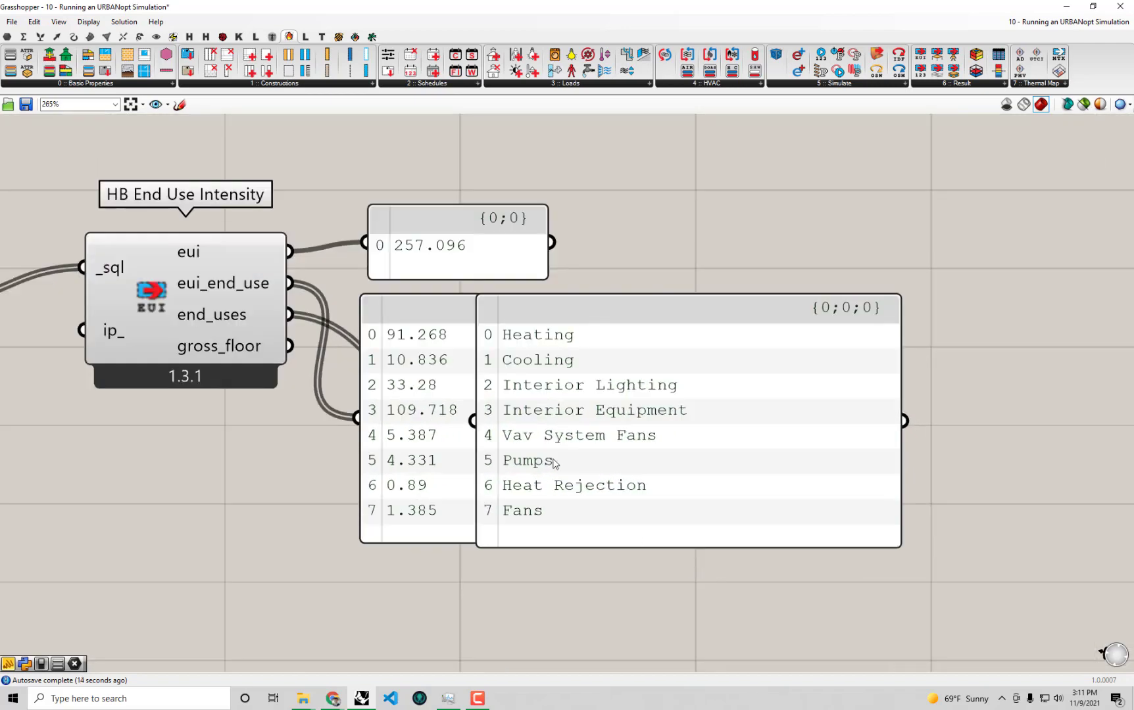
pyautogui.moveTo(605, 444)
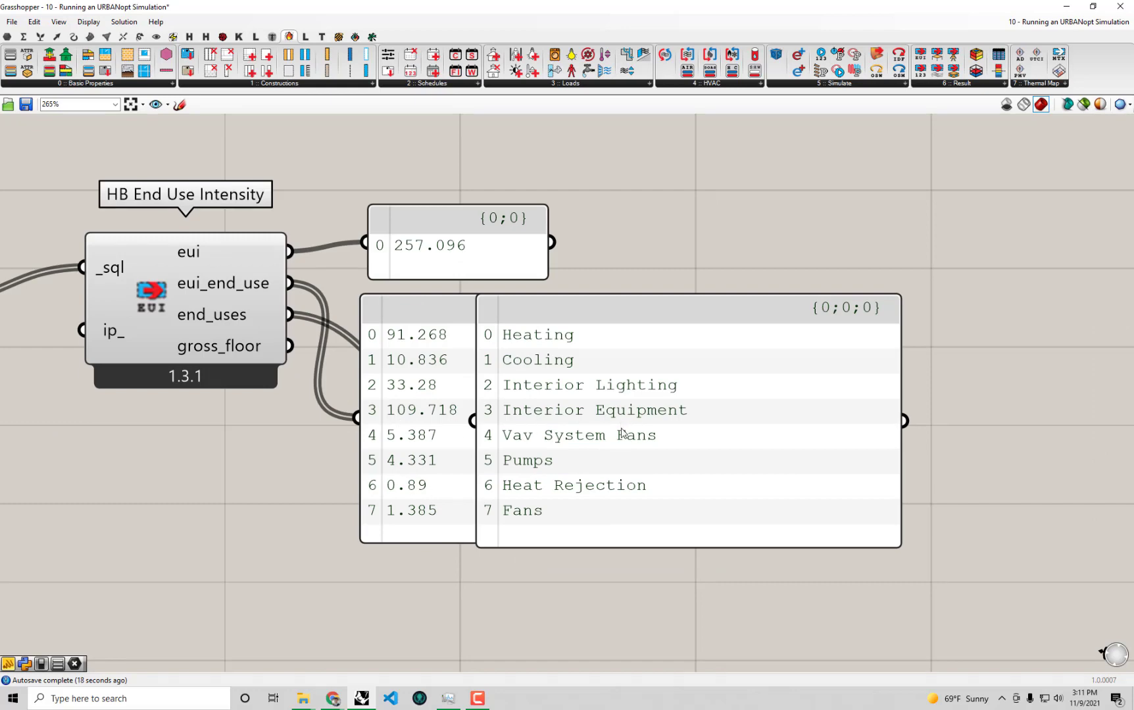
pyautogui.moveTo(956, 582)
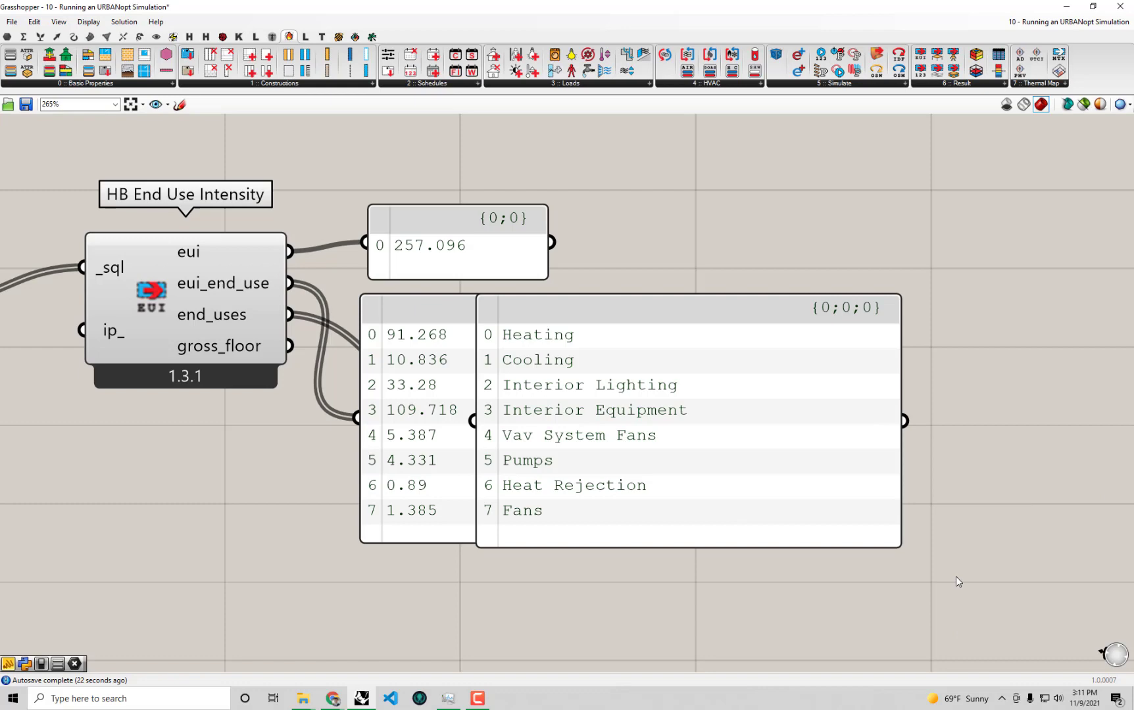
pyautogui.moveTo(422, 350)
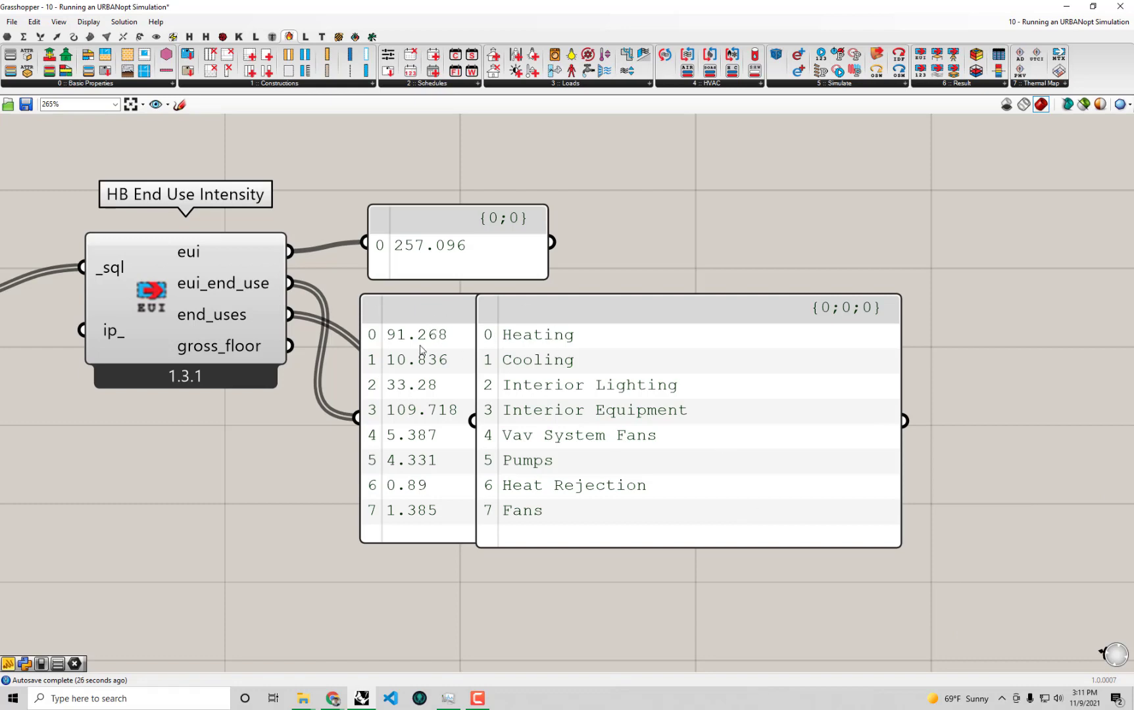
pyautogui.moveTo(475, 345)
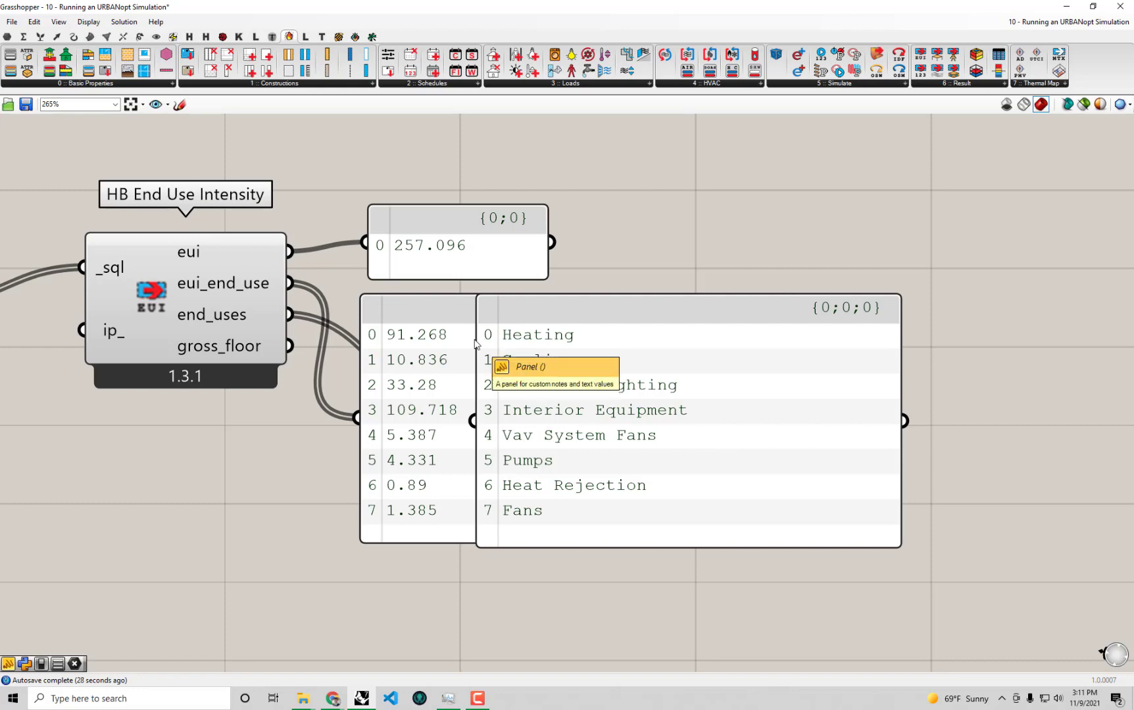
pyautogui.moveTo(430, 325)
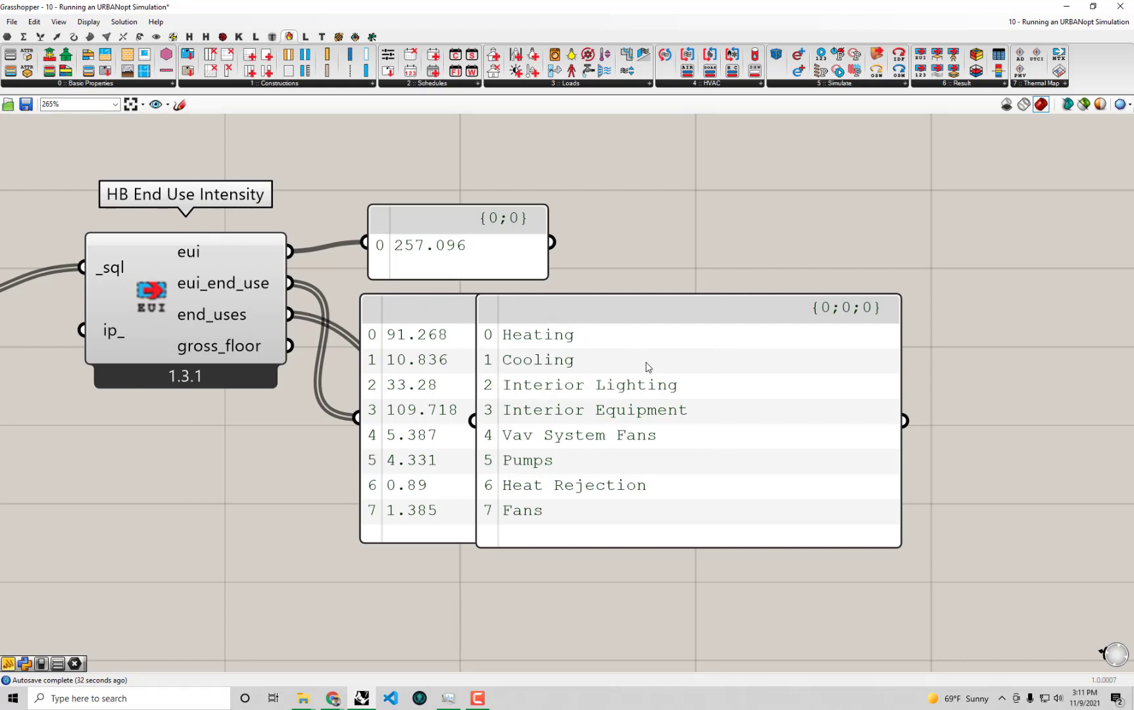
pyautogui.moveTo(450, 420)
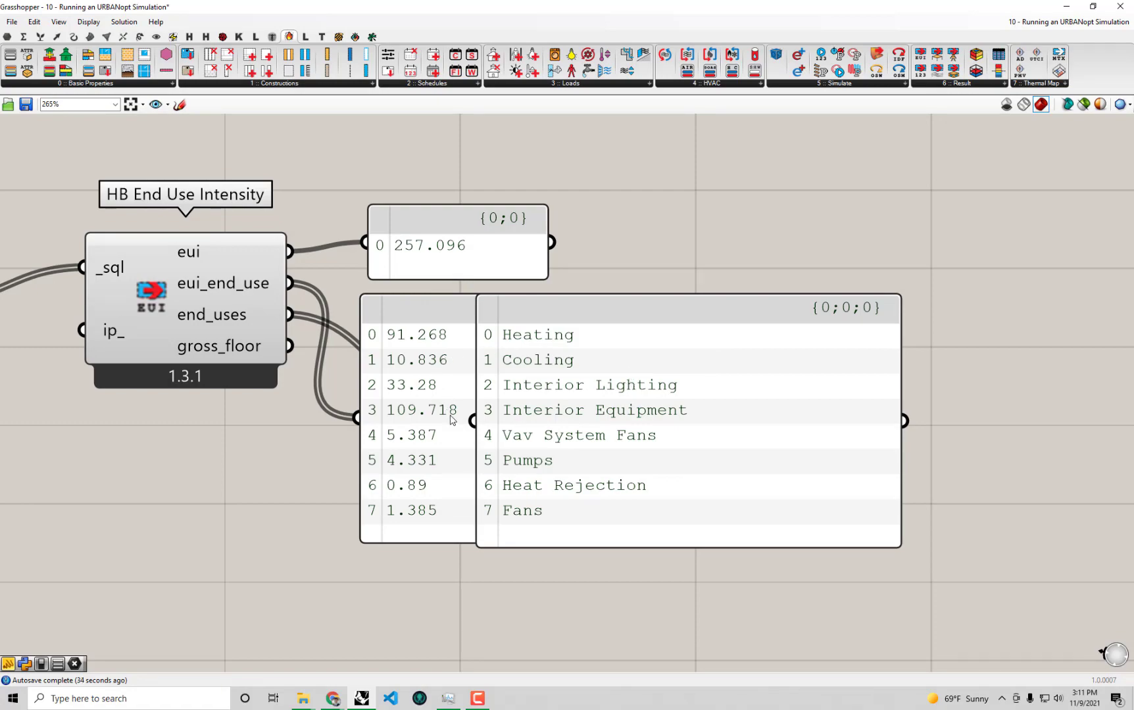
pyautogui.scroll(-3)
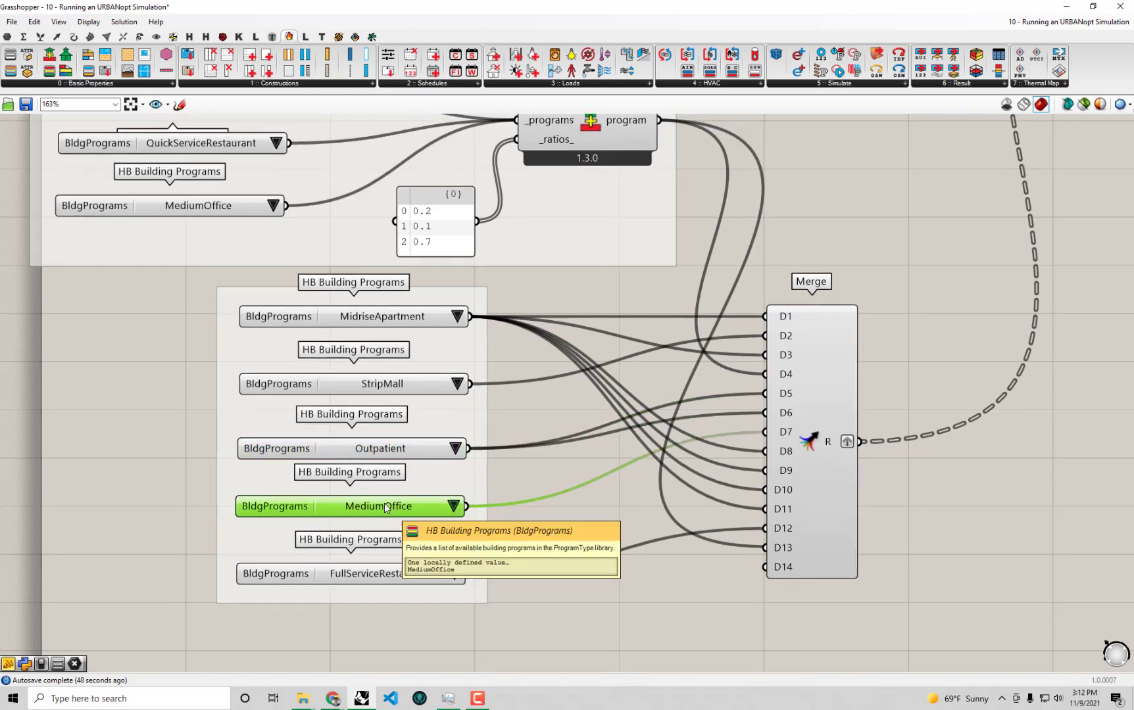
pyautogui.moveTo(365, 564)
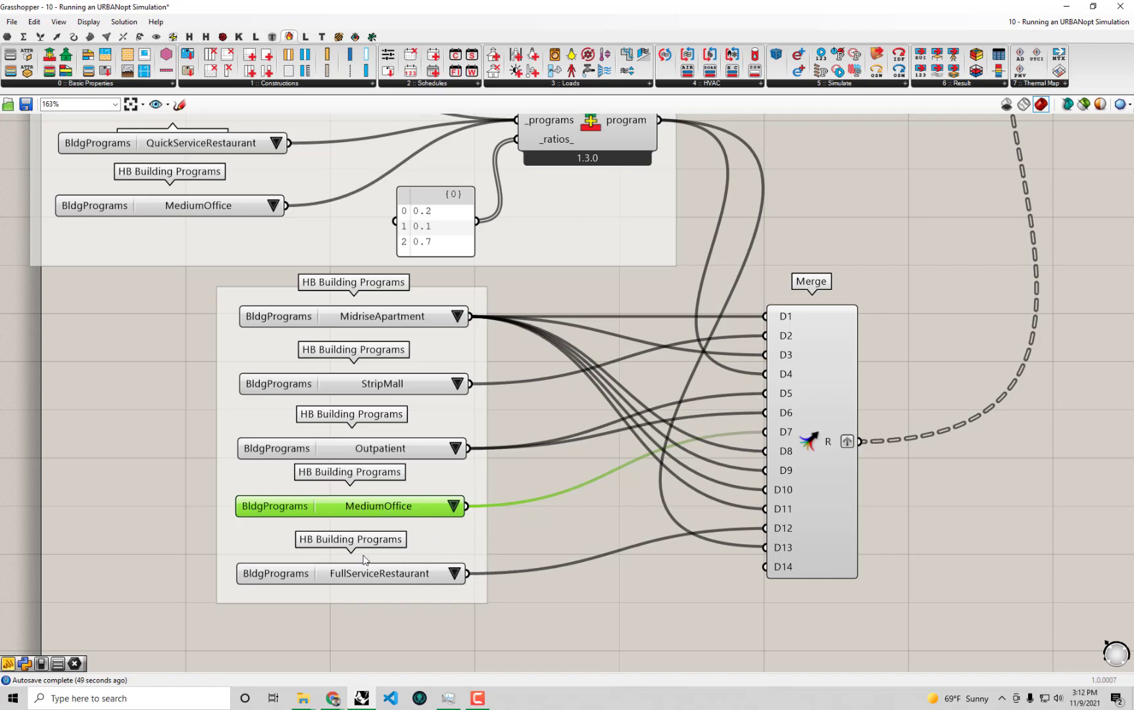
pyautogui.click(349, 573)
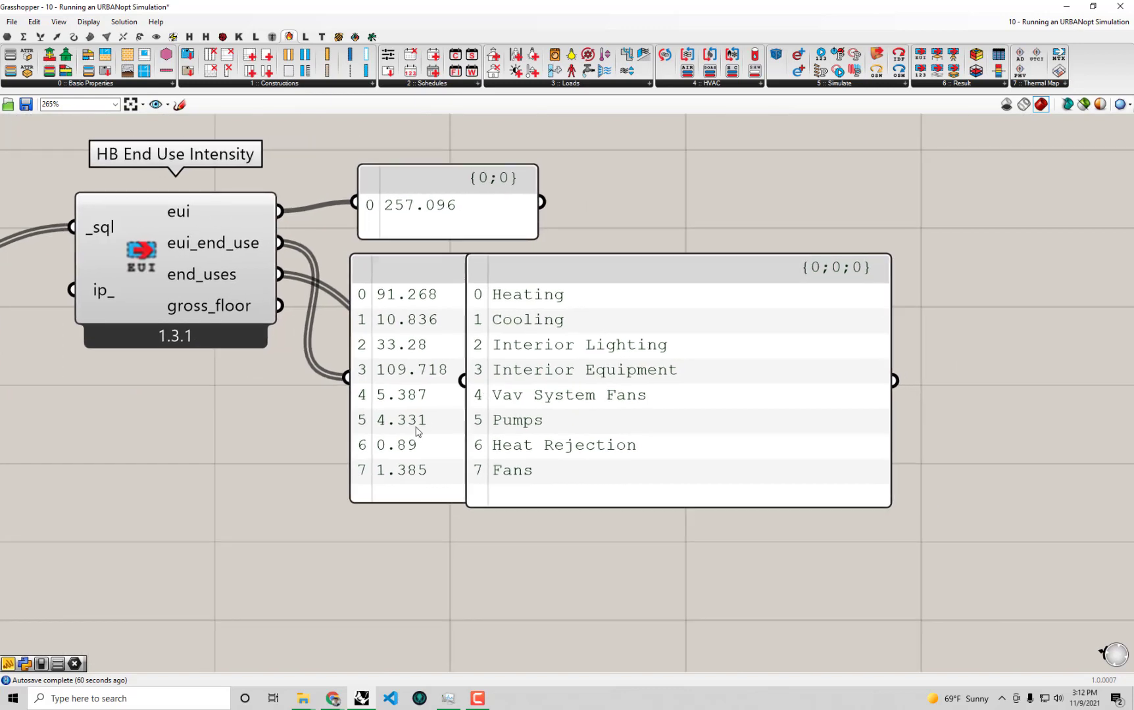
pyautogui.moveTo(507, 335)
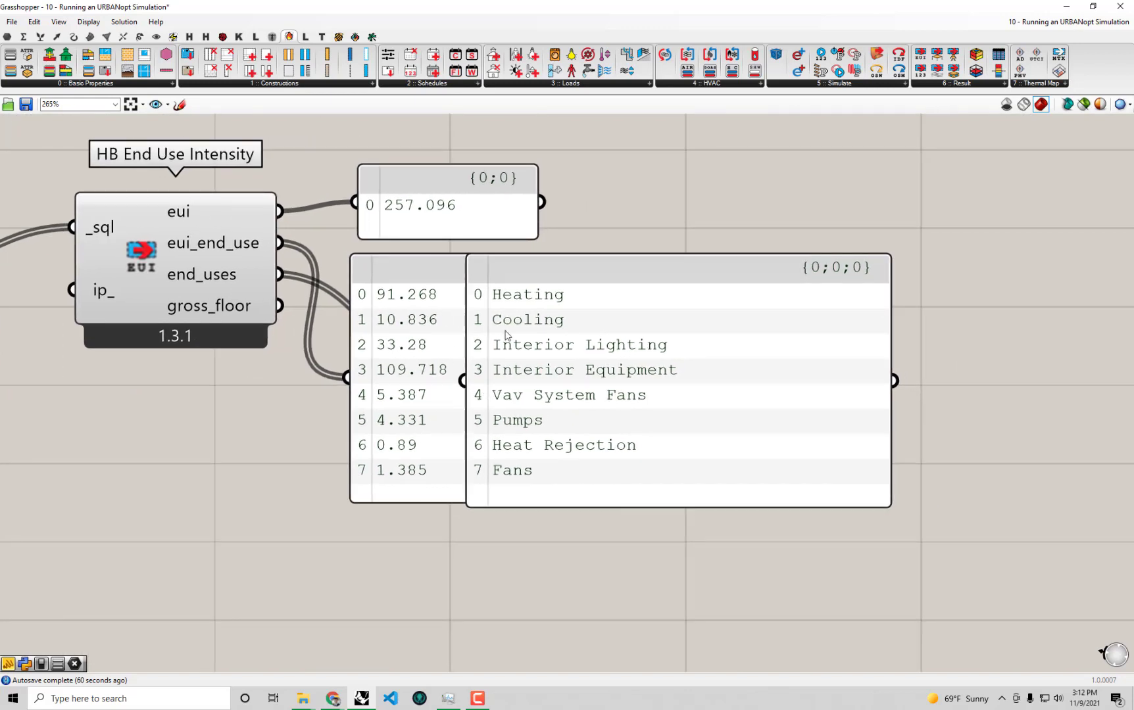
pyautogui.moveTo(548, 358)
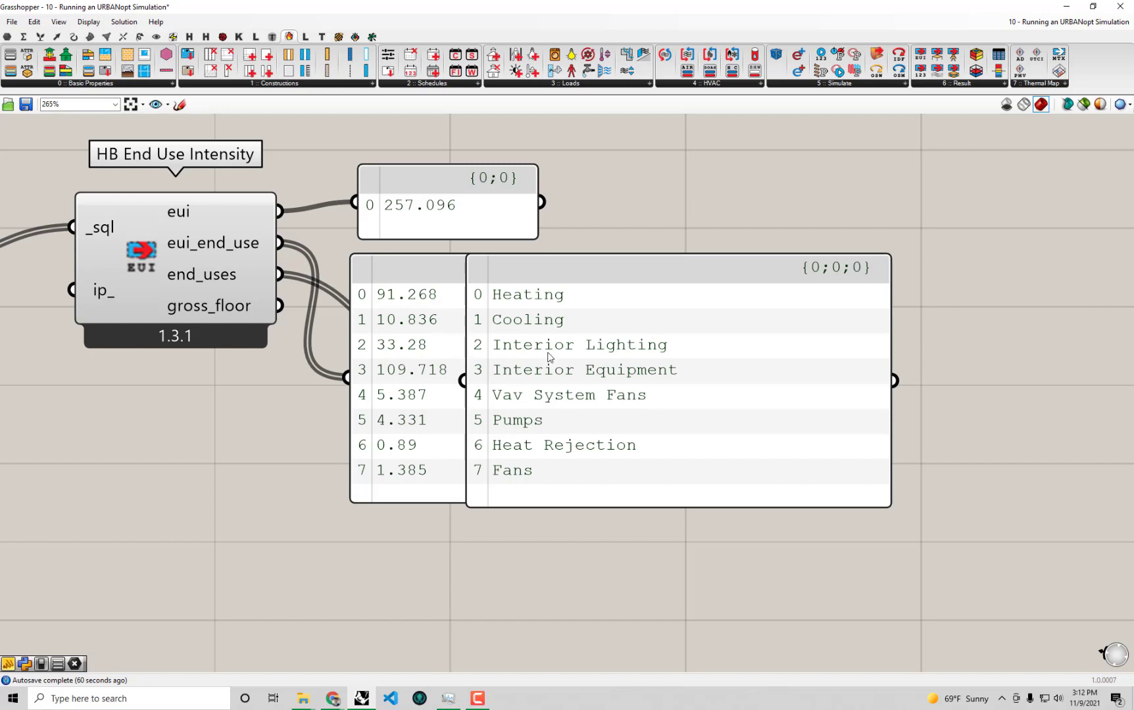
pyautogui.moveTo(434, 414)
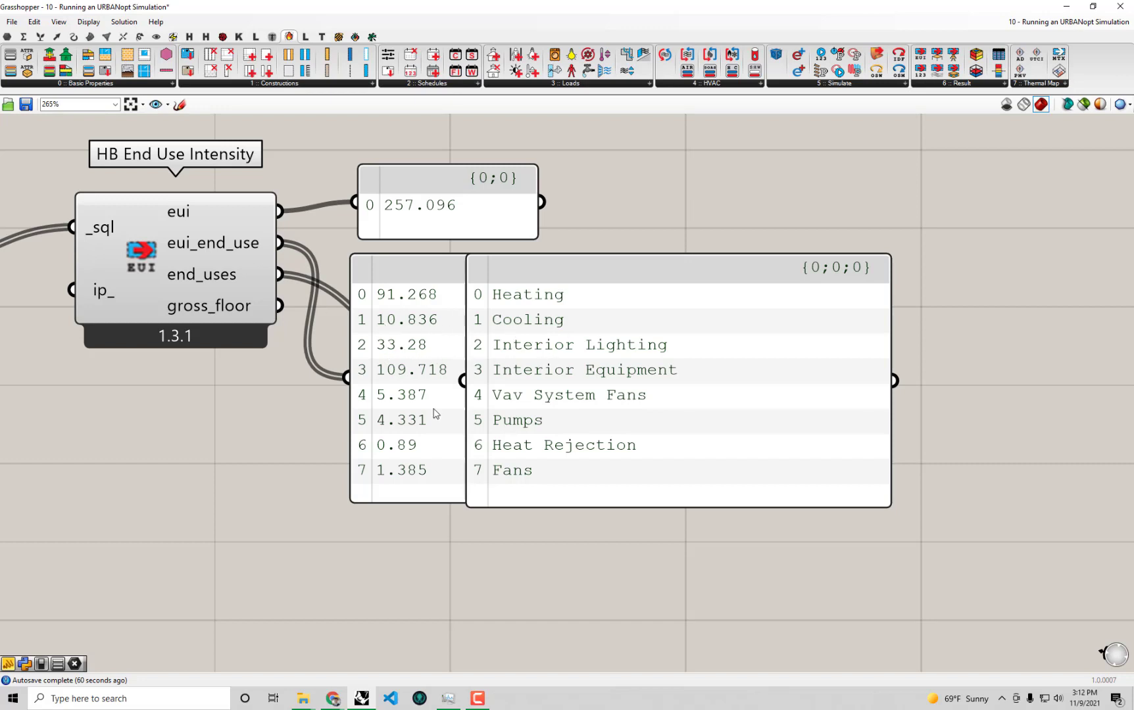
pyautogui.moveTo(641, 399)
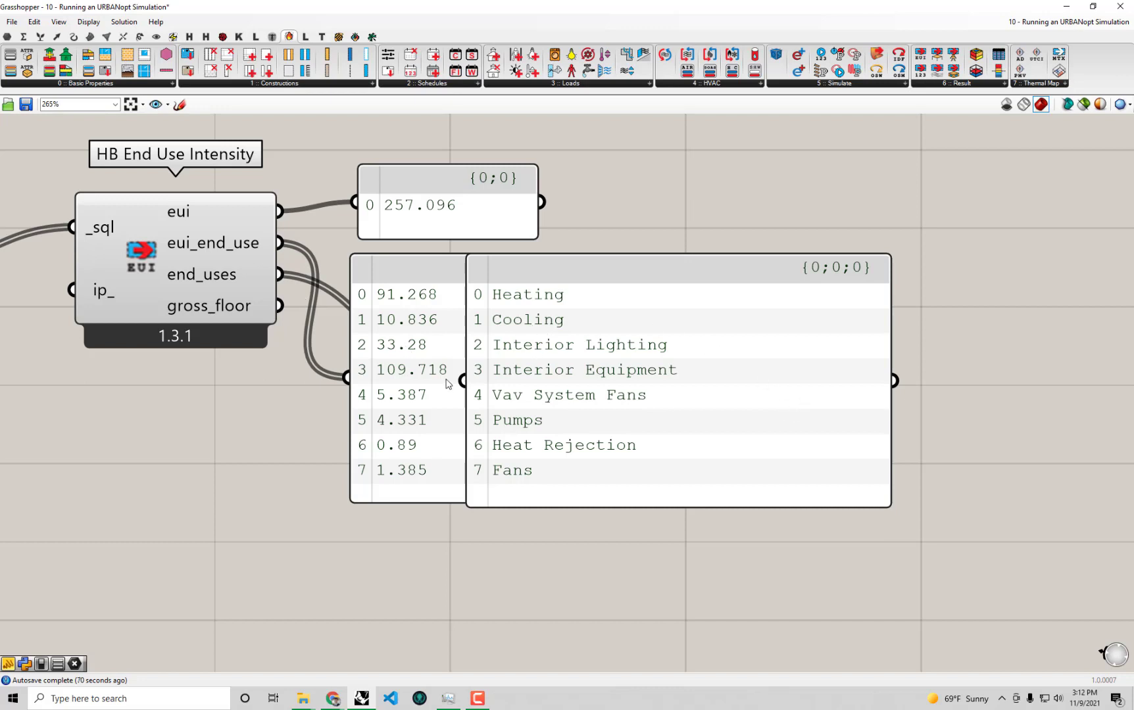
pyautogui.moveTo(469, 314)
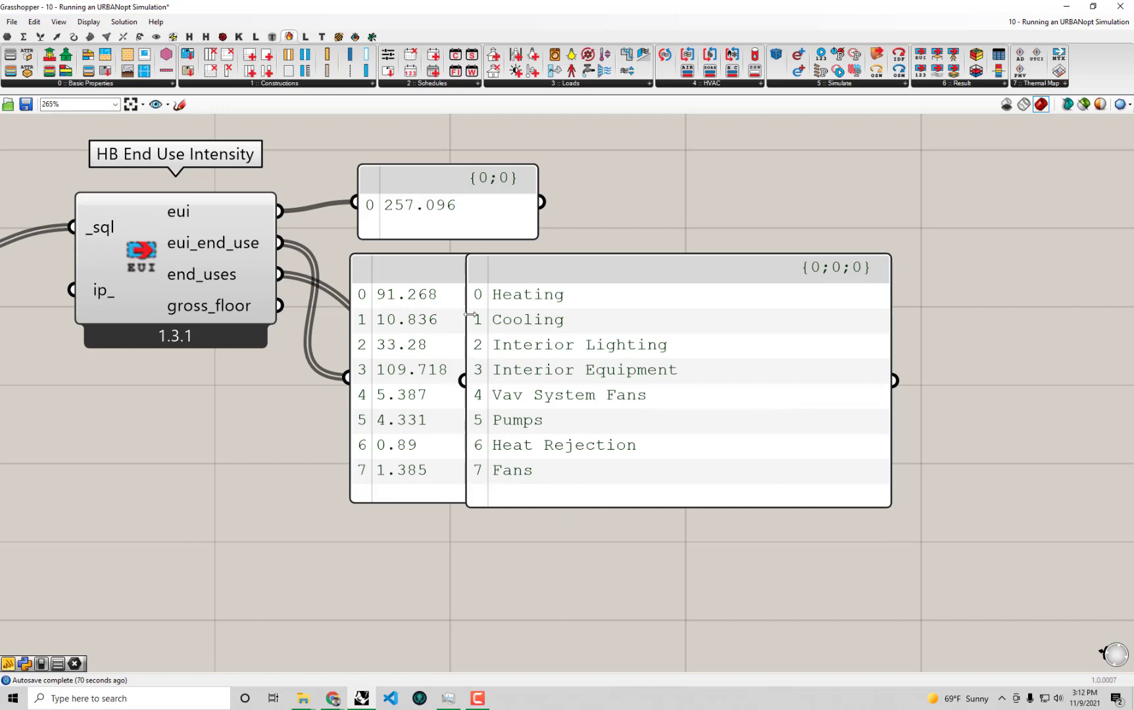
pyautogui.moveTo(587, 479)
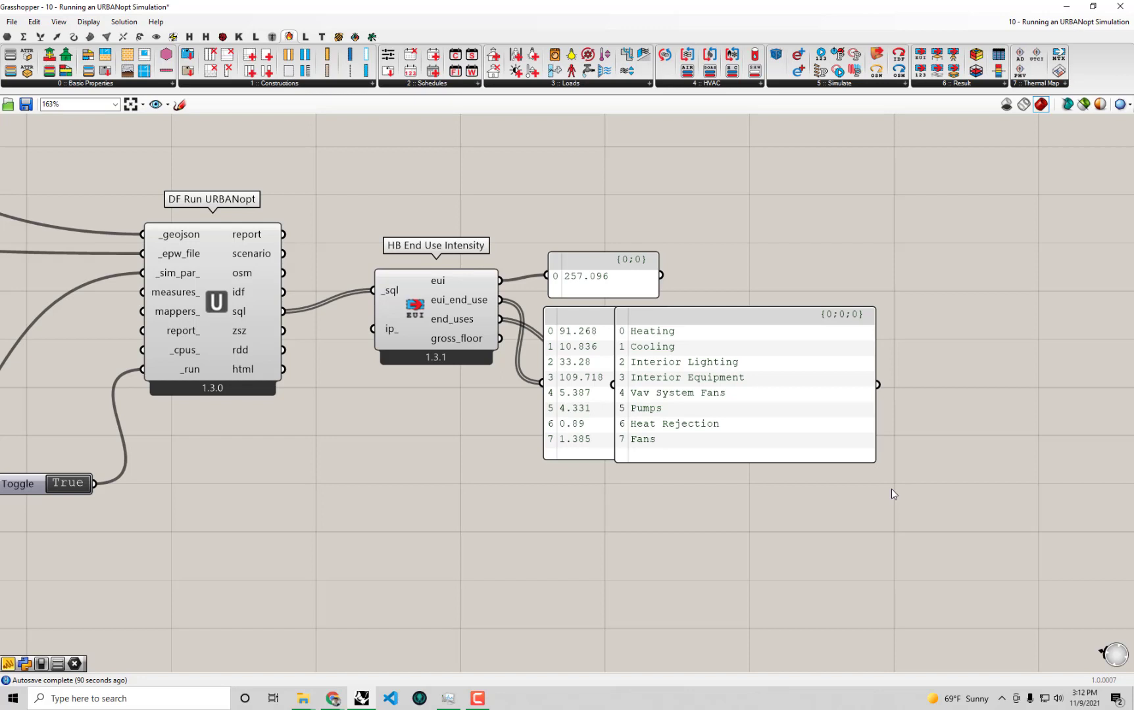
pyautogui.moveTo(642, 357)
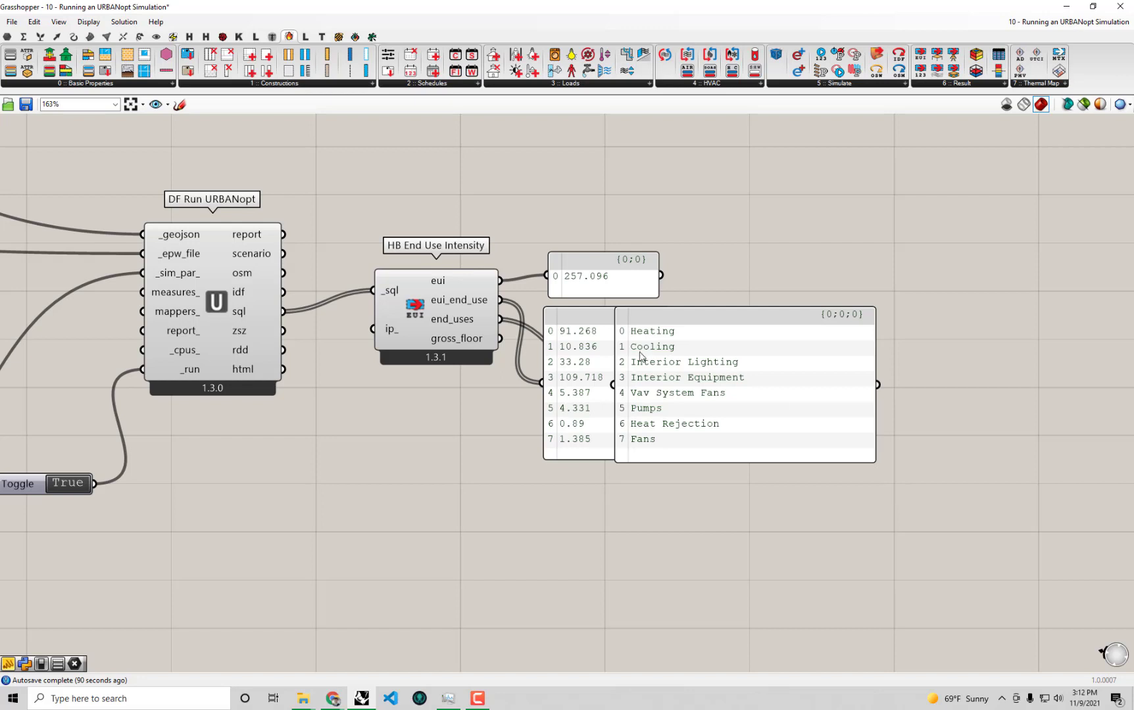
pyautogui.moveTo(758, 538)
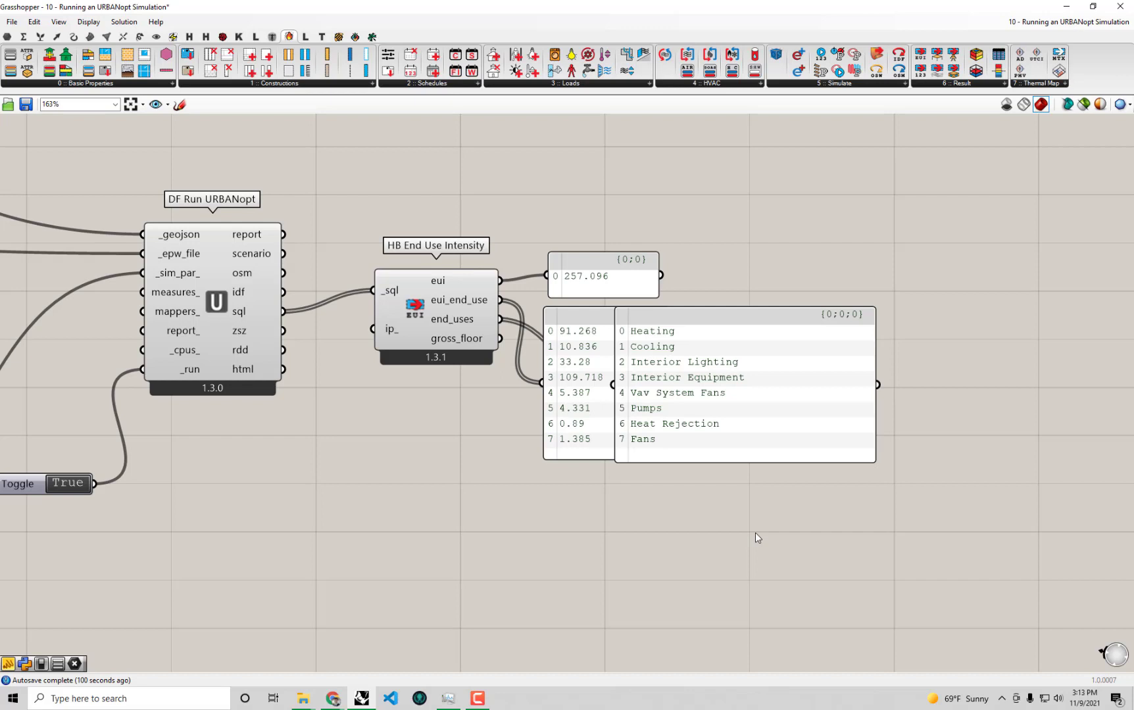
pyautogui.moveTo(816, 551)
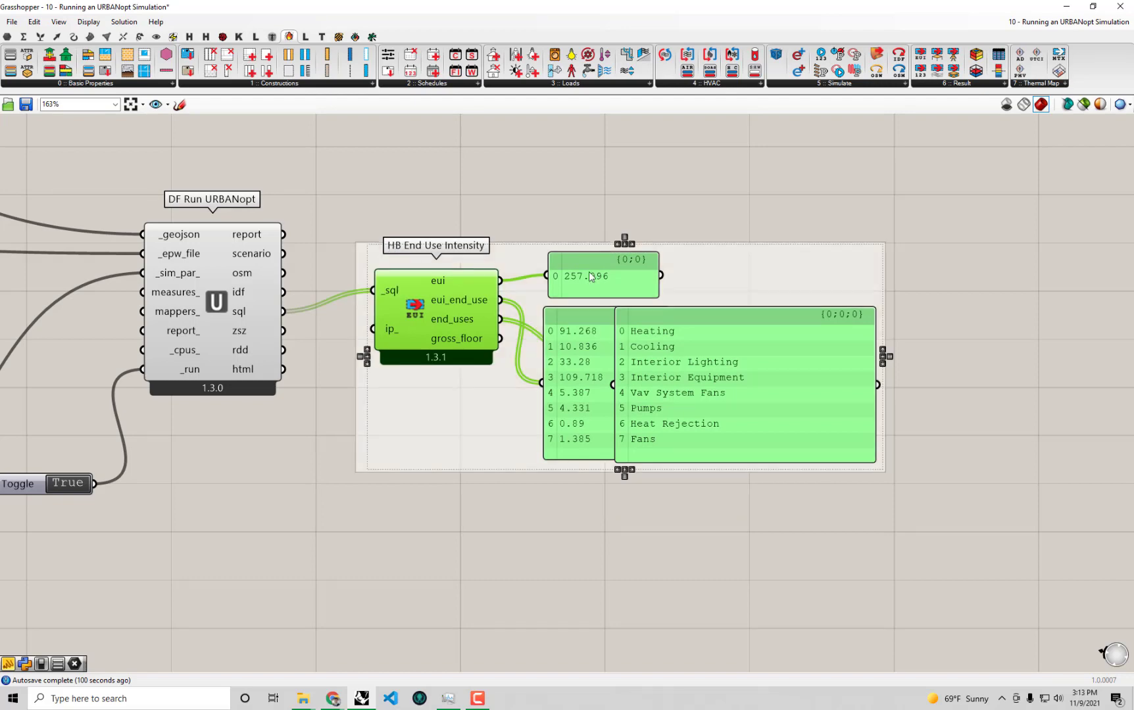
# Step: Scroll to lower the view below the URBANopt run component
pyautogui.scroll(-3)
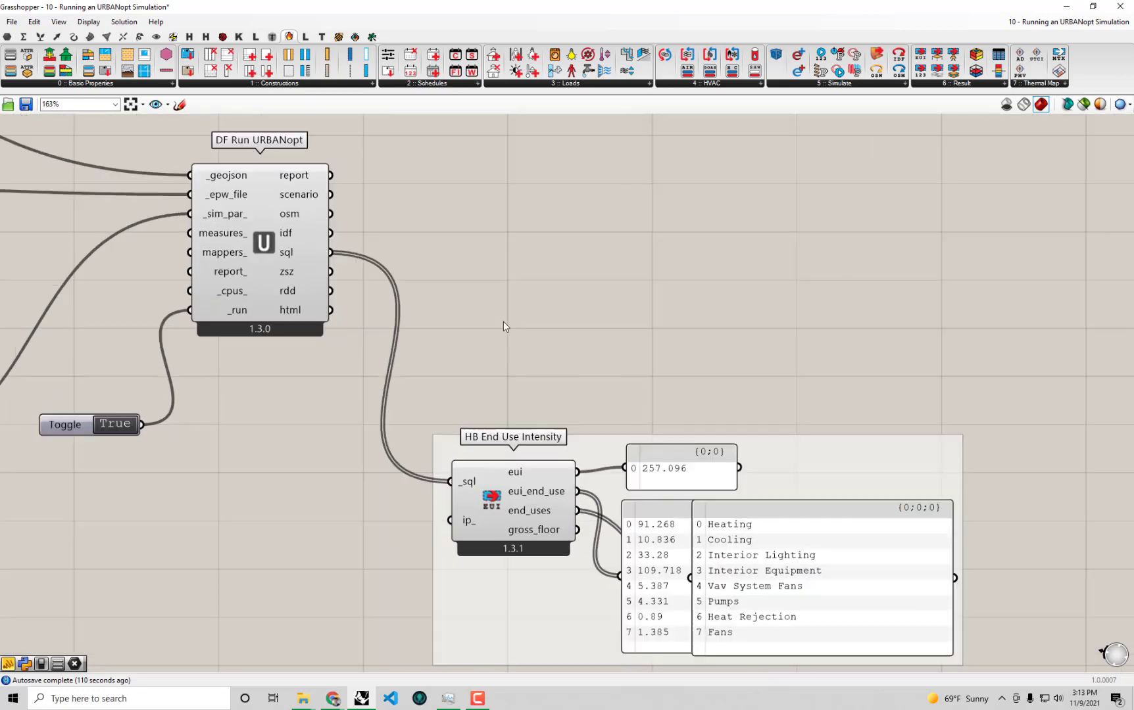
pyautogui.moveTo(288, 251)
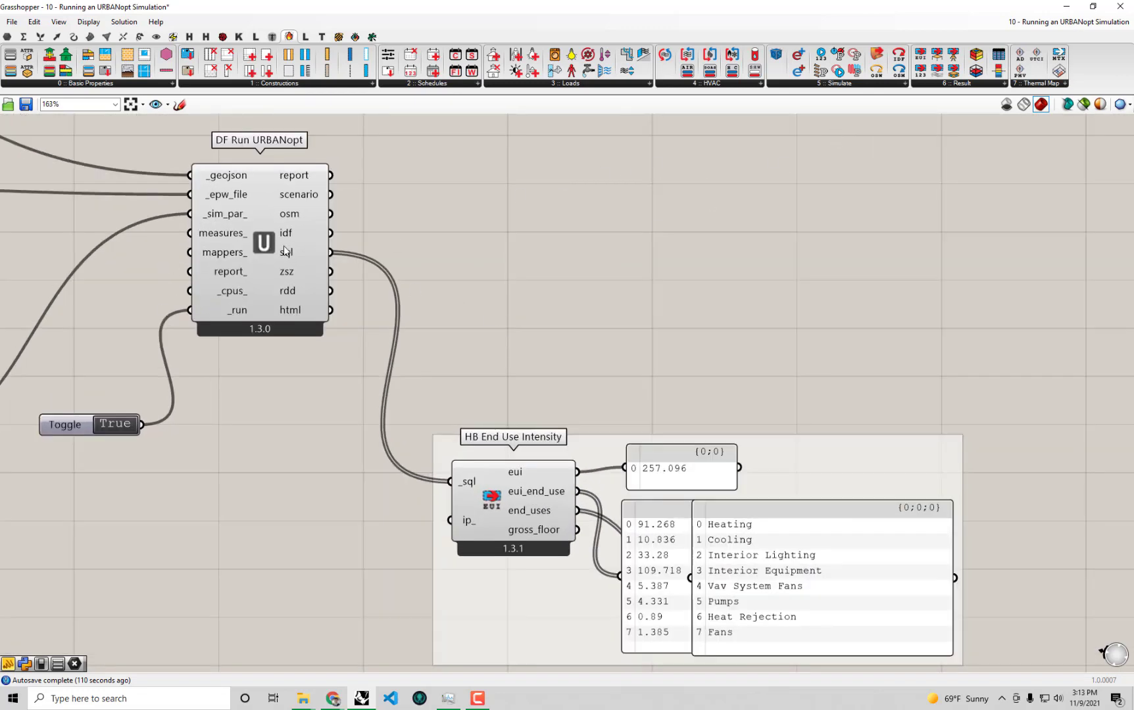
pyautogui.moveTo(562, 282)
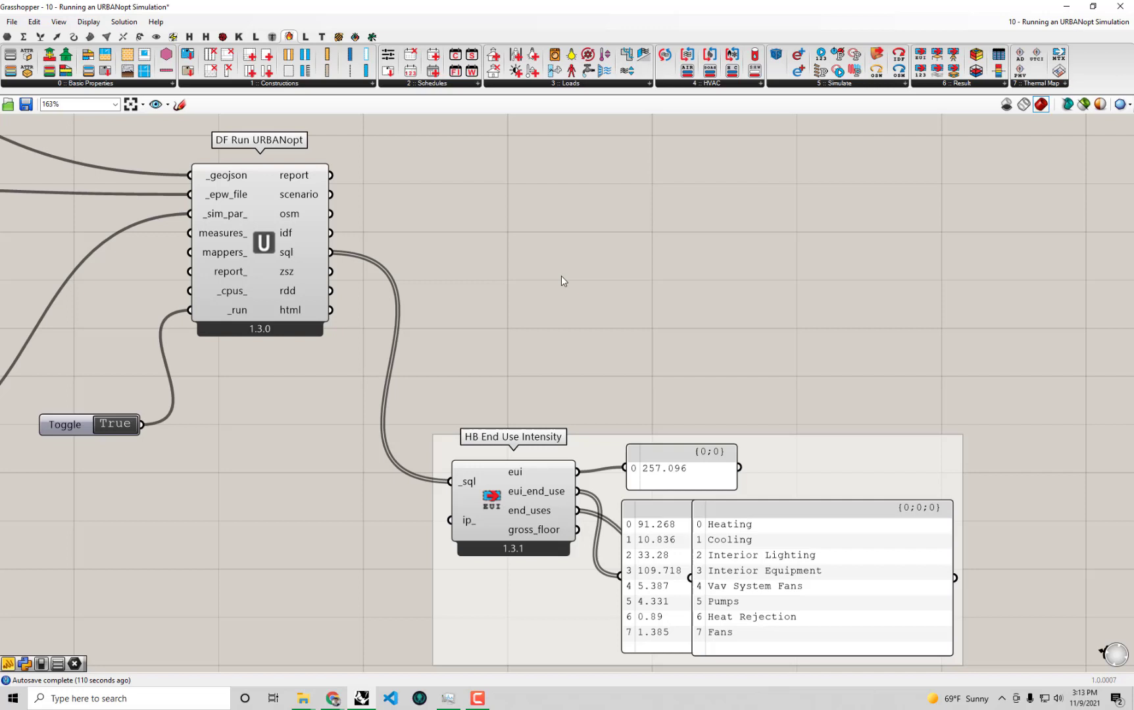
pyautogui.moveTo(910, 202)
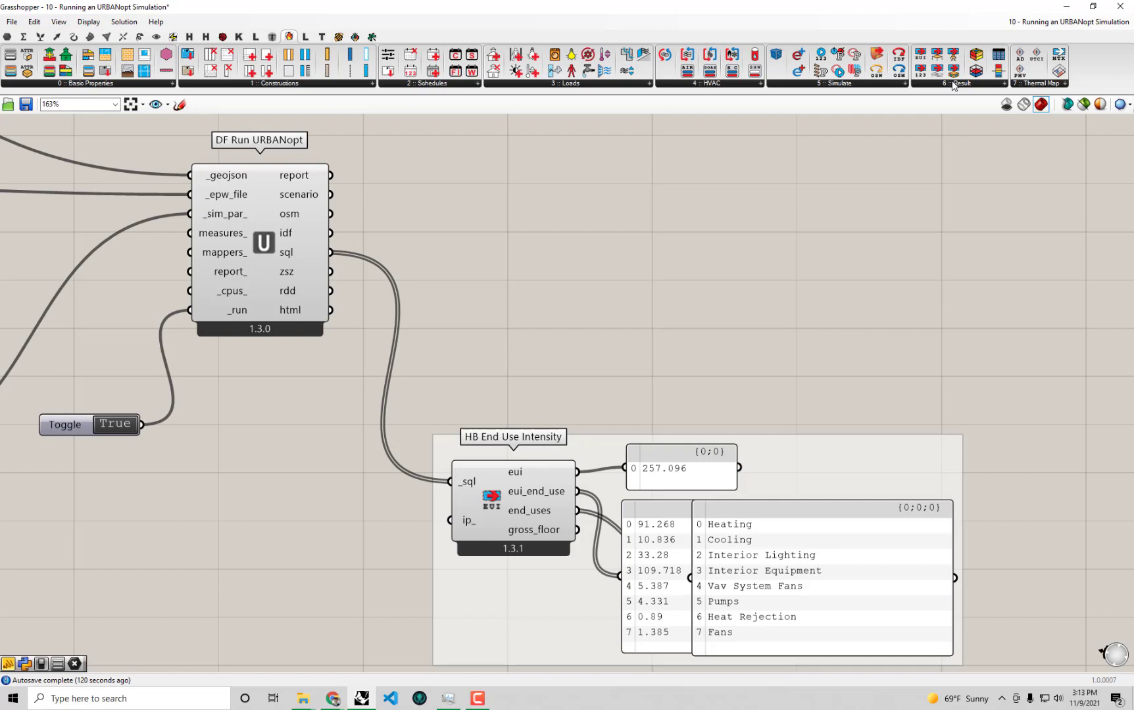
pyautogui.moveTo(953, 71)
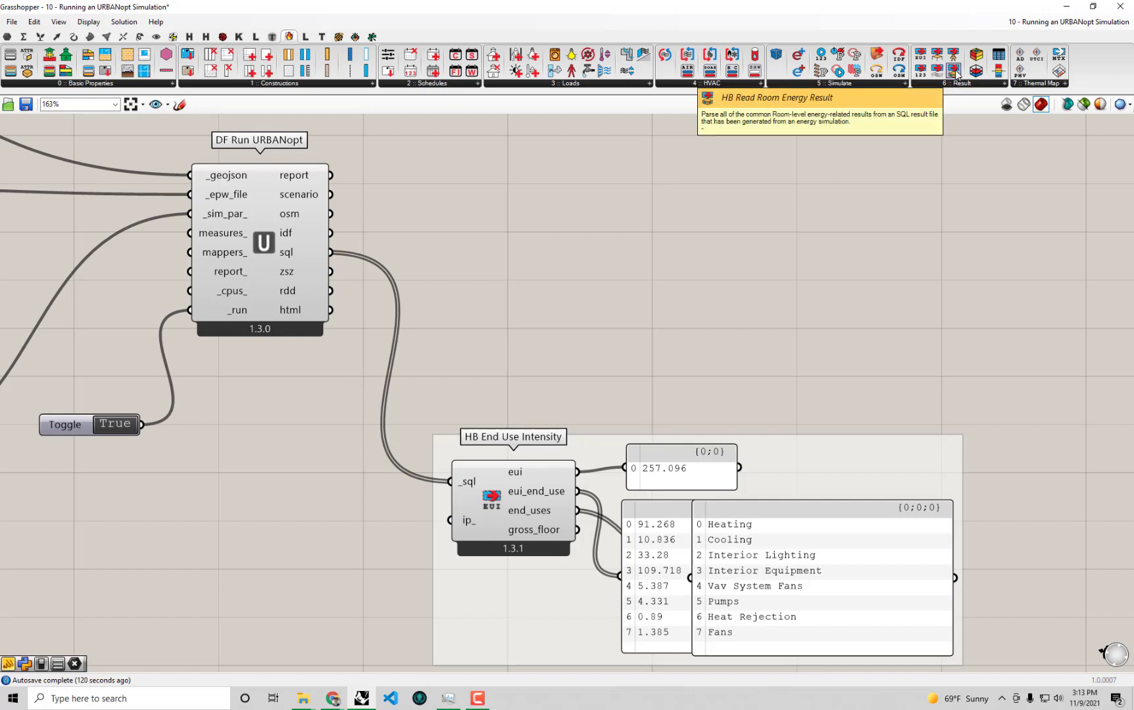
# Step: Place HB Read Room Energy Result and connect the URBANopt sql output to it
pyautogui.click(954, 71)
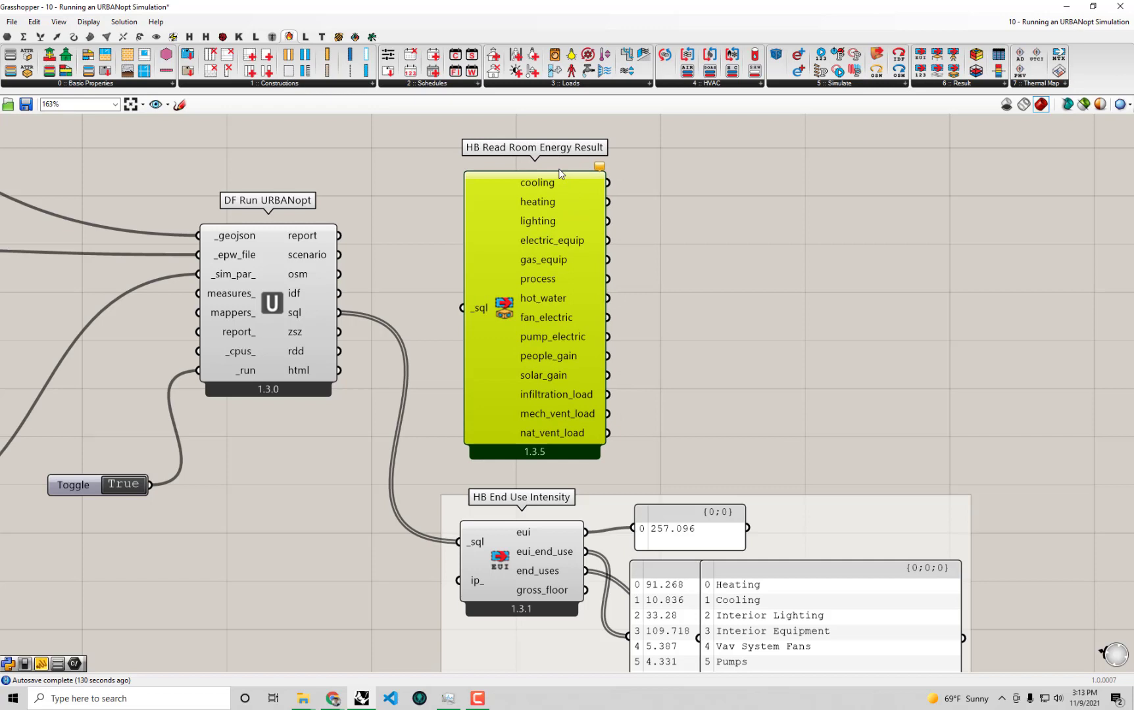
pyautogui.moveTo(582, 307)
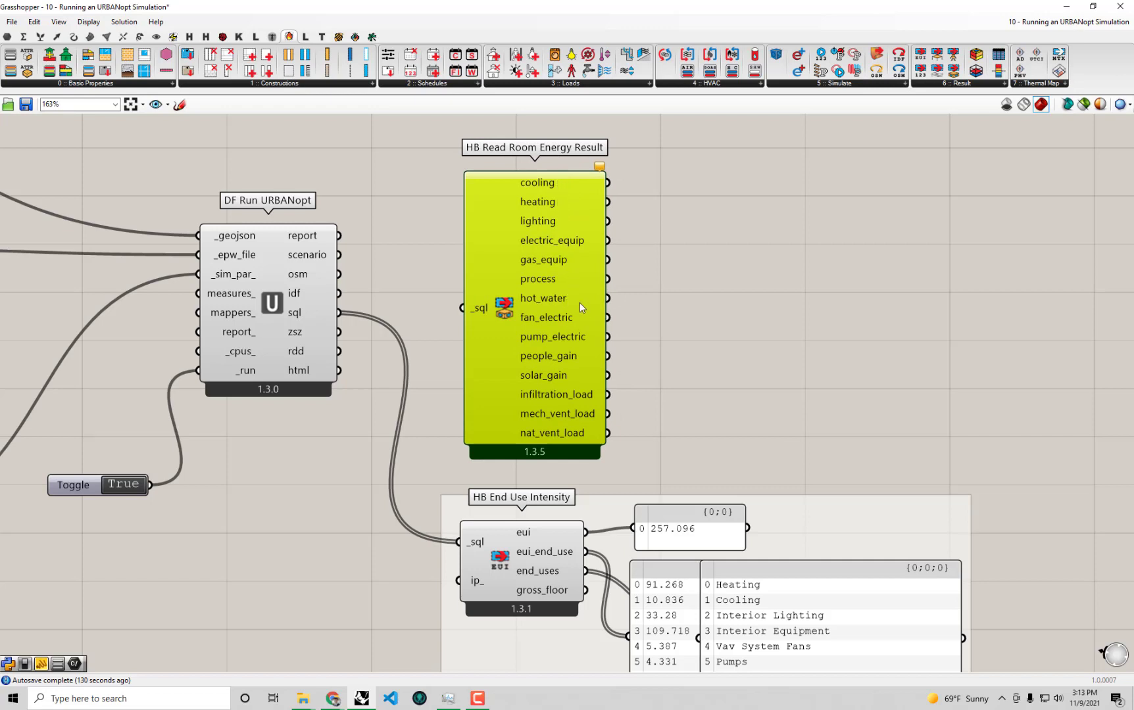
pyautogui.moveTo(551, 295)
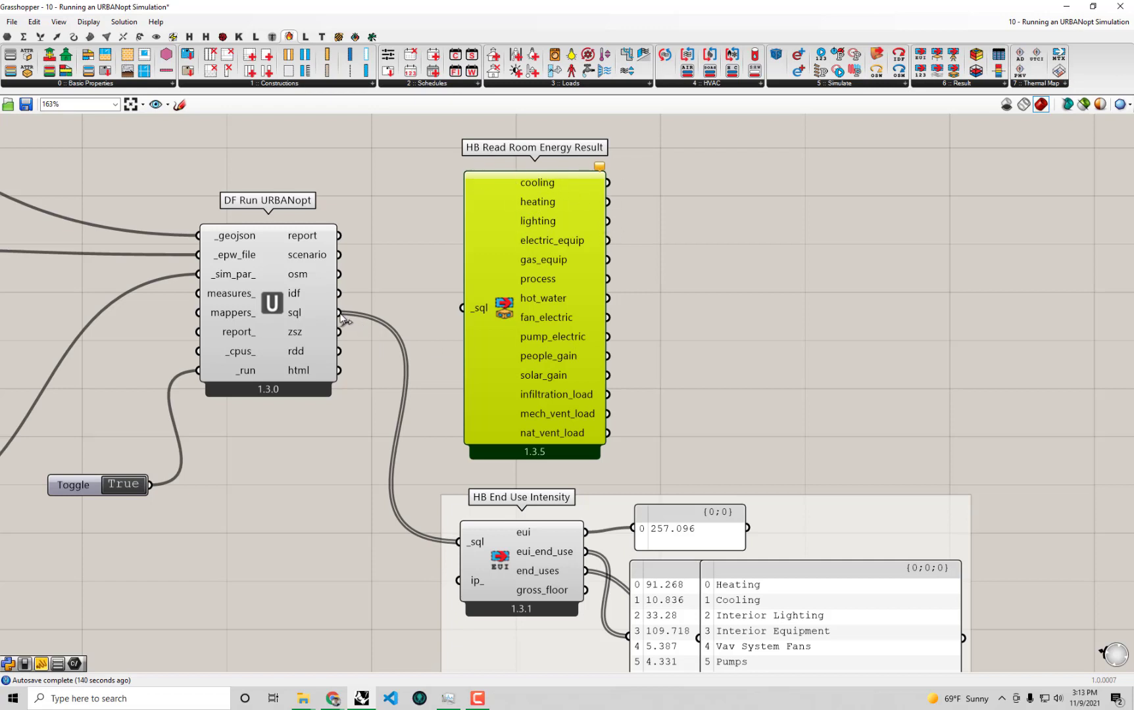
pyautogui.moveTo(340, 312); pyautogui.dragTo(452, 307)
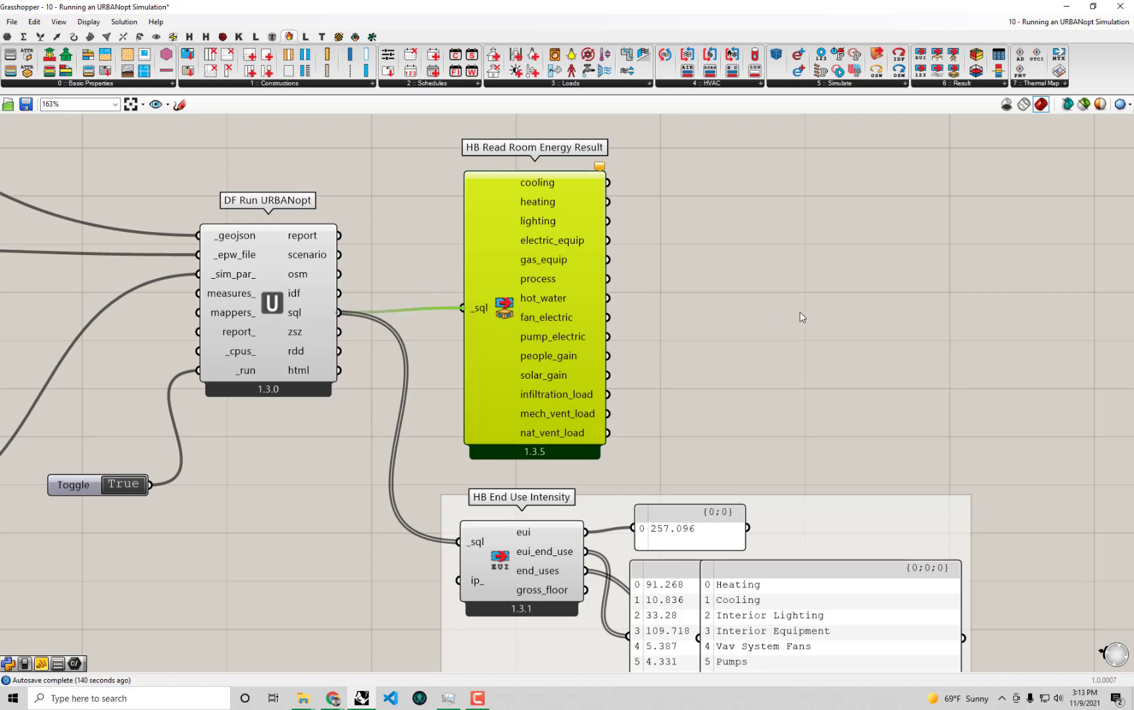
pyautogui.moveTo(804, 316)
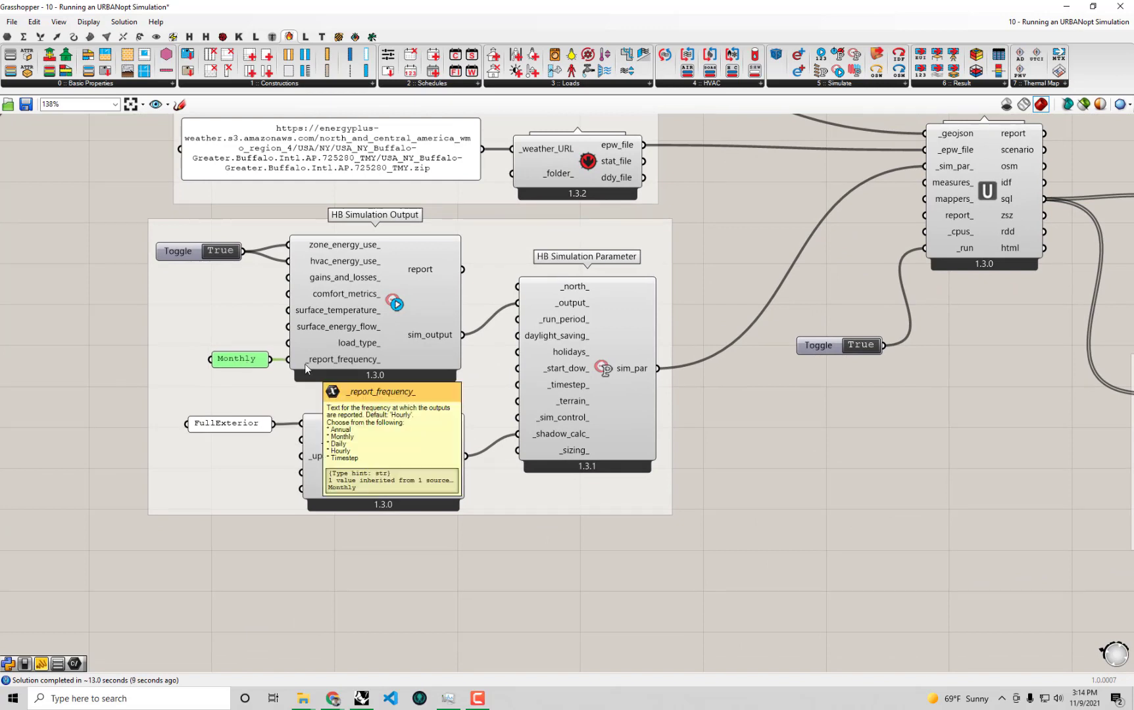
pyautogui.moveTo(610, 266)
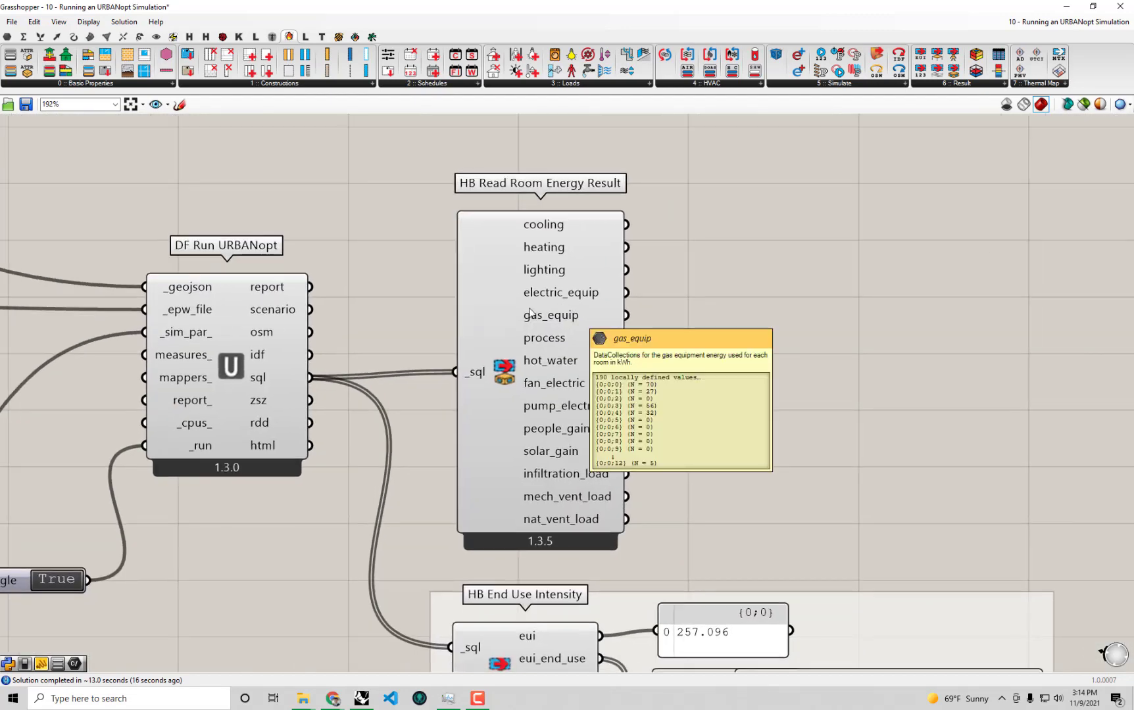
pyautogui.moveTo(703, 258)
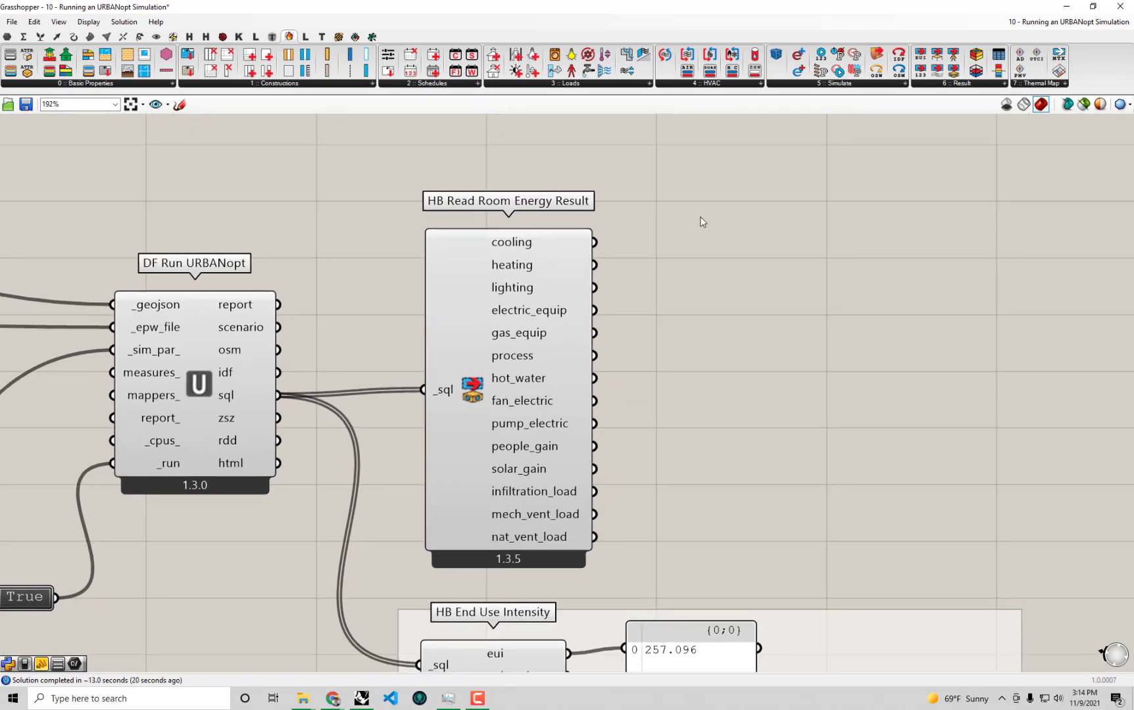
pyautogui.write('pan')
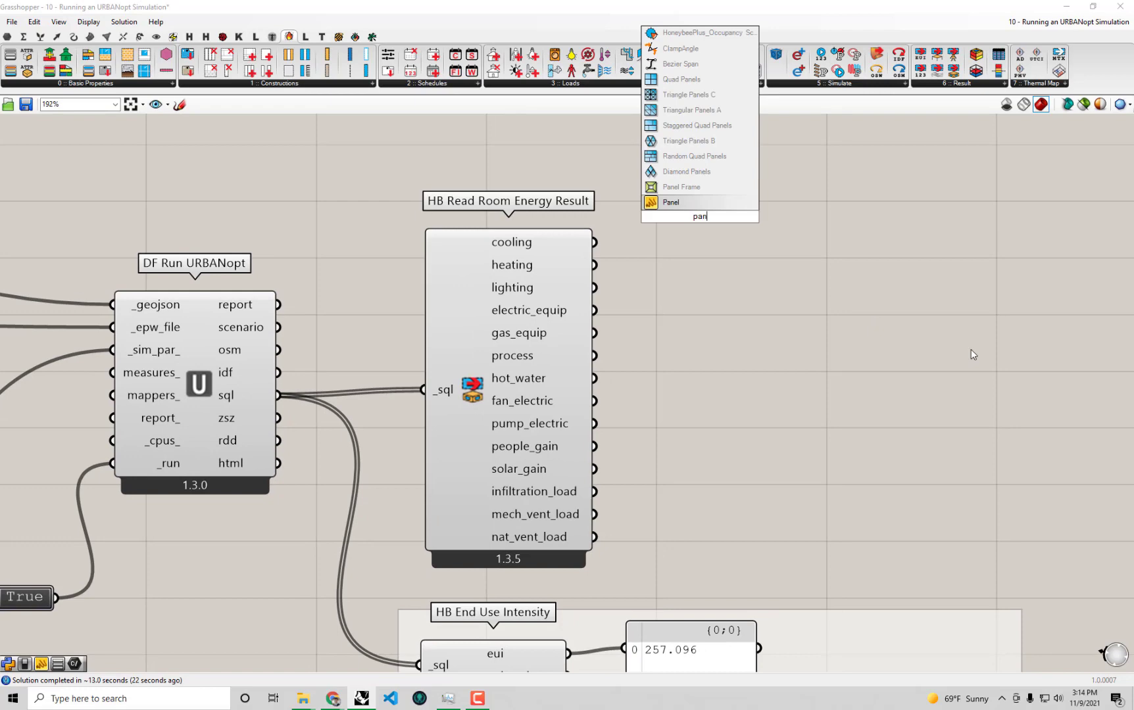
pyautogui.click(668, 205)
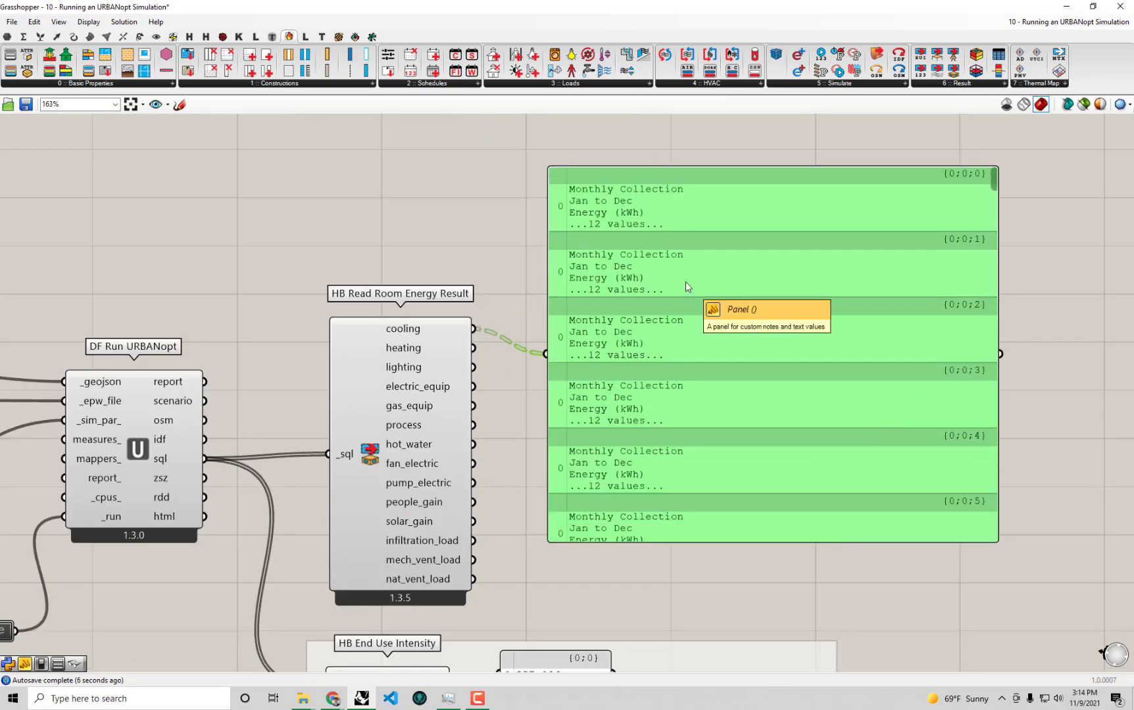
pyautogui.moveTo(636, 353)
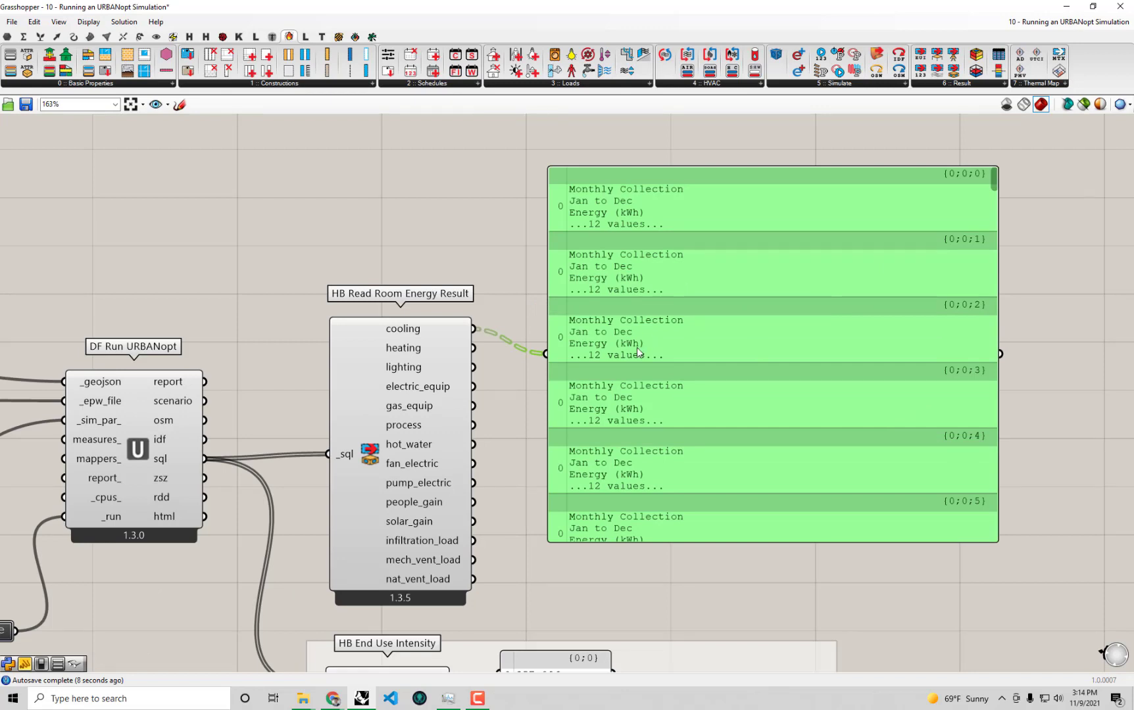
pyautogui.moveTo(520, 314)
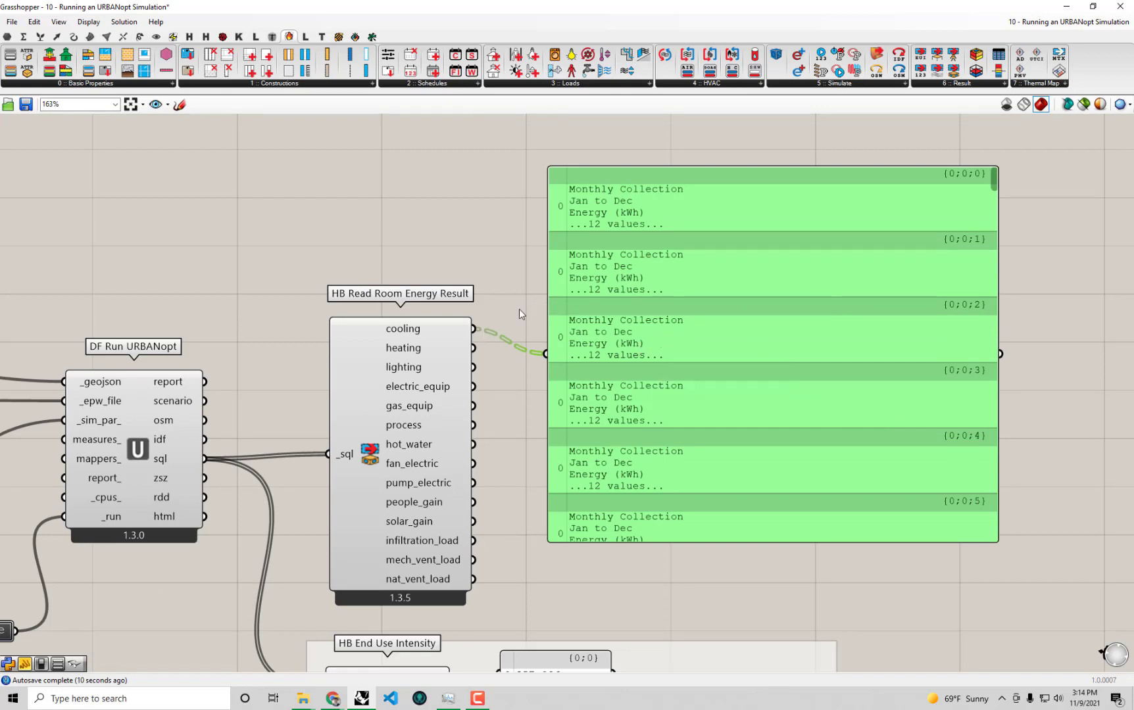
pyautogui.moveTo(639, 223)
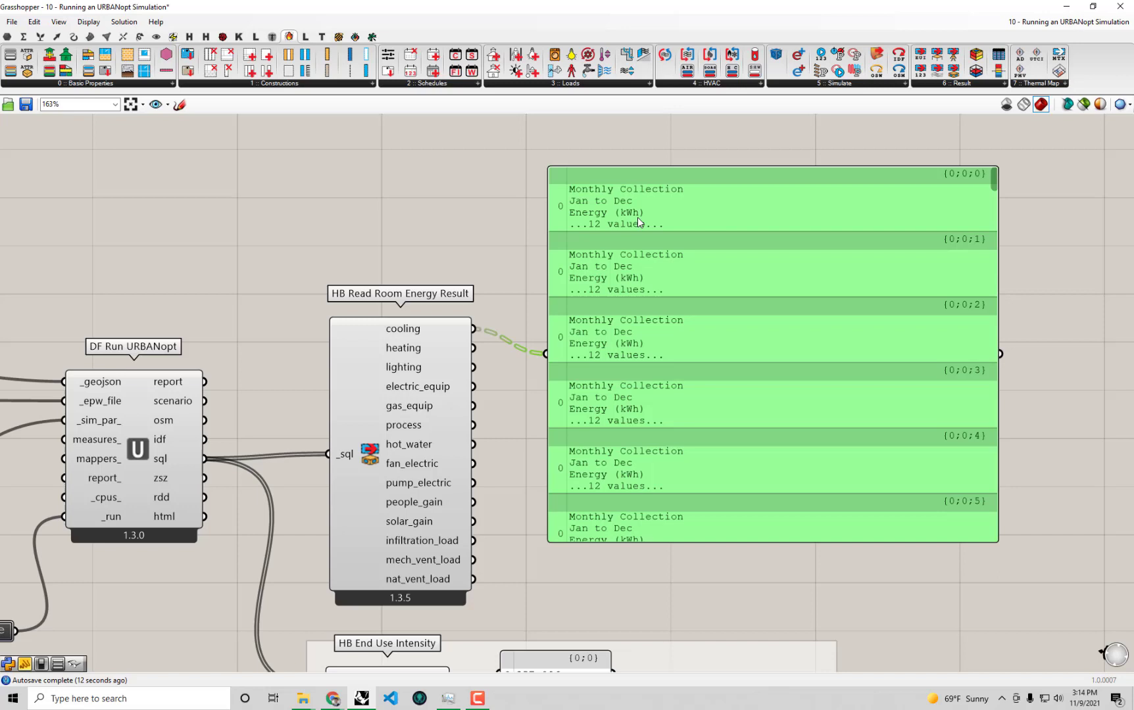
pyautogui.moveTo(623, 216)
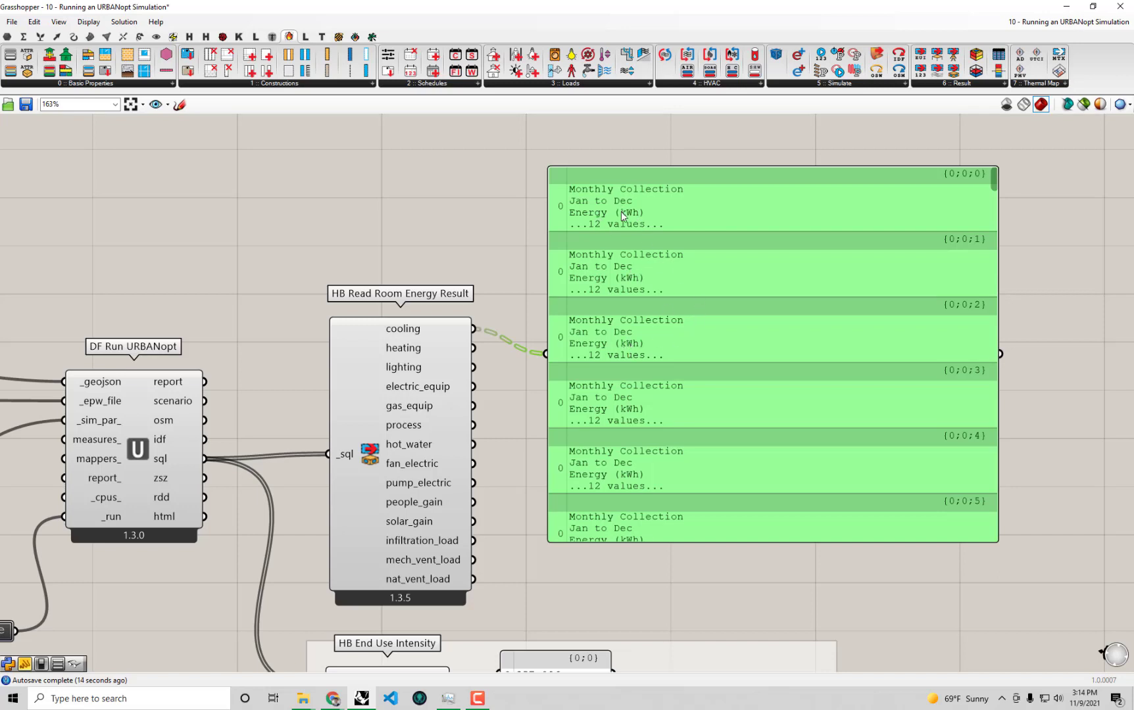
pyautogui.moveTo(997, 181)
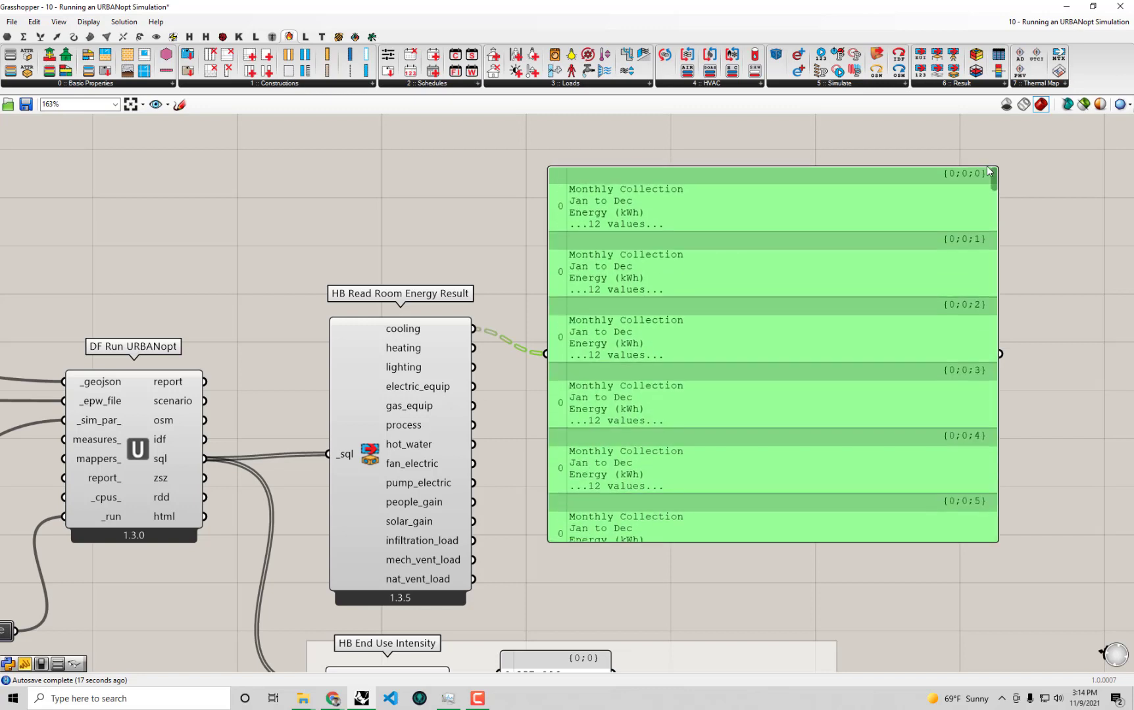
pyautogui.moveTo(655, 159)
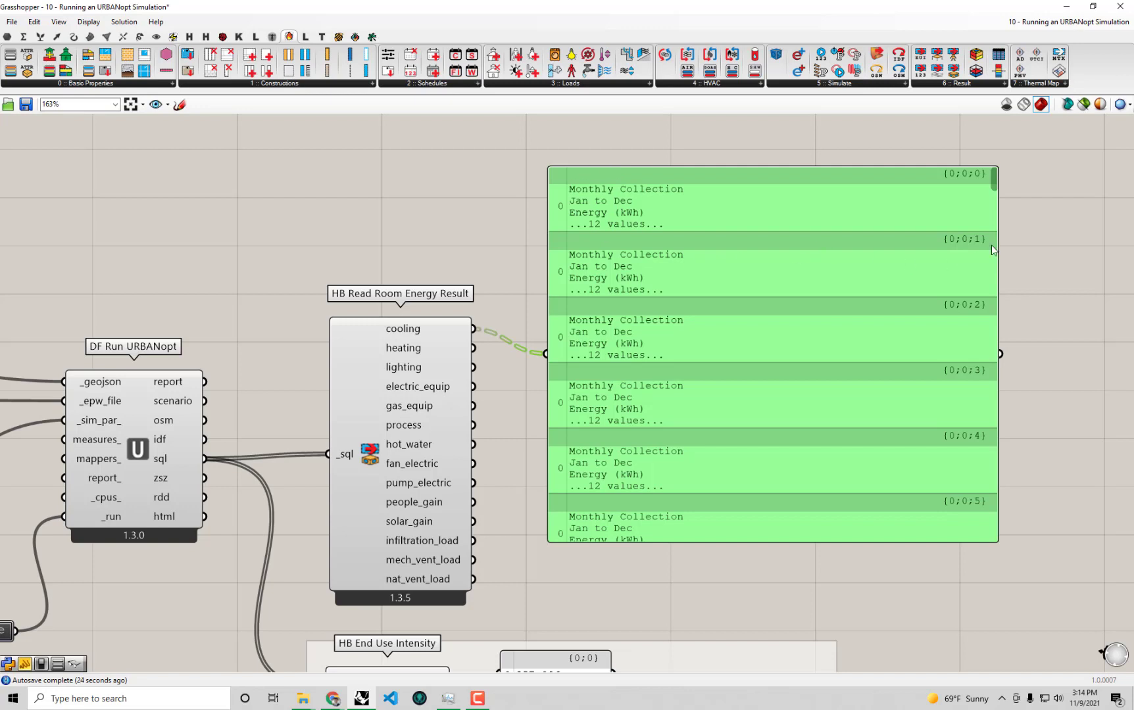
pyautogui.scroll(-3)
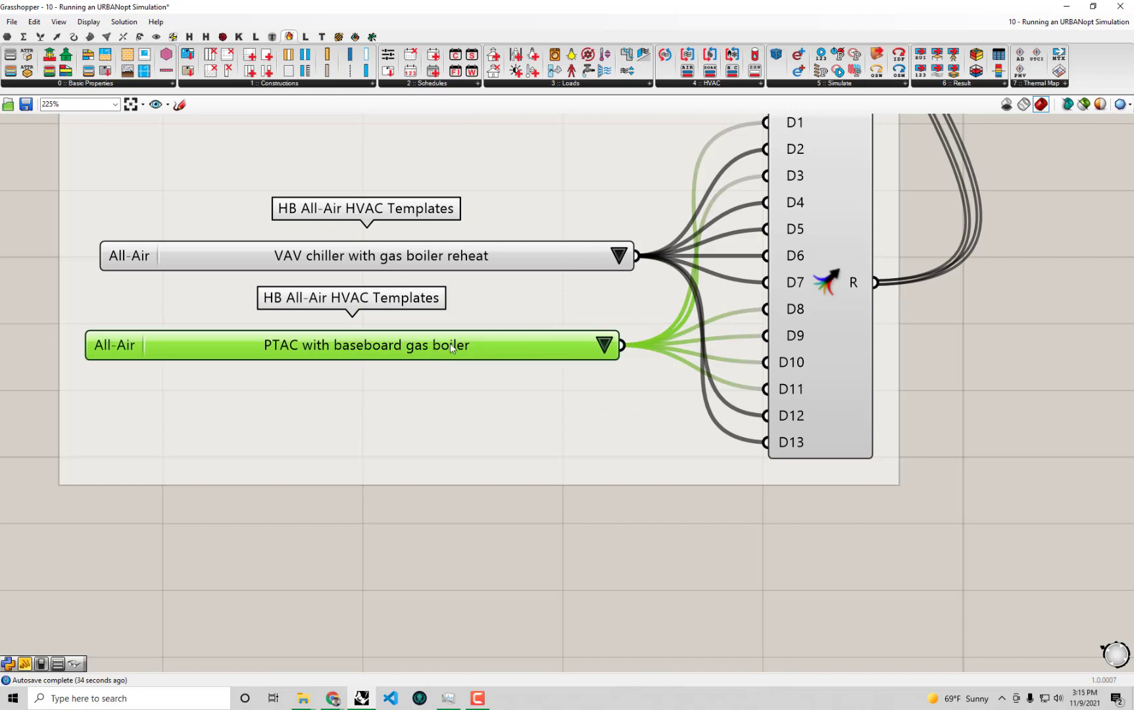
pyautogui.moveTo(279, 397)
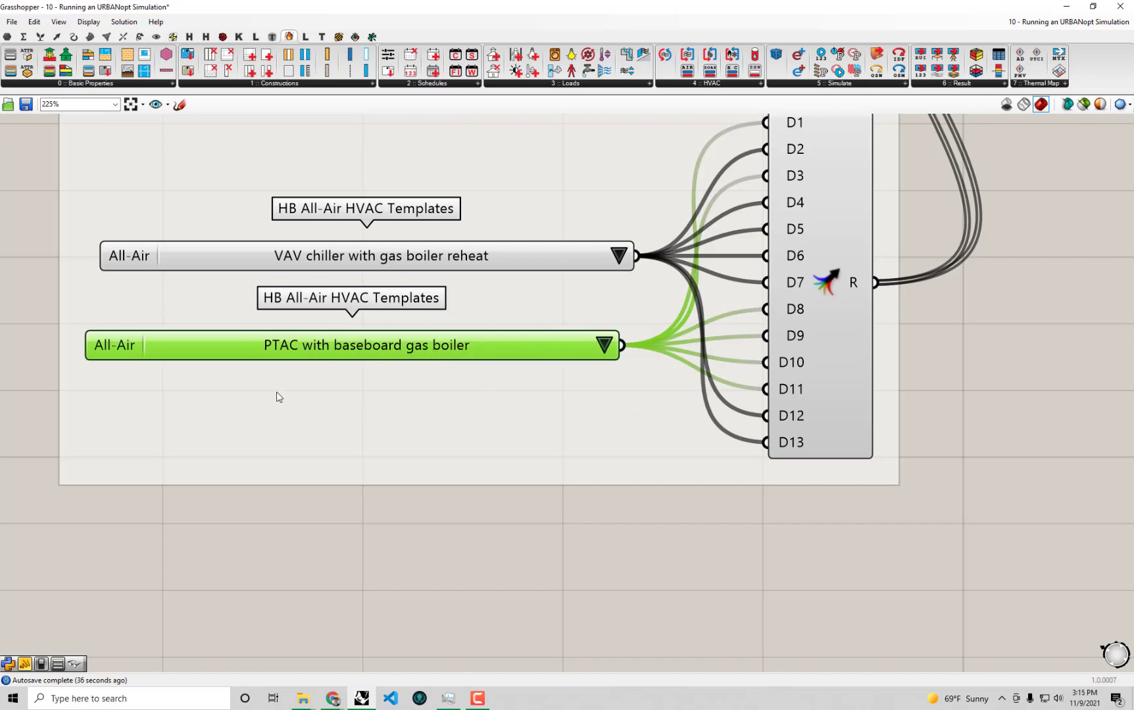
pyautogui.scroll(-3)
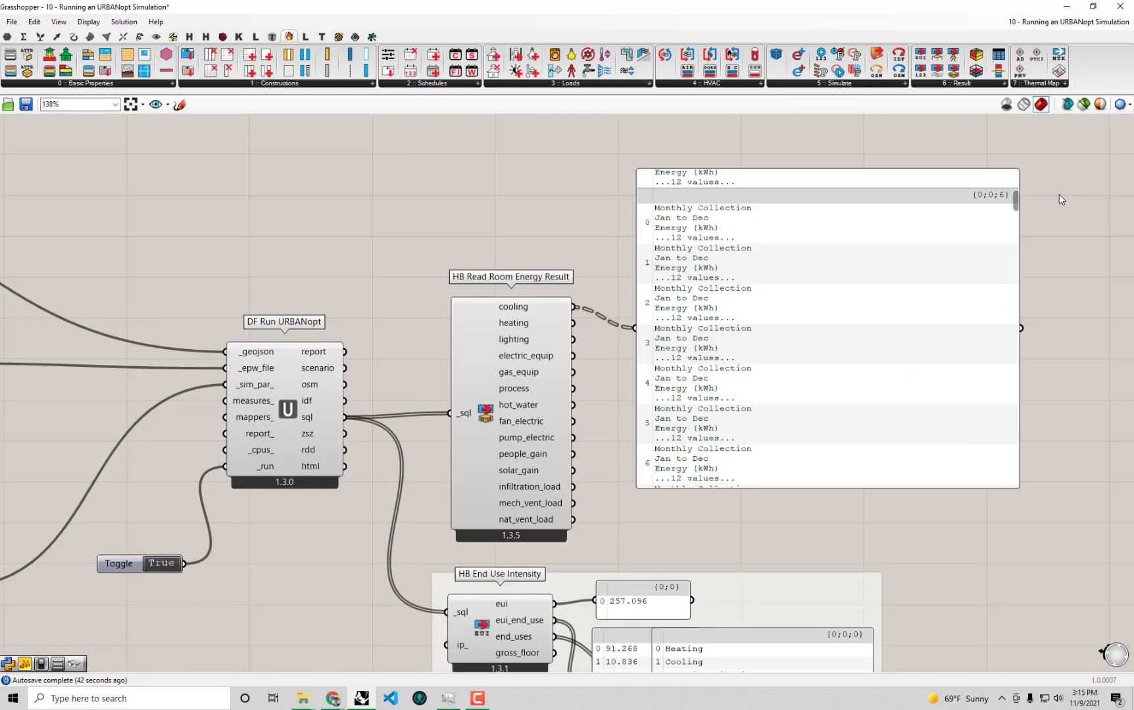
pyautogui.scroll(-3)
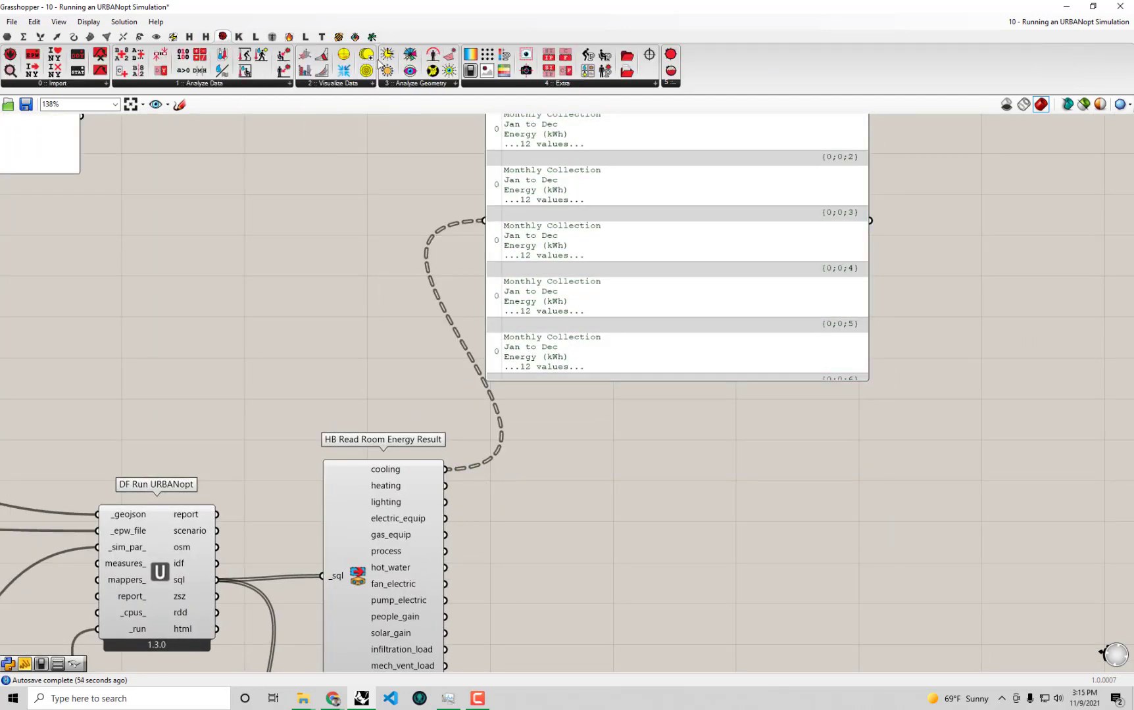
pyautogui.moveTo(304, 72)
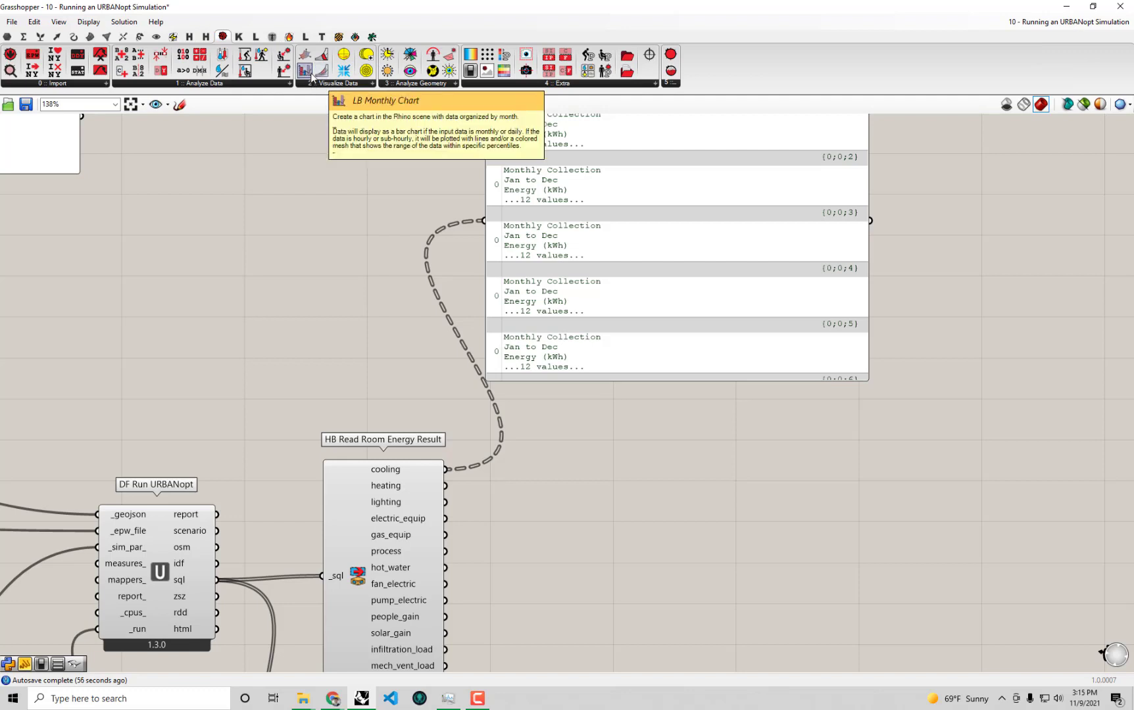
pyautogui.moveTo(663, 515)
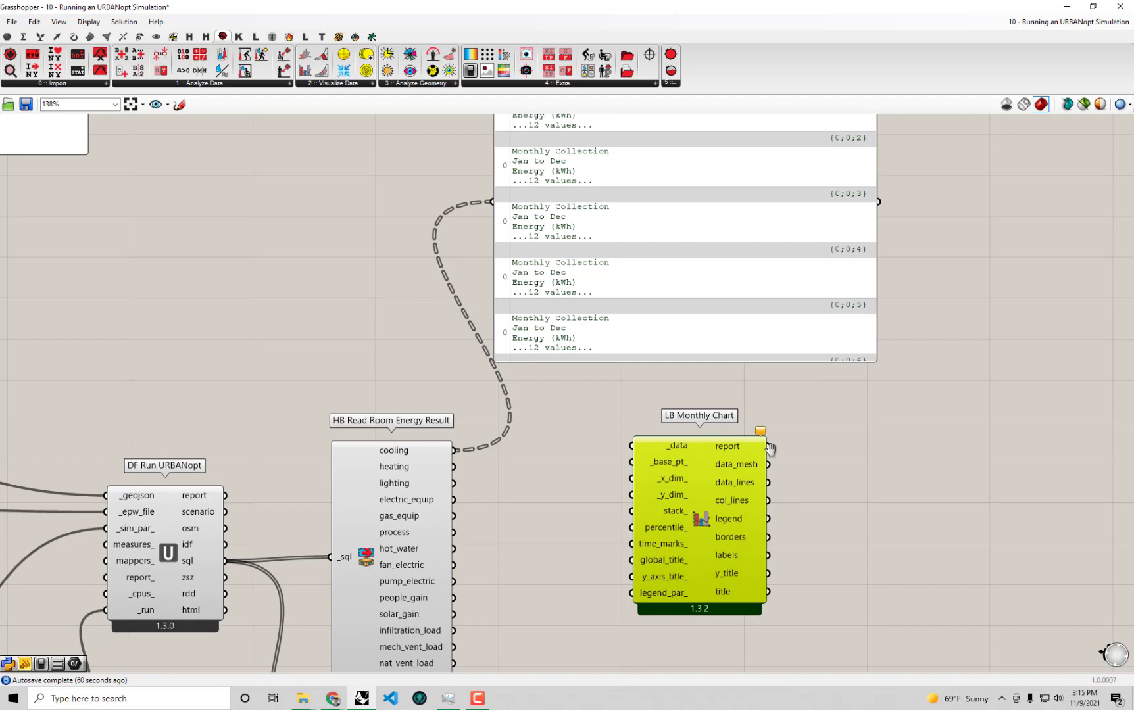
# Step: Flatten LB Monthly Chart's _data input and connect the room cooling output
pyautogui.scroll(-3)
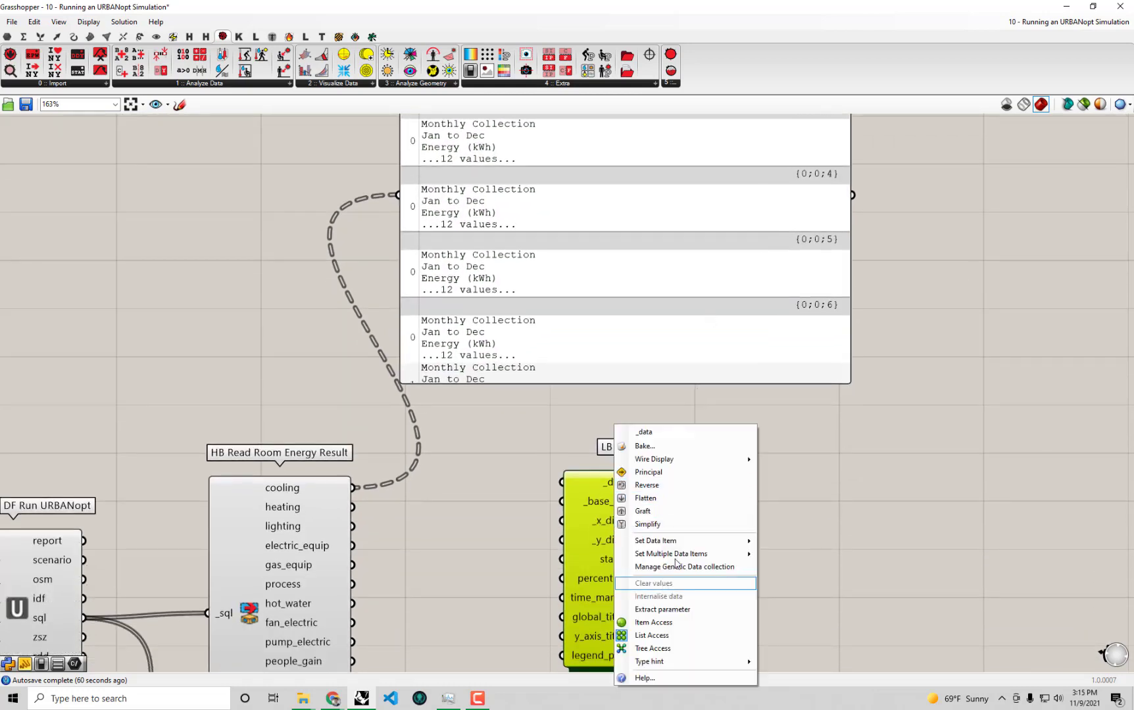
pyautogui.click(362, 480)
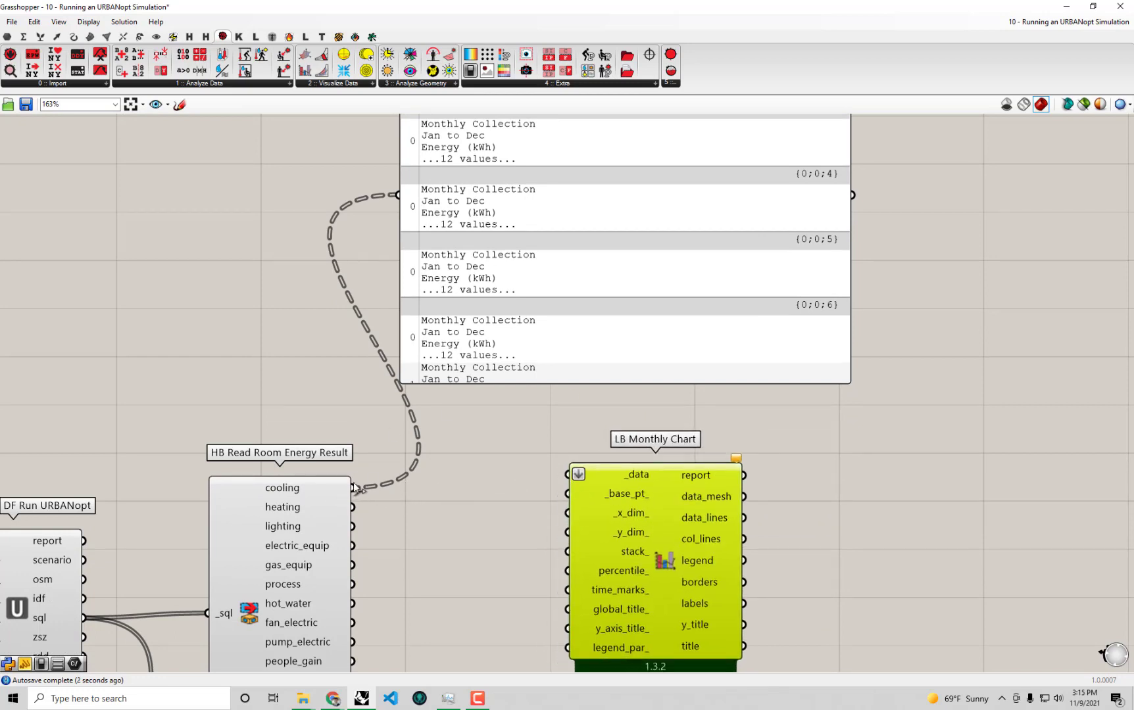
pyautogui.moveTo(350, 495); pyautogui.dragTo(569, 483)
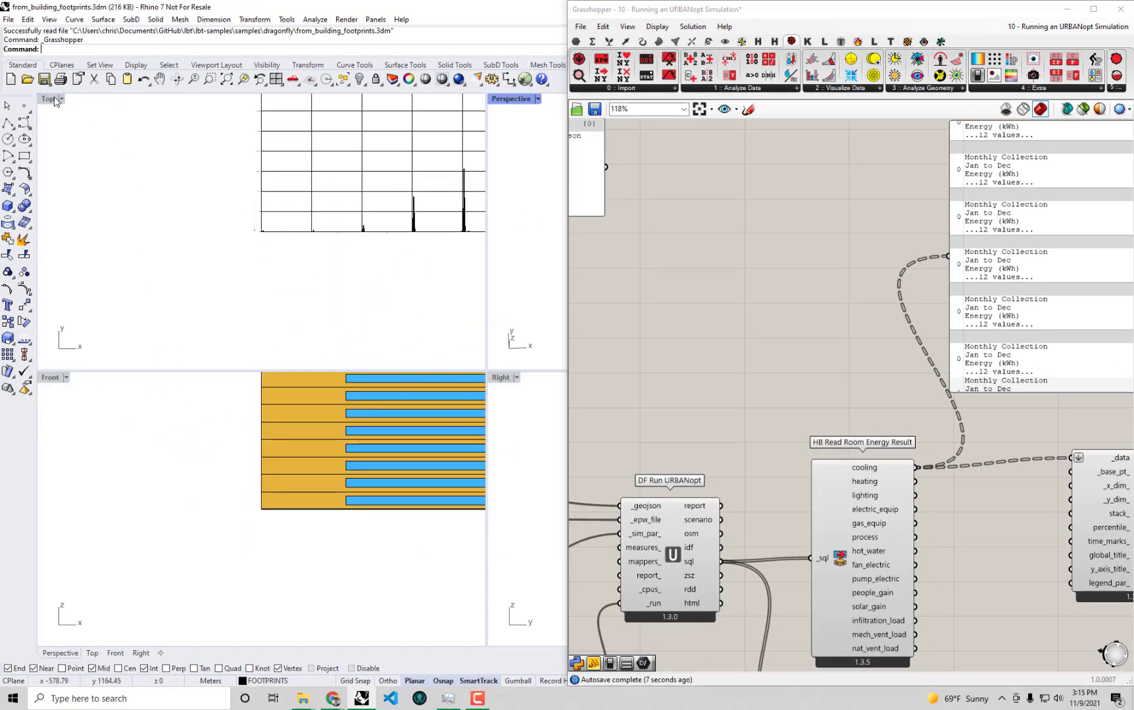
# Step: Maximize the Top viewport to inspect the monthly cooling chart
pyautogui.doubleClick(49, 100)
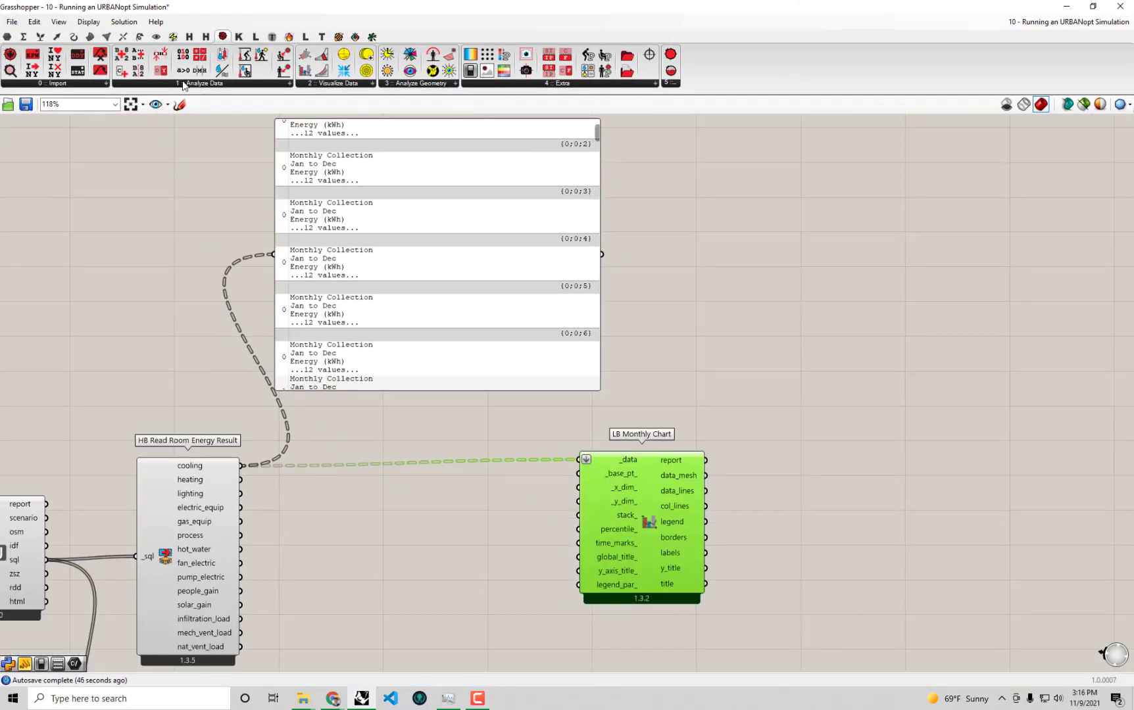
# Step: Place LB Mass Arithmetic Operation from the Ladybug Analyze Data dropdown
pyautogui.click(204, 83)
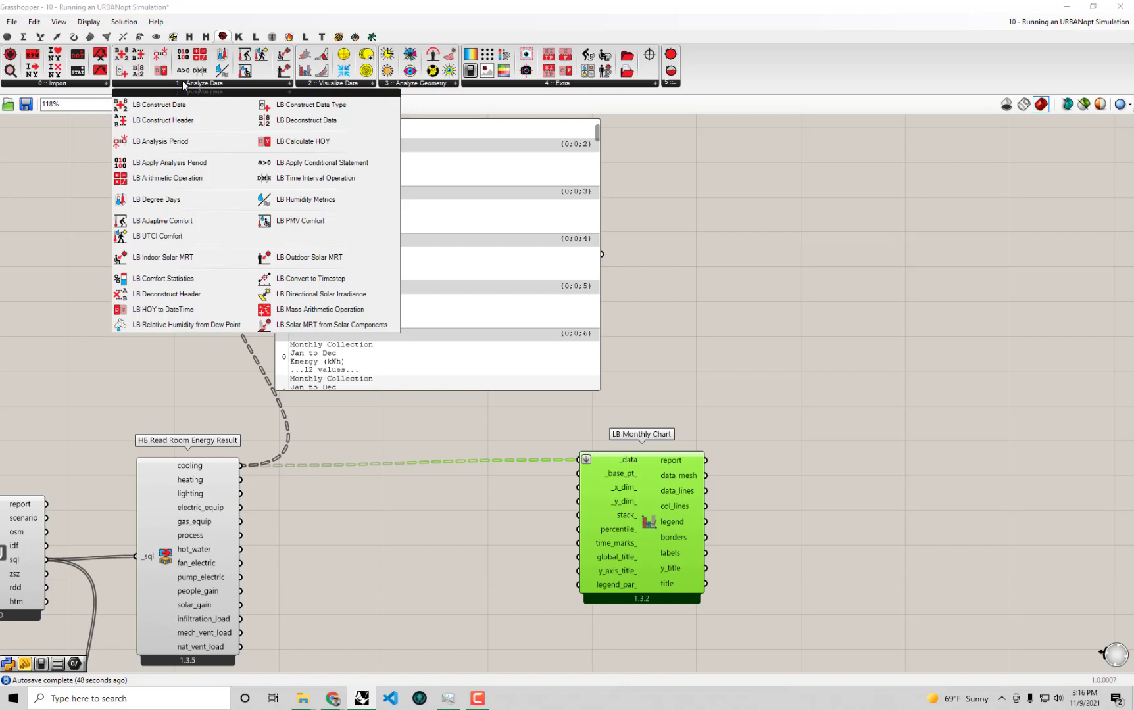
pyautogui.moveTo(183, 101)
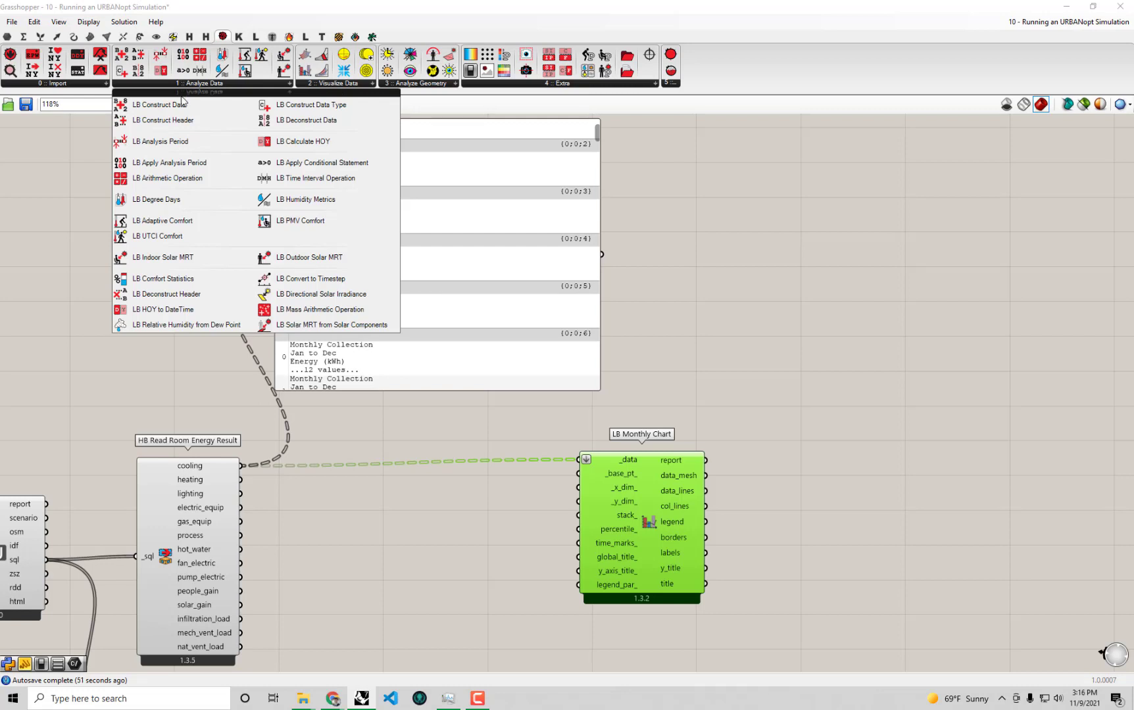
pyautogui.moveTo(373, 158)
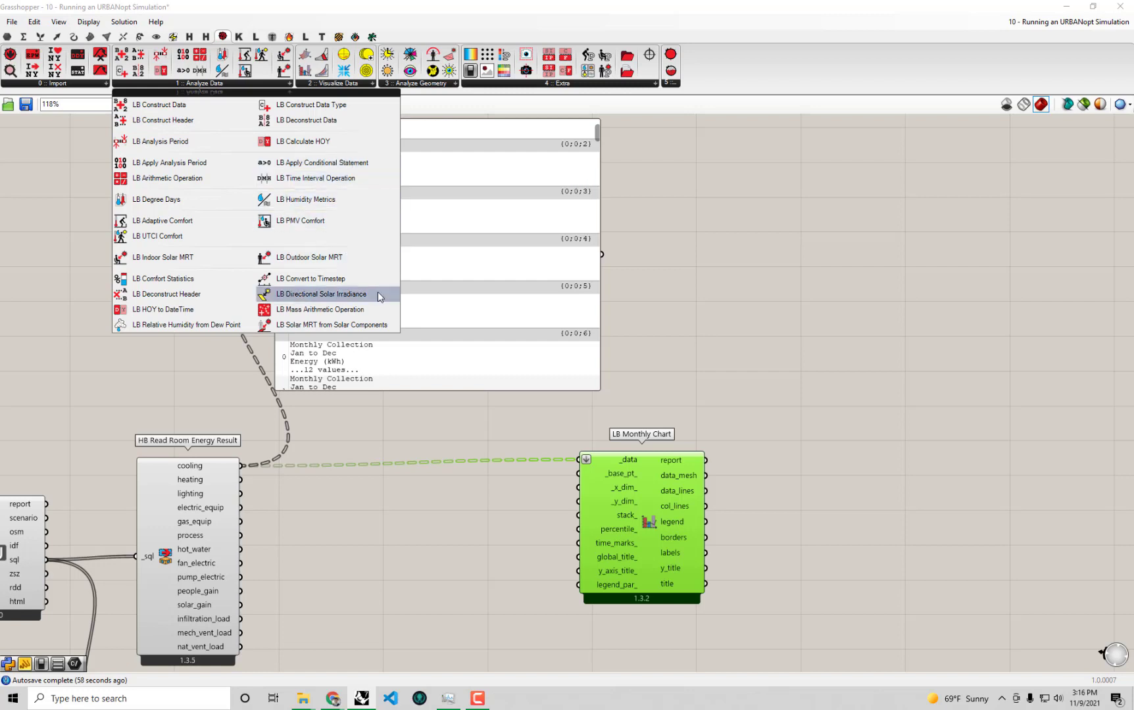
pyautogui.moveTo(328, 309)
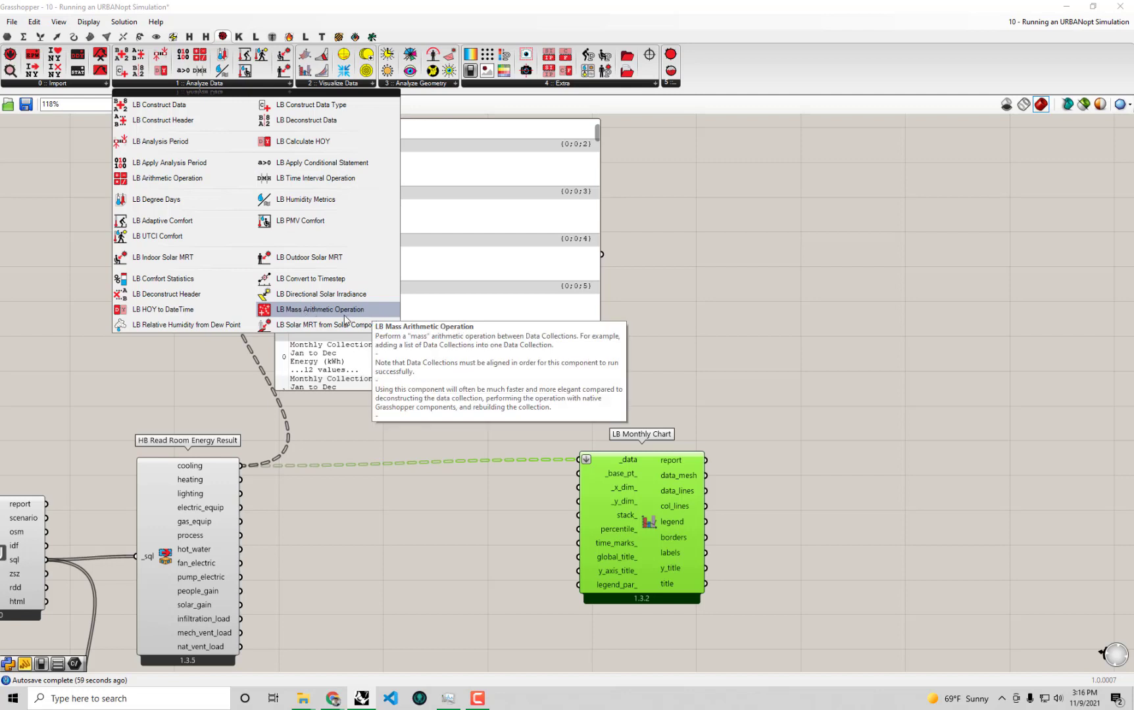
pyautogui.moveTo(304, 316)
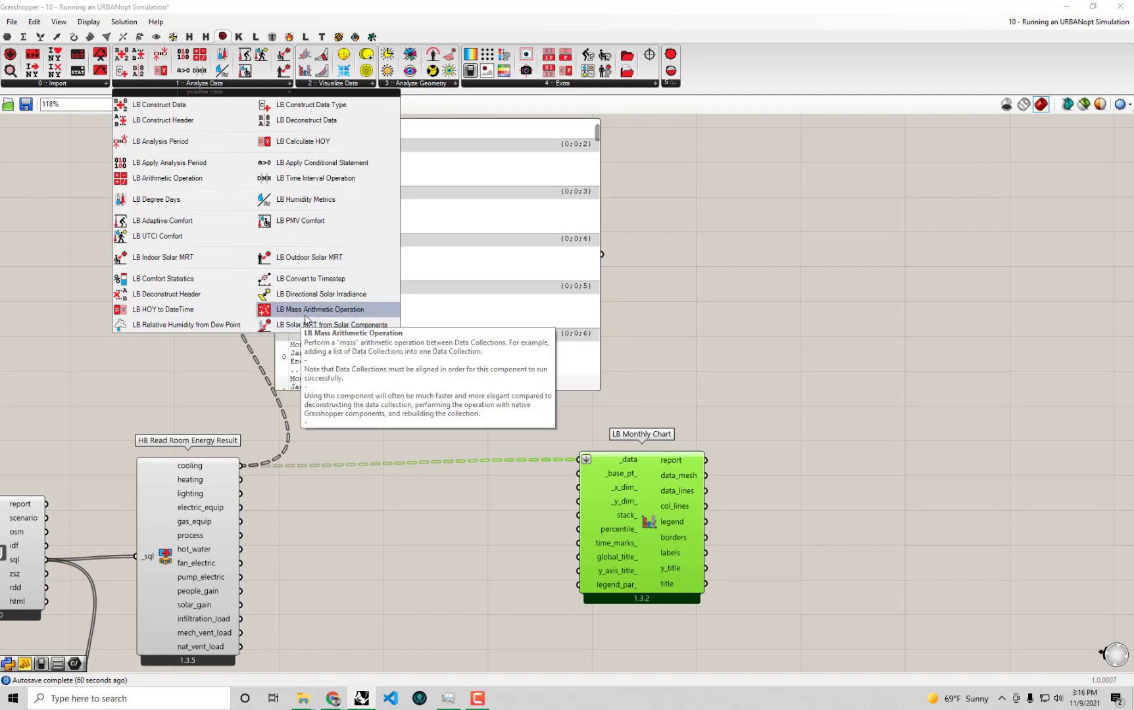
pyautogui.click(320, 314)
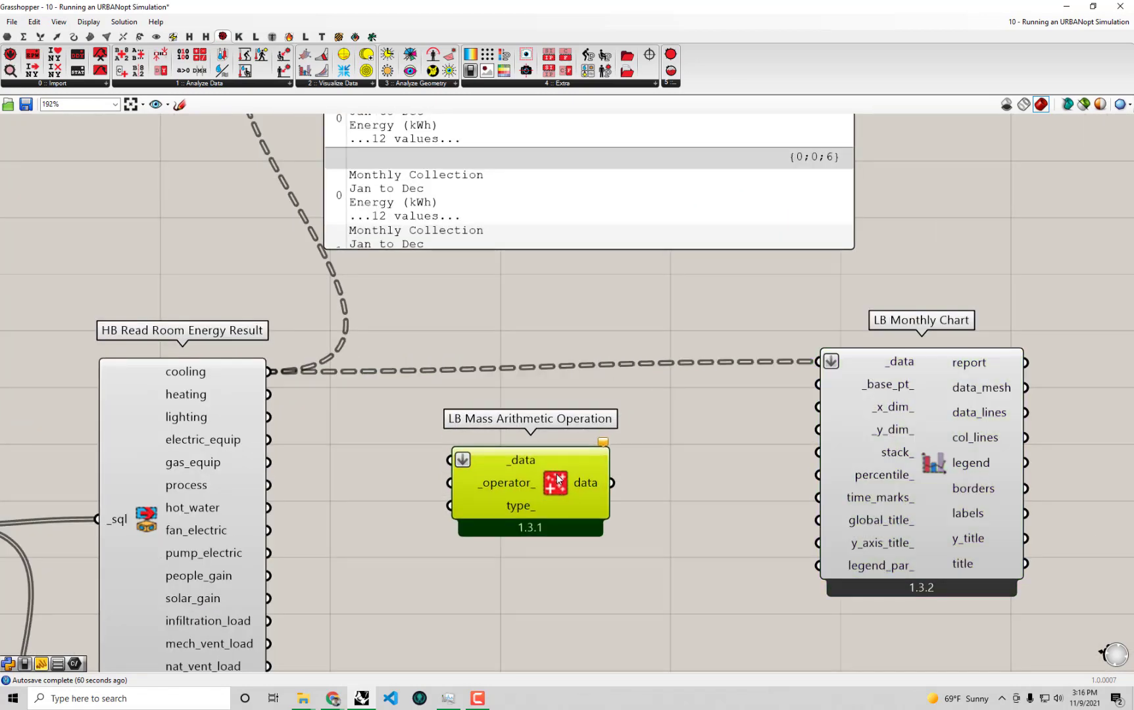
pyautogui.moveTo(703, 522)
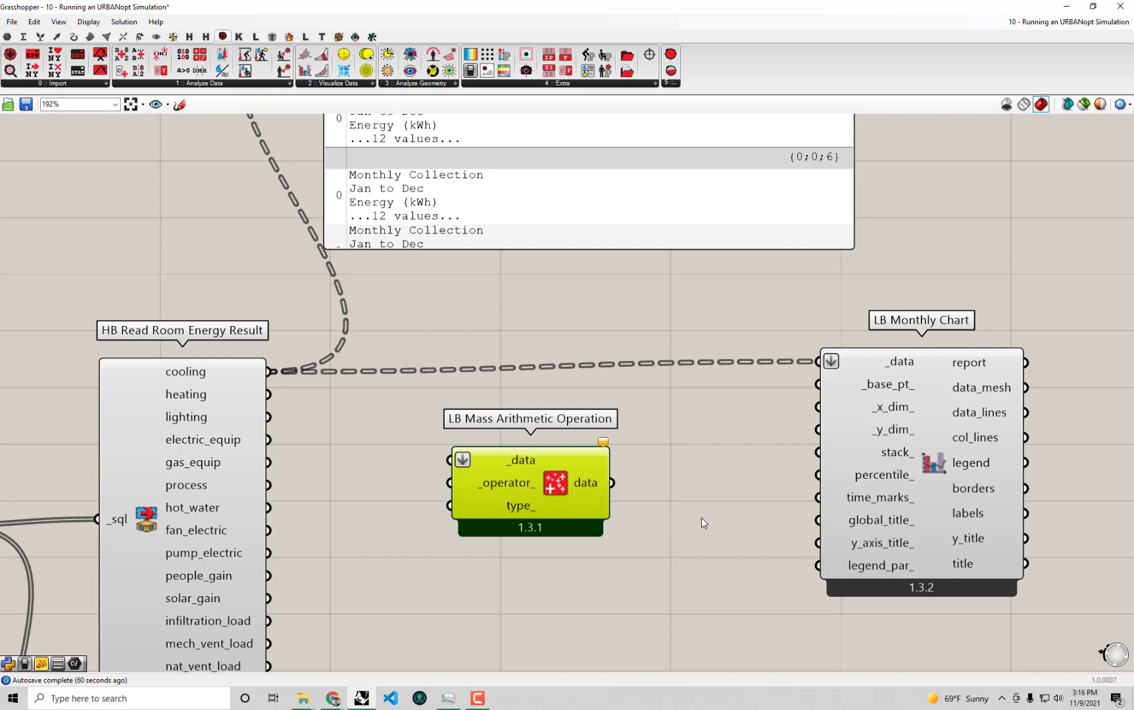
pyautogui.moveTo(506, 490)
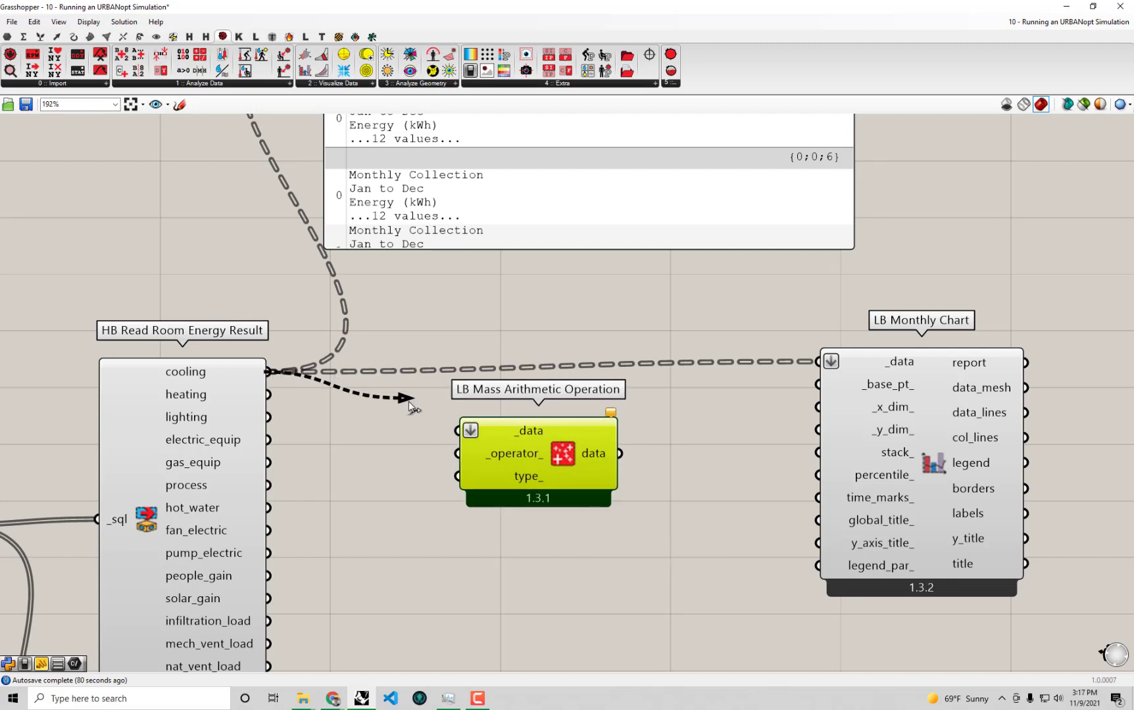
# Step: Route cooling through Mass Arithmetic Operation into LB Monthly Chart's _data input
pyautogui.moveTo(269, 372); pyautogui.dragTo(457, 430)
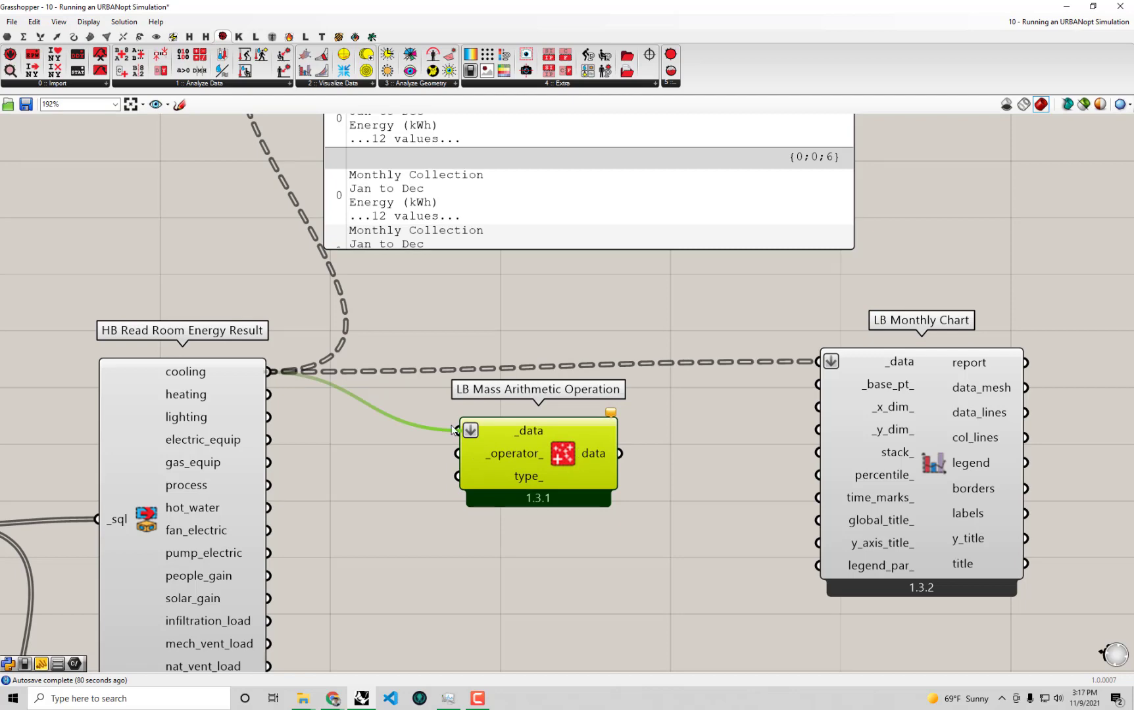
pyautogui.moveTo(681, 500)
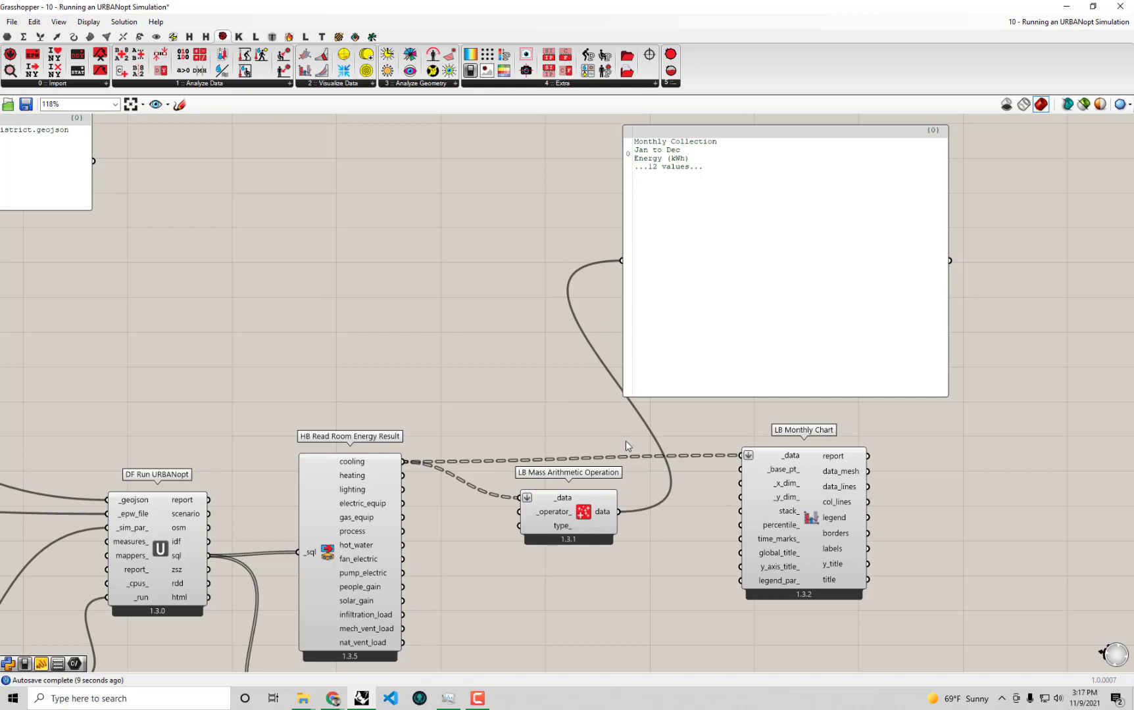
pyautogui.click(567, 505)
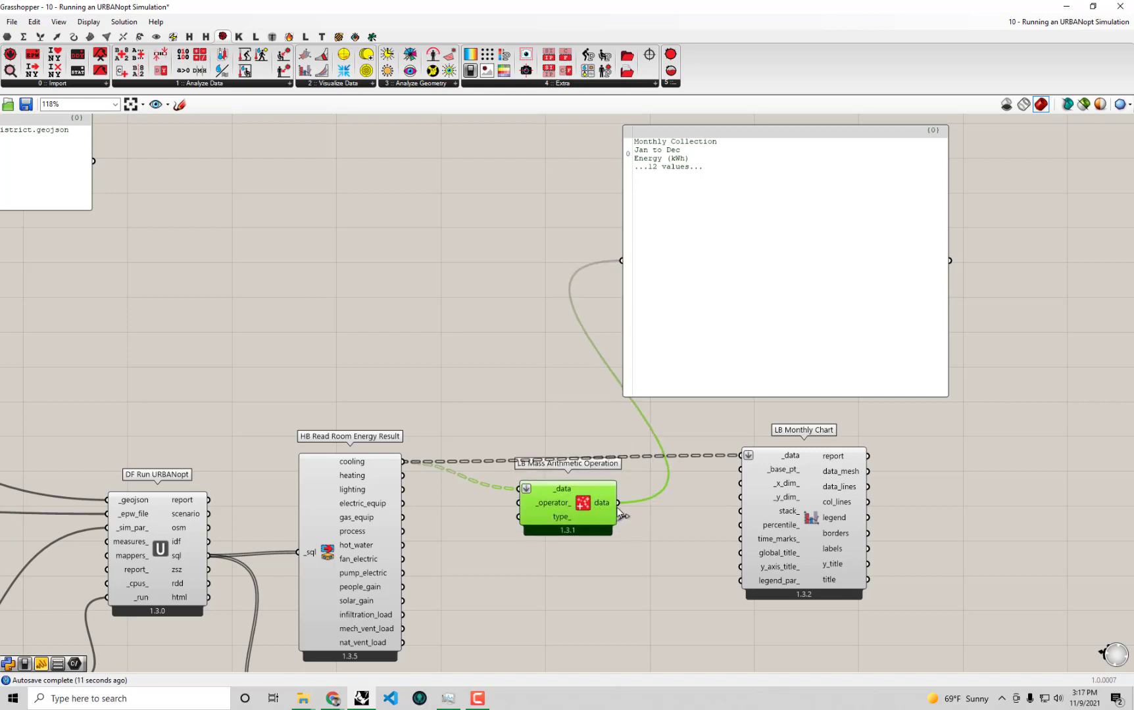
pyautogui.moveTo(709, 470)
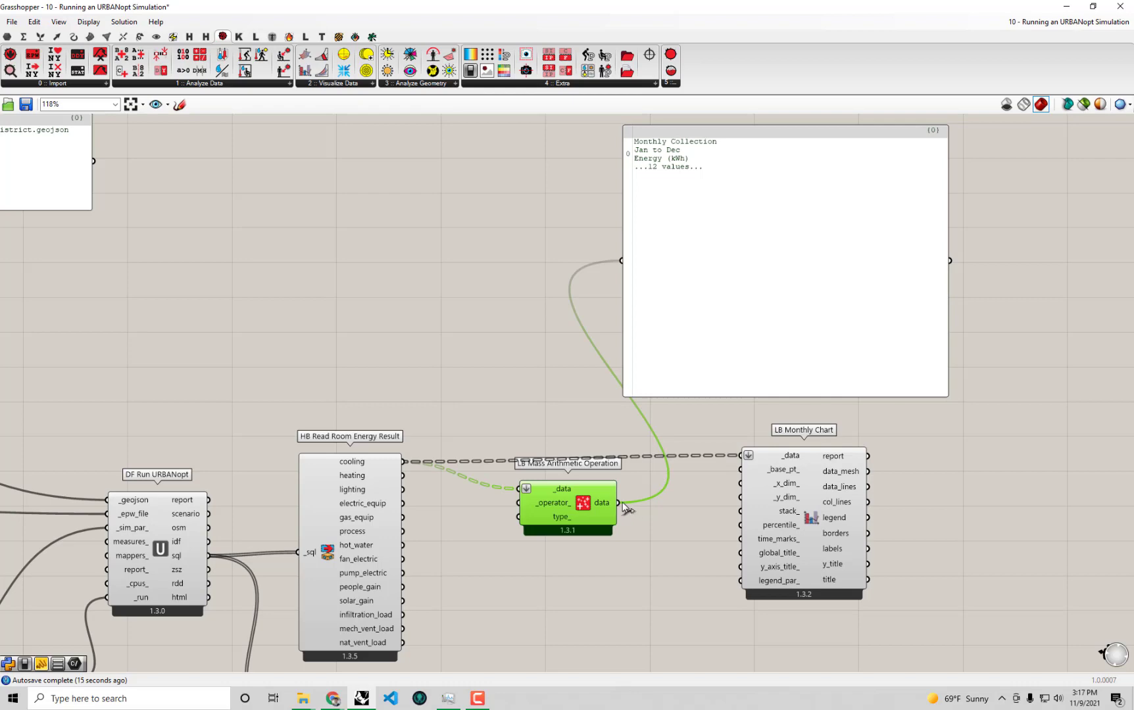
pyautogui.moveTo(567, 505); pyautogui.dragTo(558, 486)
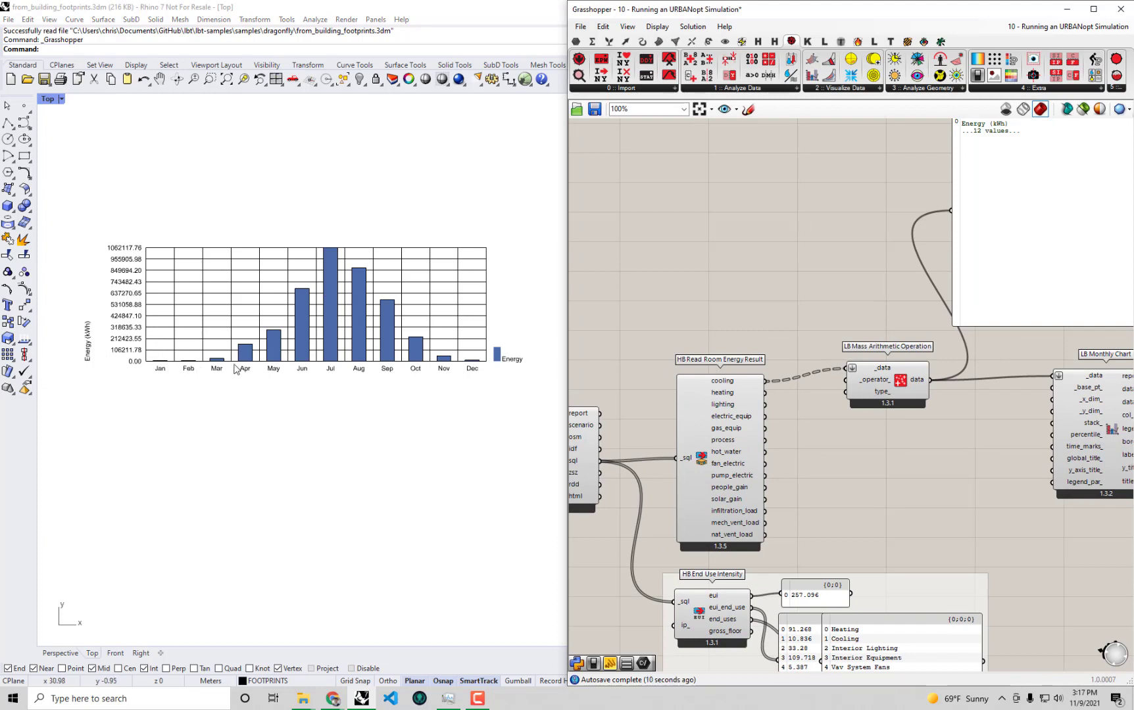
pyautogui.moveTo(255, 391)
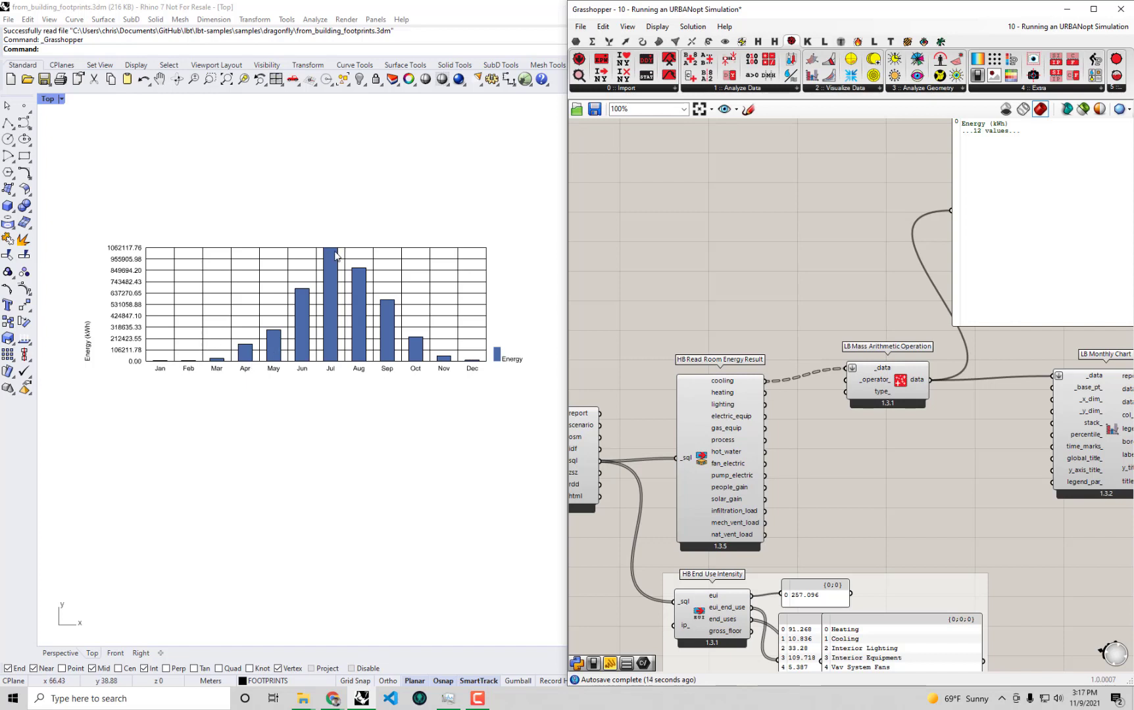
pyautogui.moveTo(279, 408)
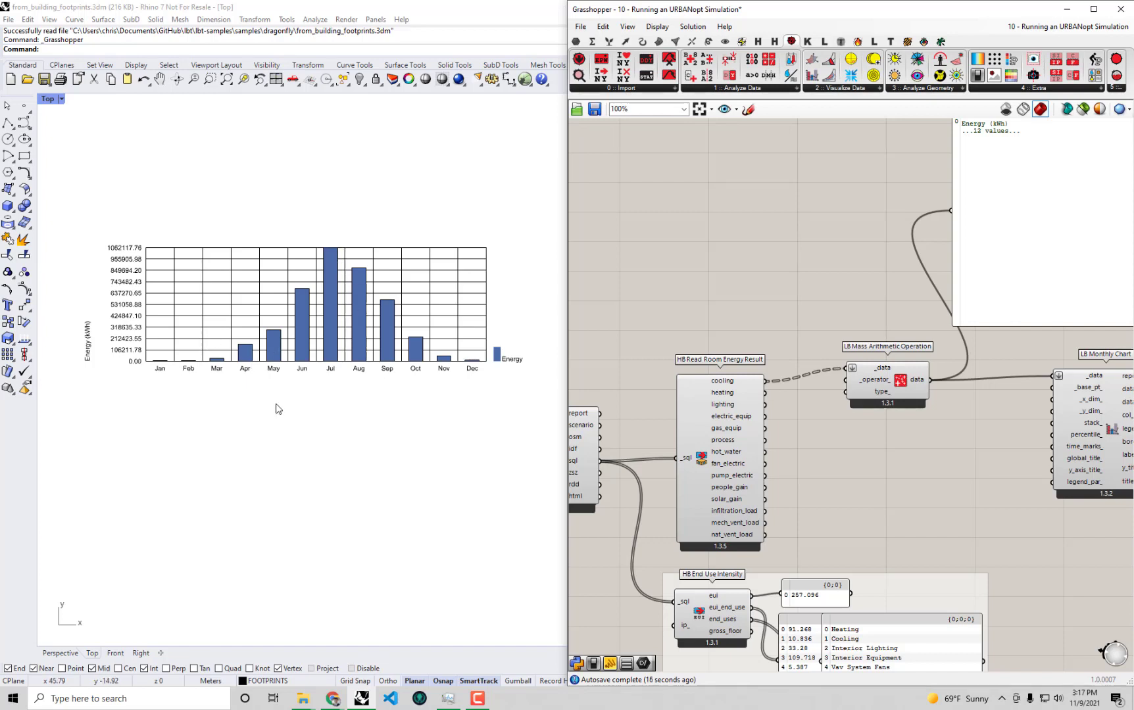
pyautogui.moveTo(289, 392)
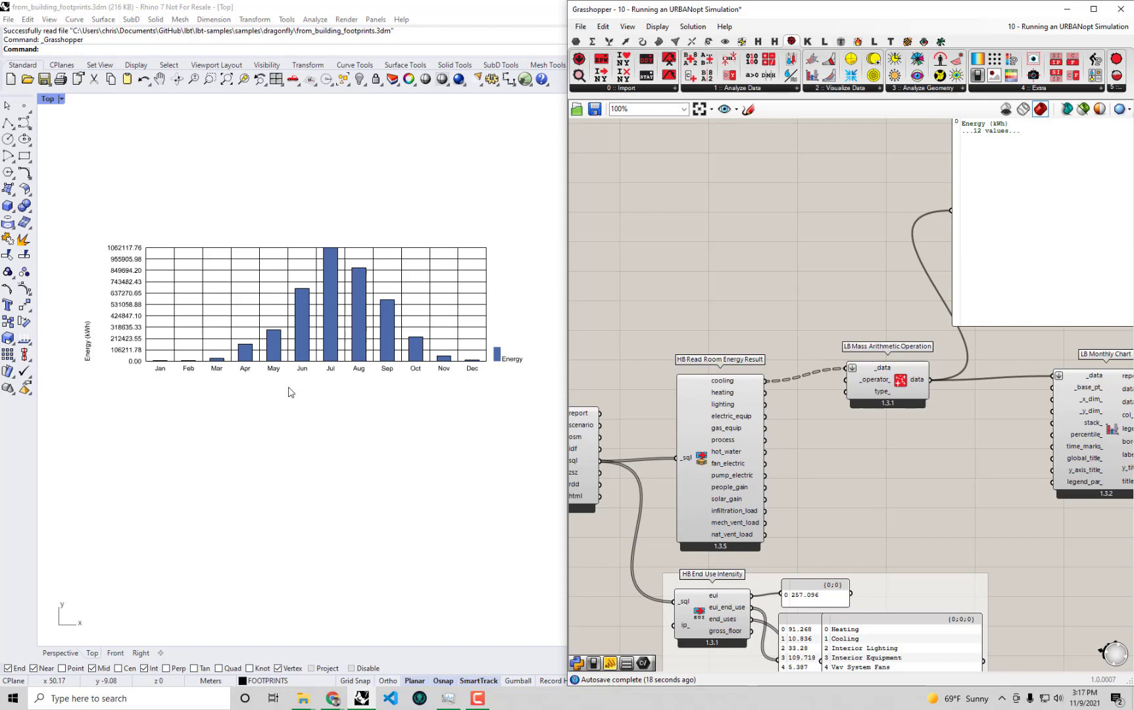
pyautogui.moveTo(195, 290)
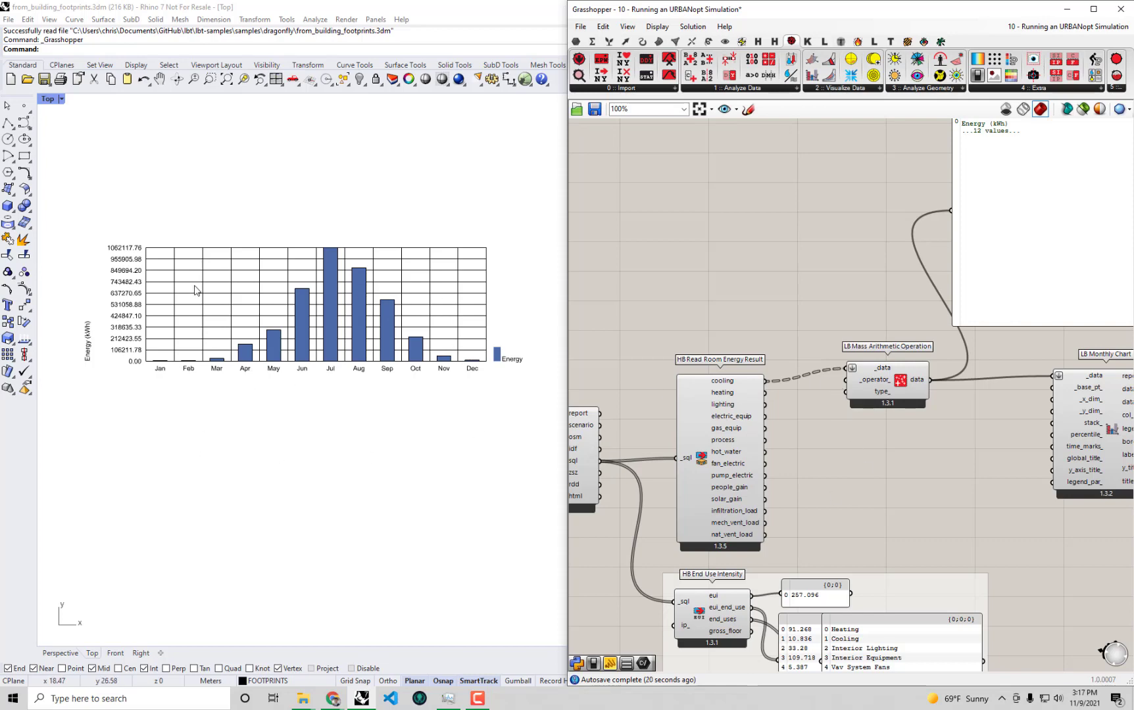
pyautogui.moveTo(912, 448)
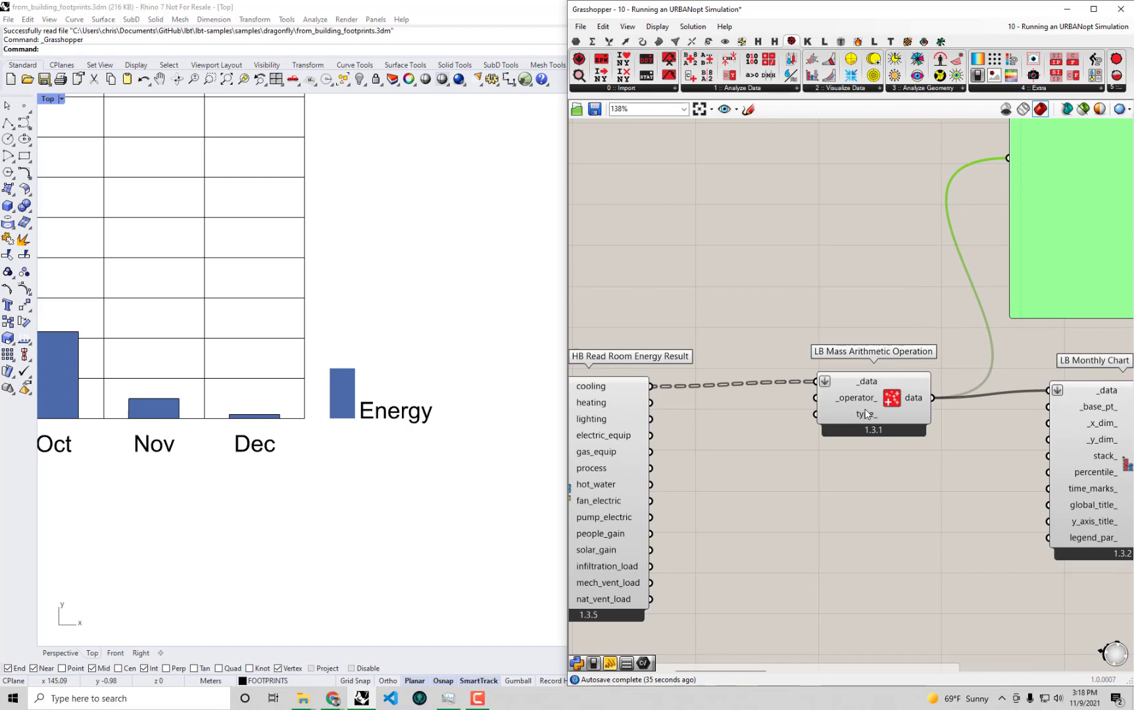
pyautogui.moveTo(726, 427)
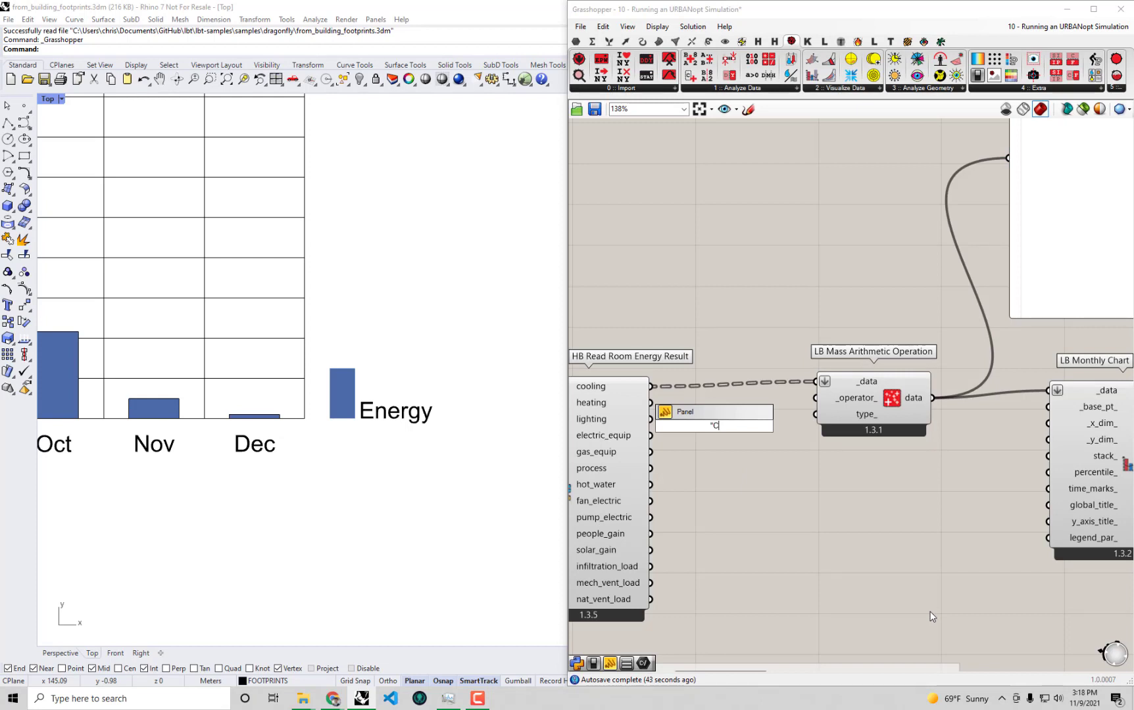
# Step: Add a 'Cooling' text panel and wire it into the Mass Arithmetic type_ input
pyautogui.write('ooling')
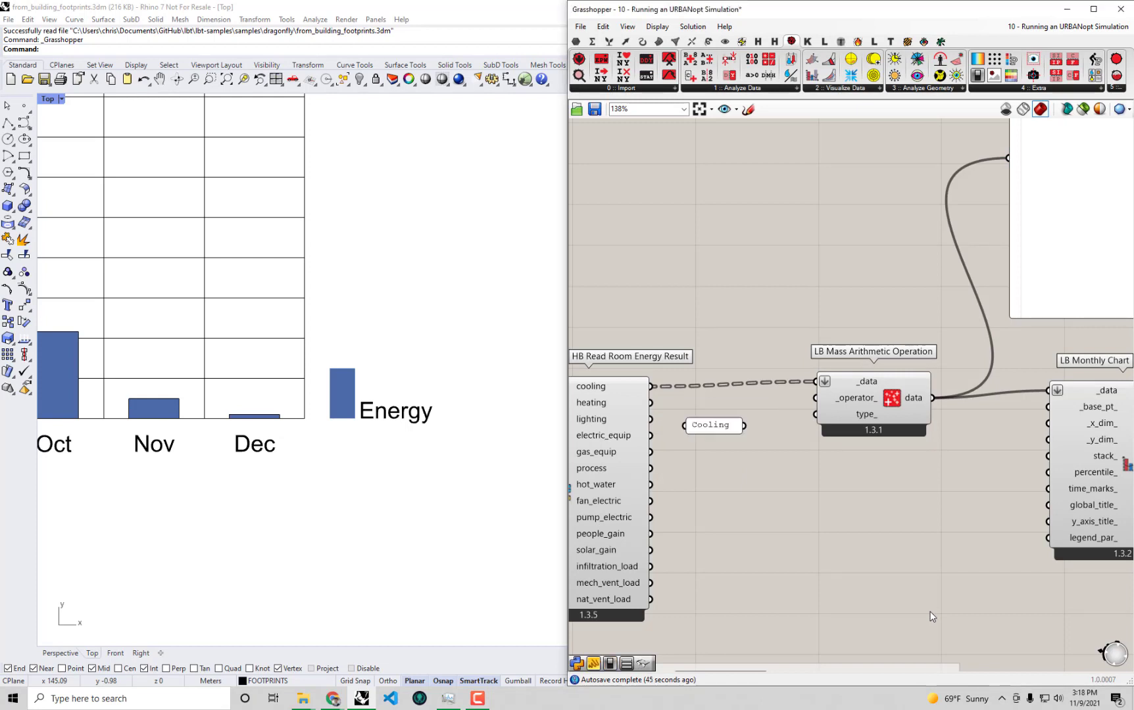
pyautogui.moveTo(709, 426); pyautogui.dragTo(754, 413)
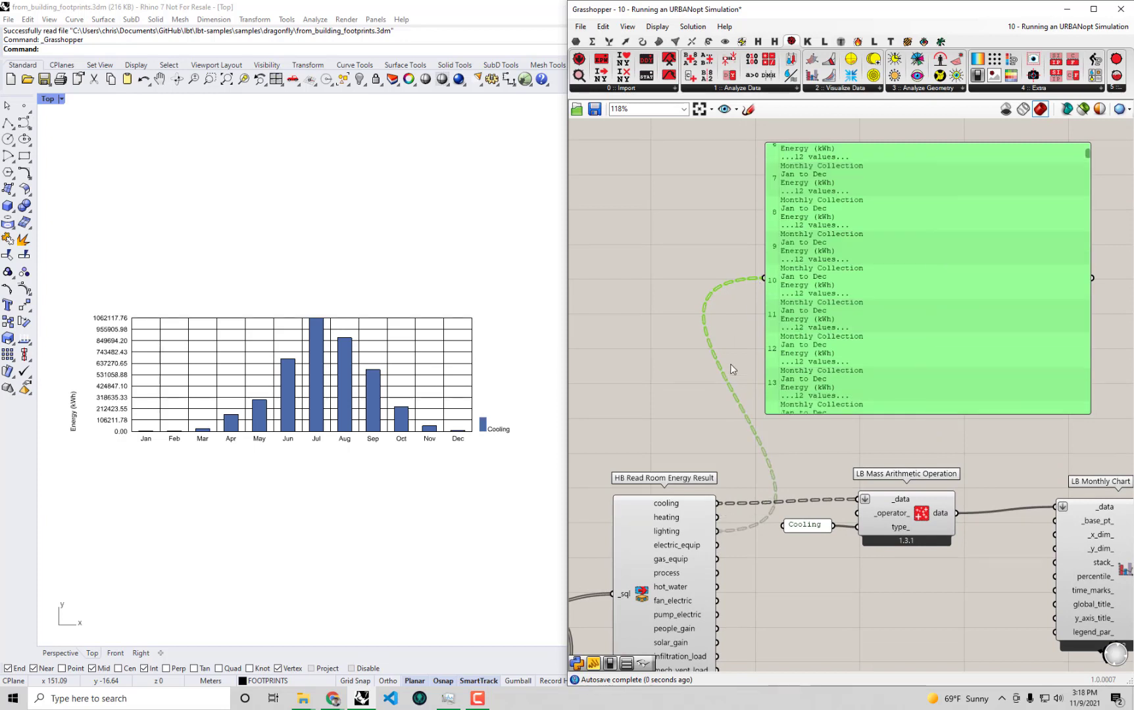
pyautogui.moveTo(1102, 162)
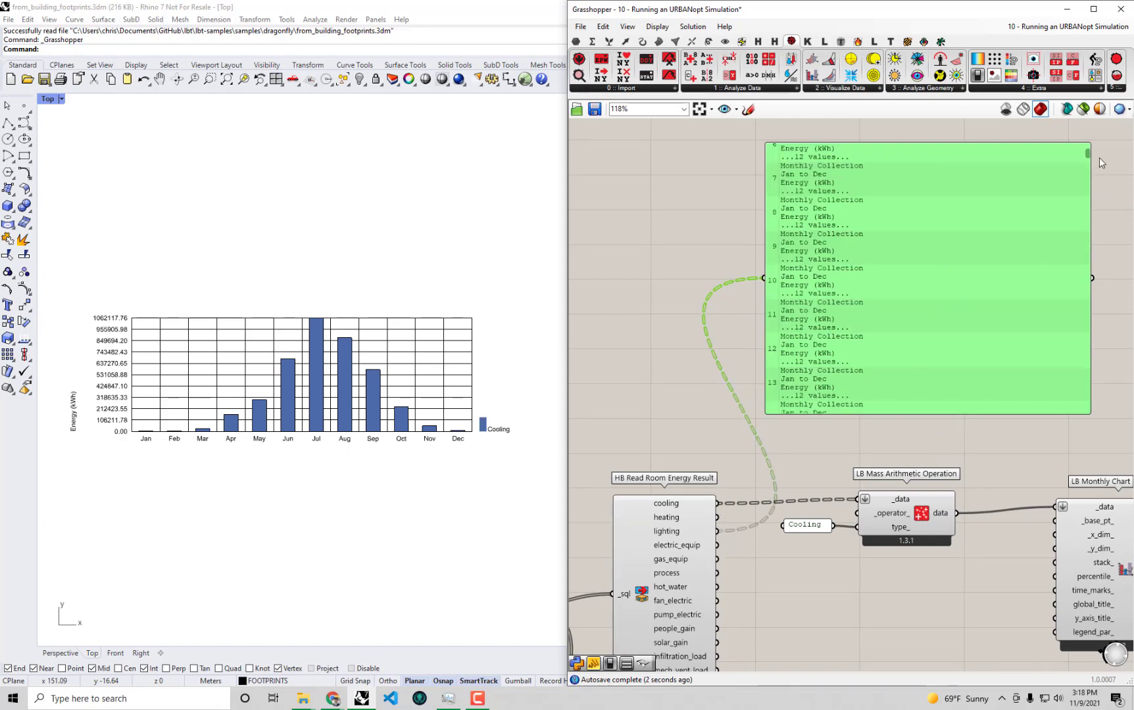
# Step: Scroll through the panel's monthly kWh collections listing, down to item 33
pyautogui.scroll(-3)
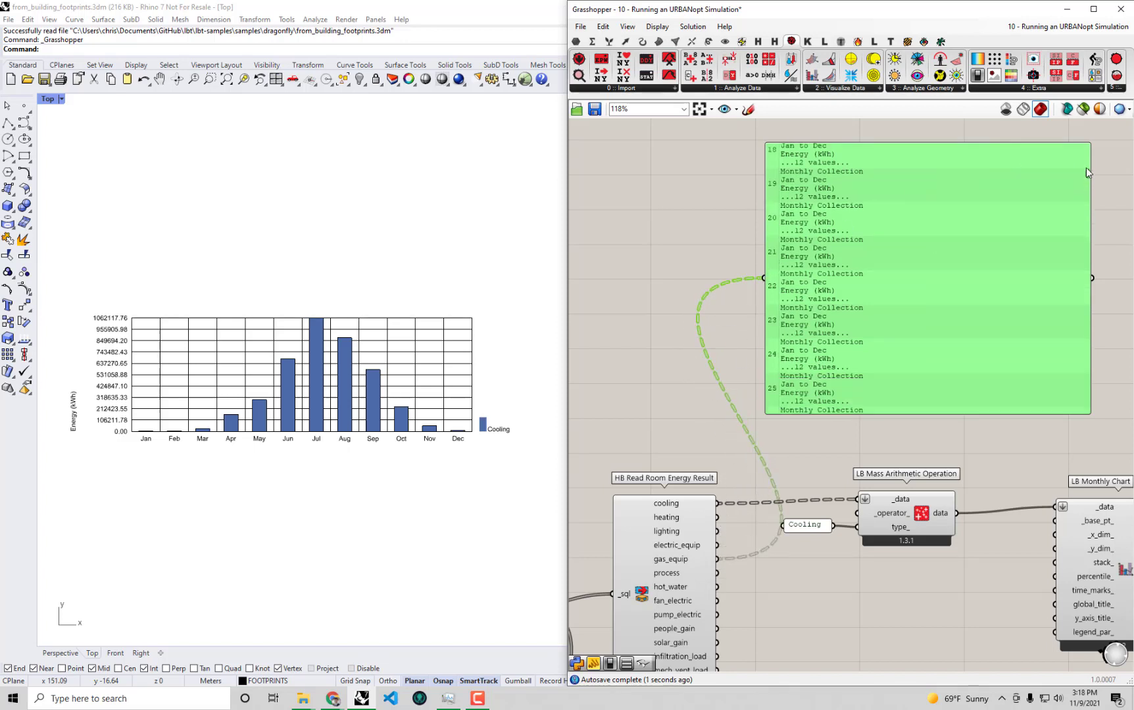
pyautogui.scroll(-3)
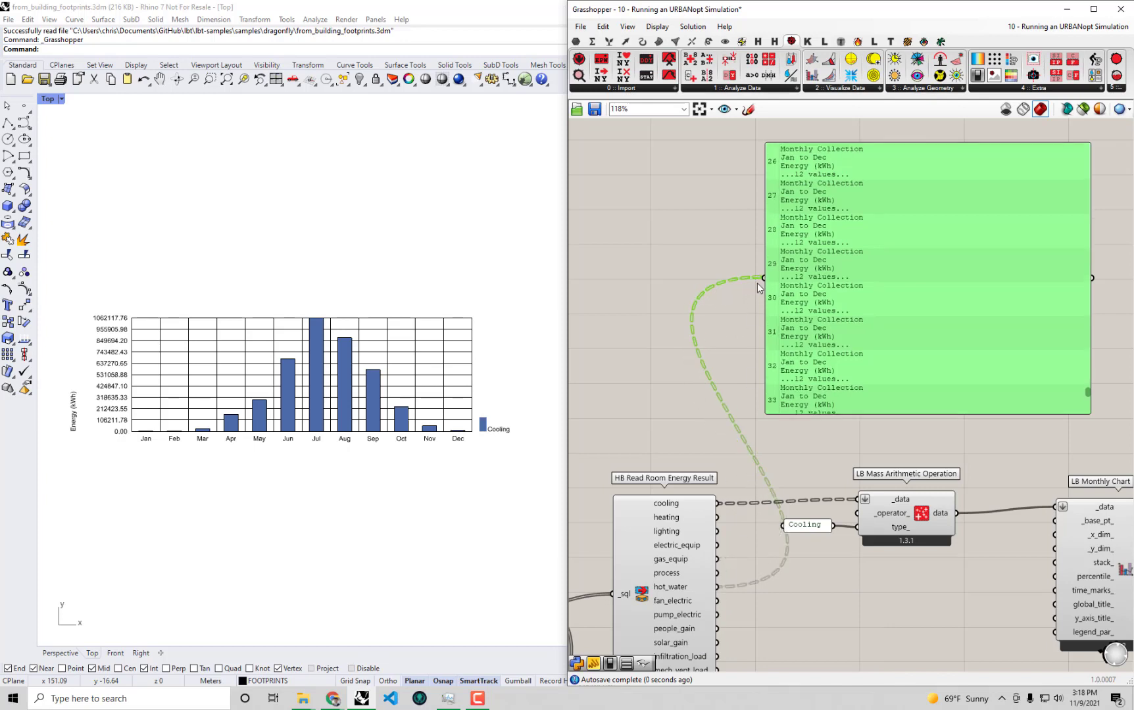
pyautogui.moveTo(691, 601)
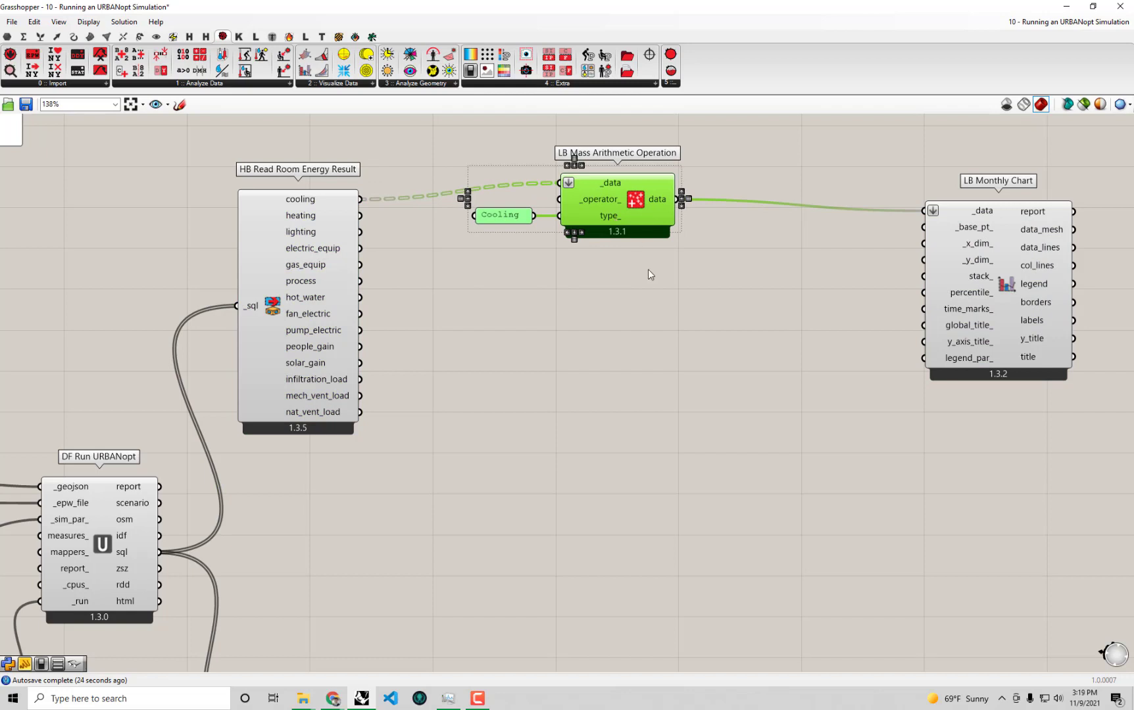
pyautogui.moveTo(659, 311)
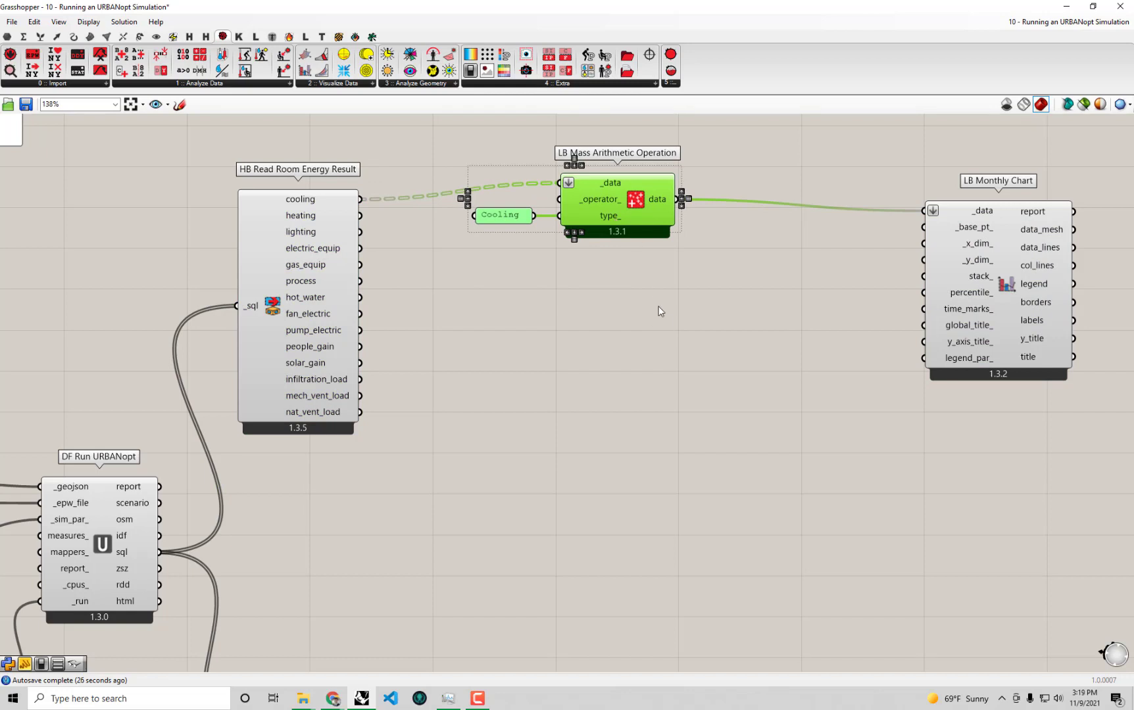
pyautogui.moveTo(737, 288)
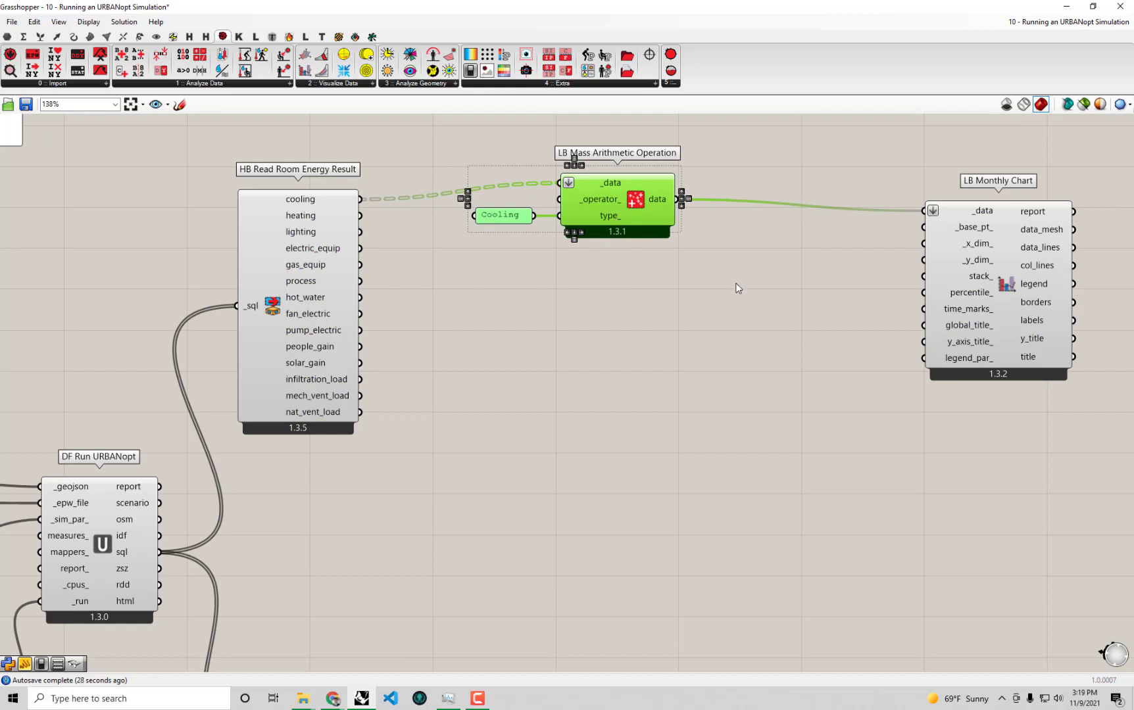
pyautogui.moveTo(618, 284)
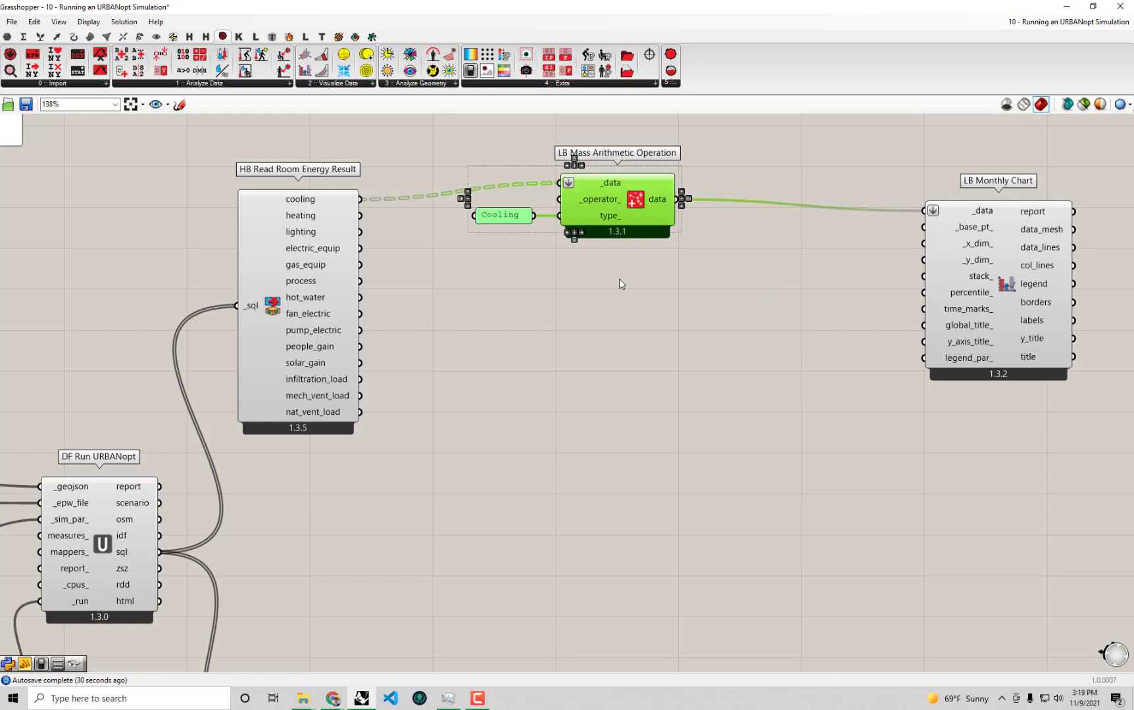
pyautogui.moveTo(663, 342)
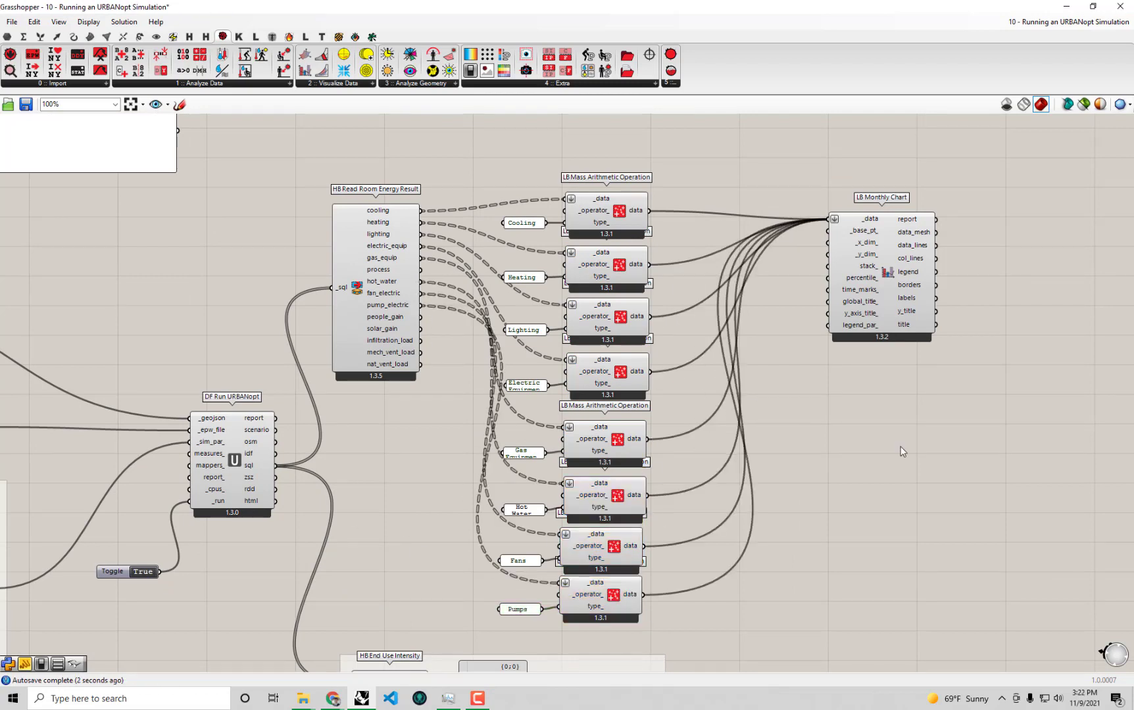
pyautogui.moveTo(664, 593)
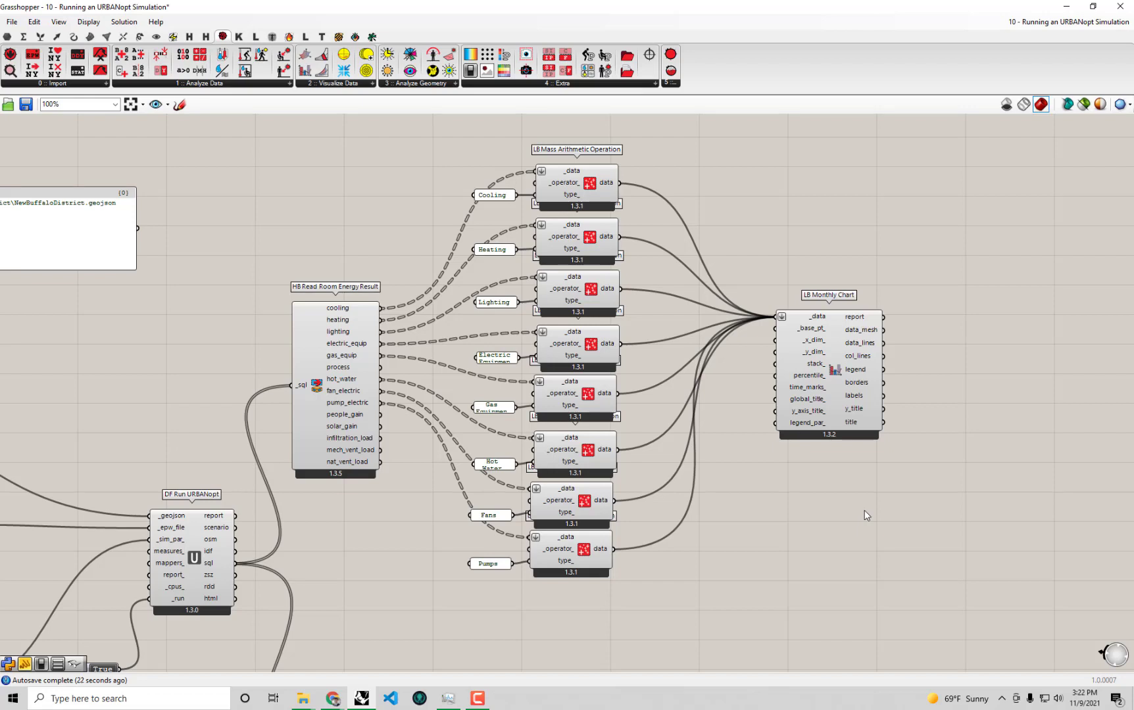
pyautogui.moveTo(542, 193)
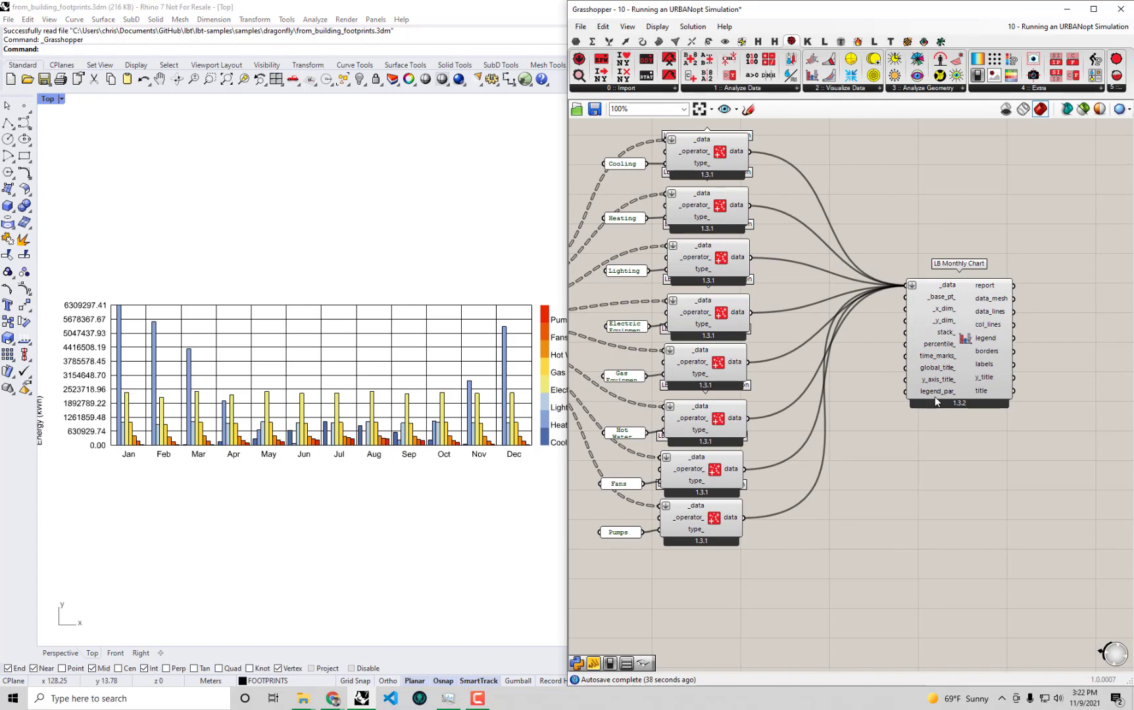
pyautogui.moveTo(97, 433)
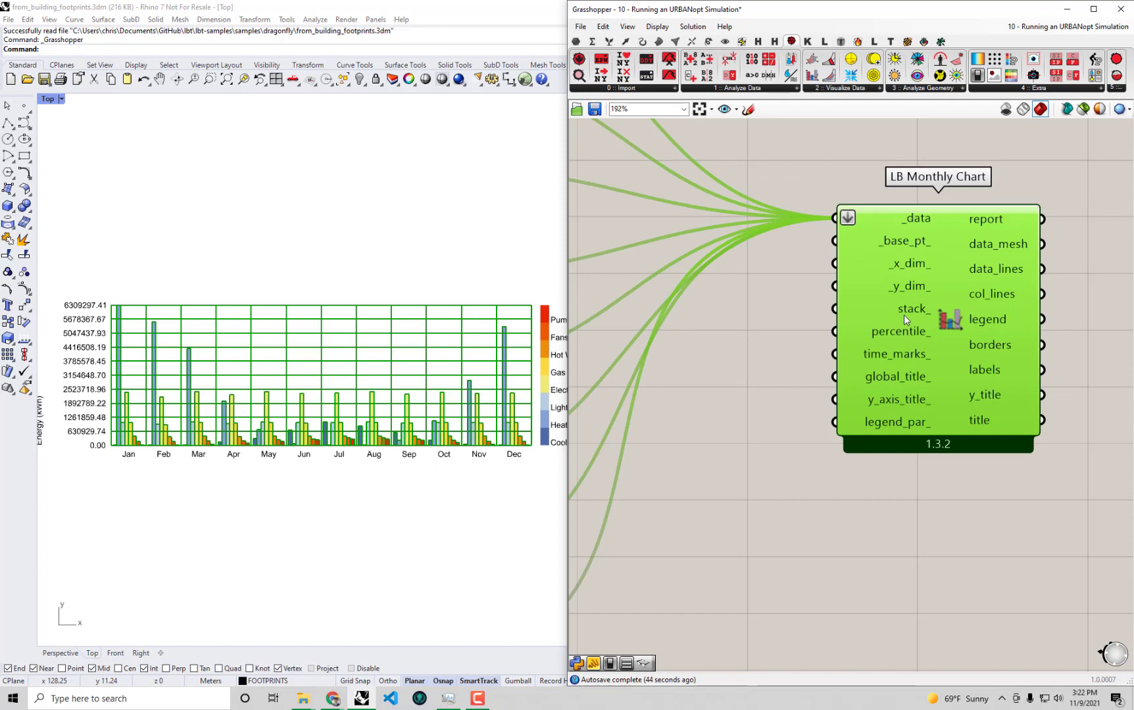
# Step: Place a Boolean Toggle via 'boo', set it True, and wire it to stack_
pyautogui.click(755, 402)
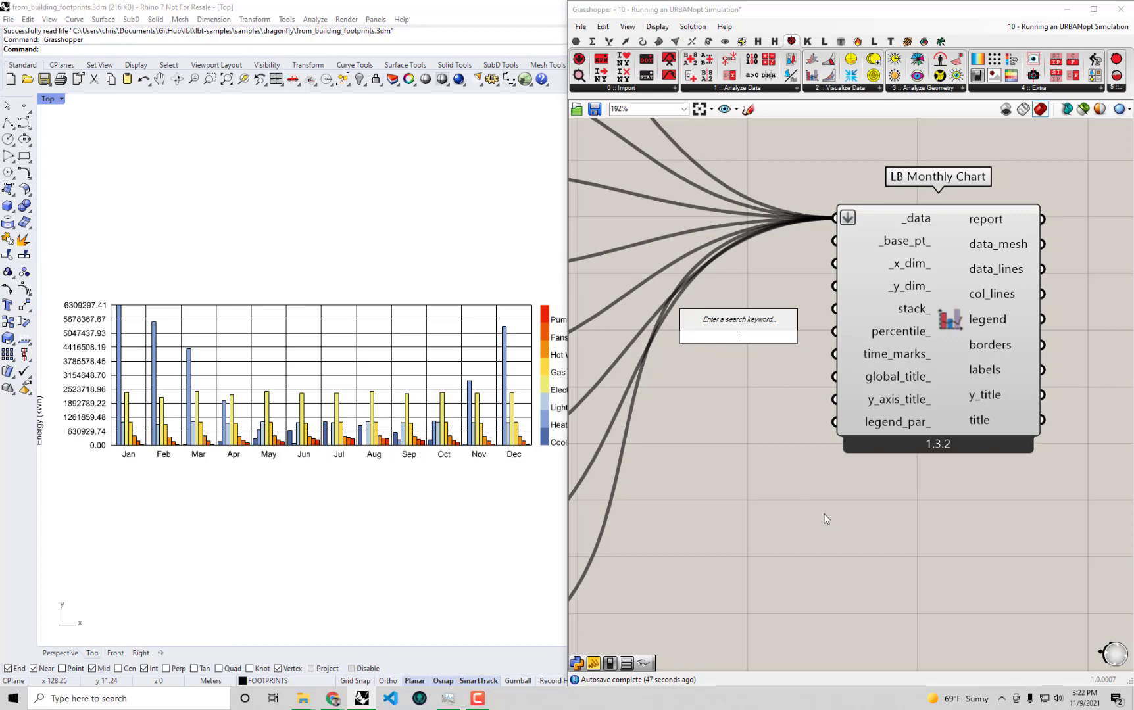
pyautogui.write('boo')
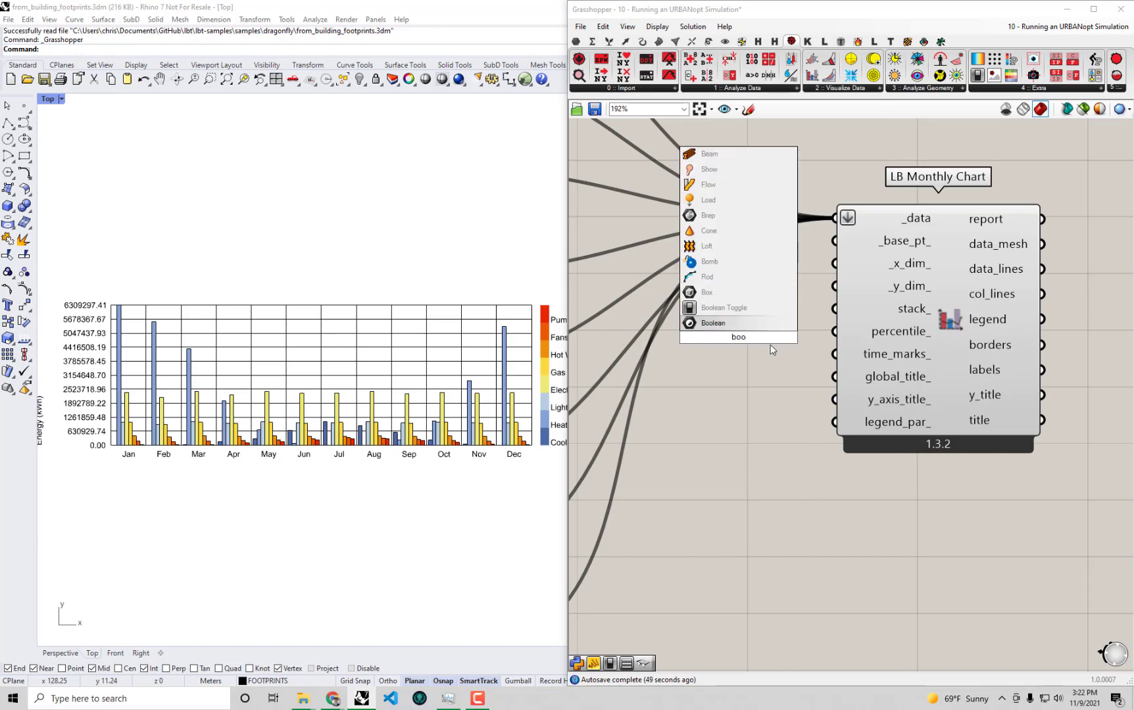
pyautogui.click(712, 323)
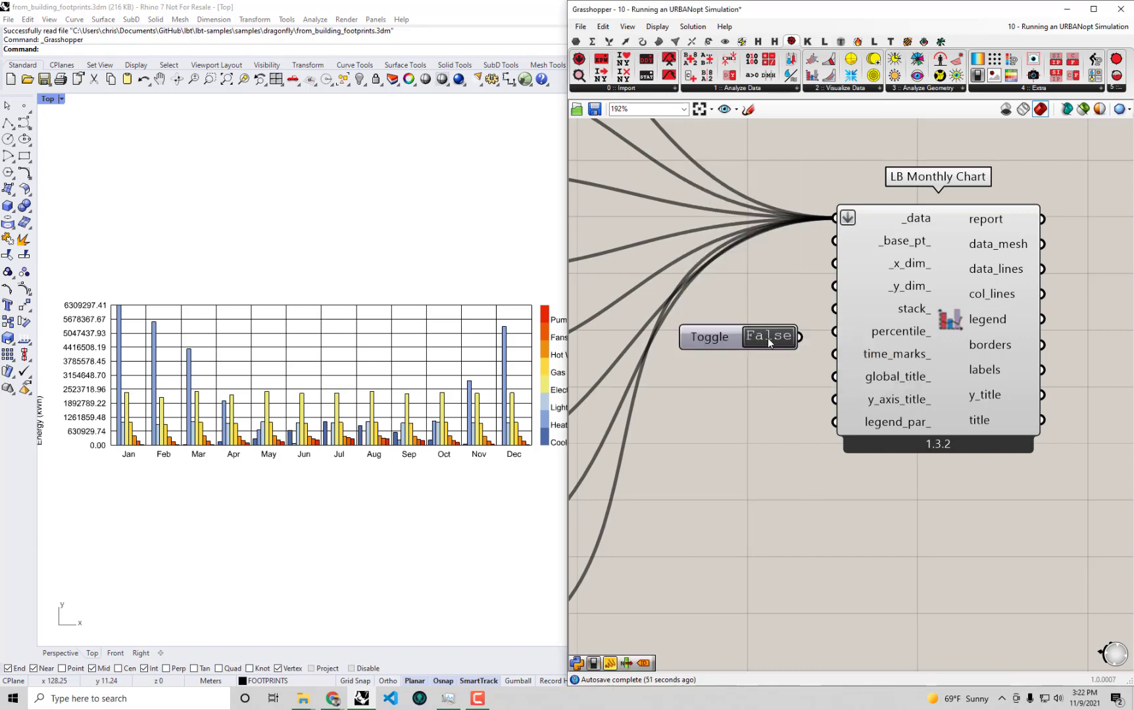
pyautogui.click(737, 336)
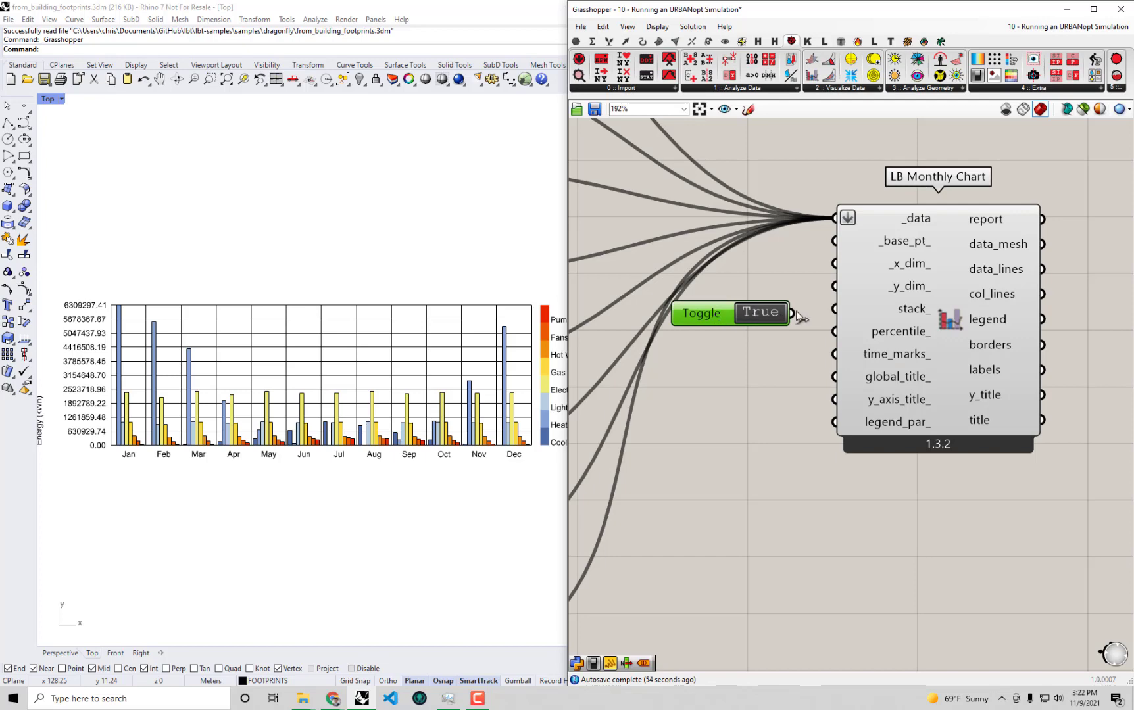
pyautogui.click(699, 313)
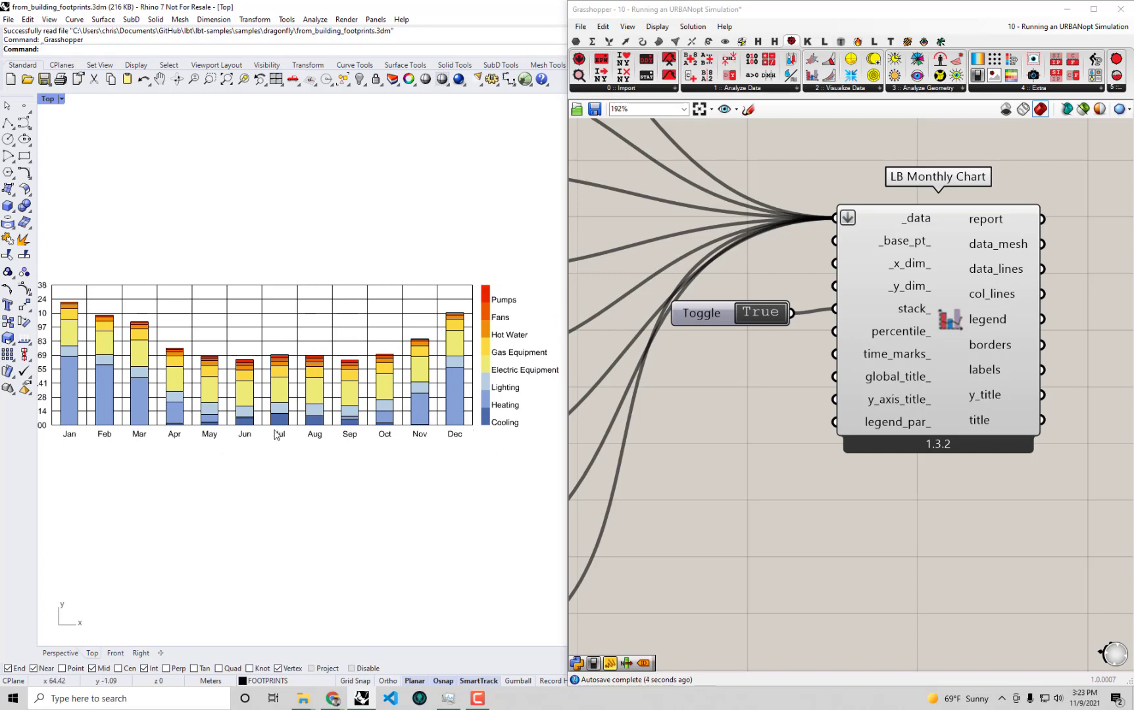
pyautogui.moveTo(488, 411)
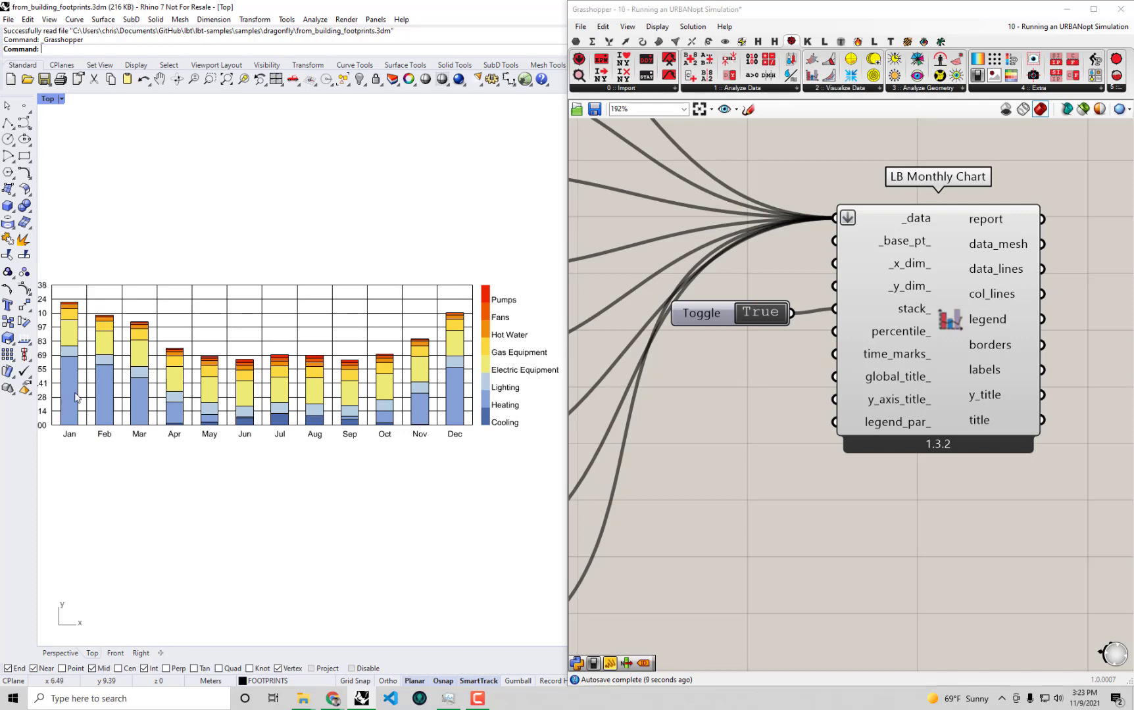
pyautogui.moveTo(486, 415)
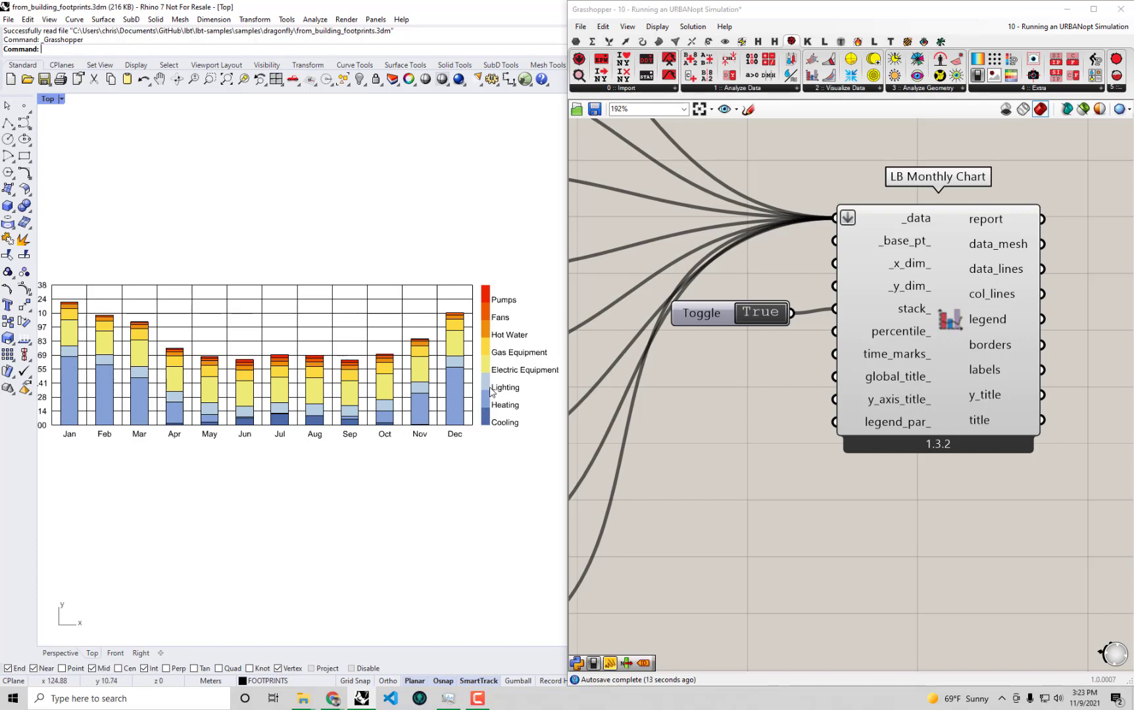
pyautogui.moveTo(423, 371)
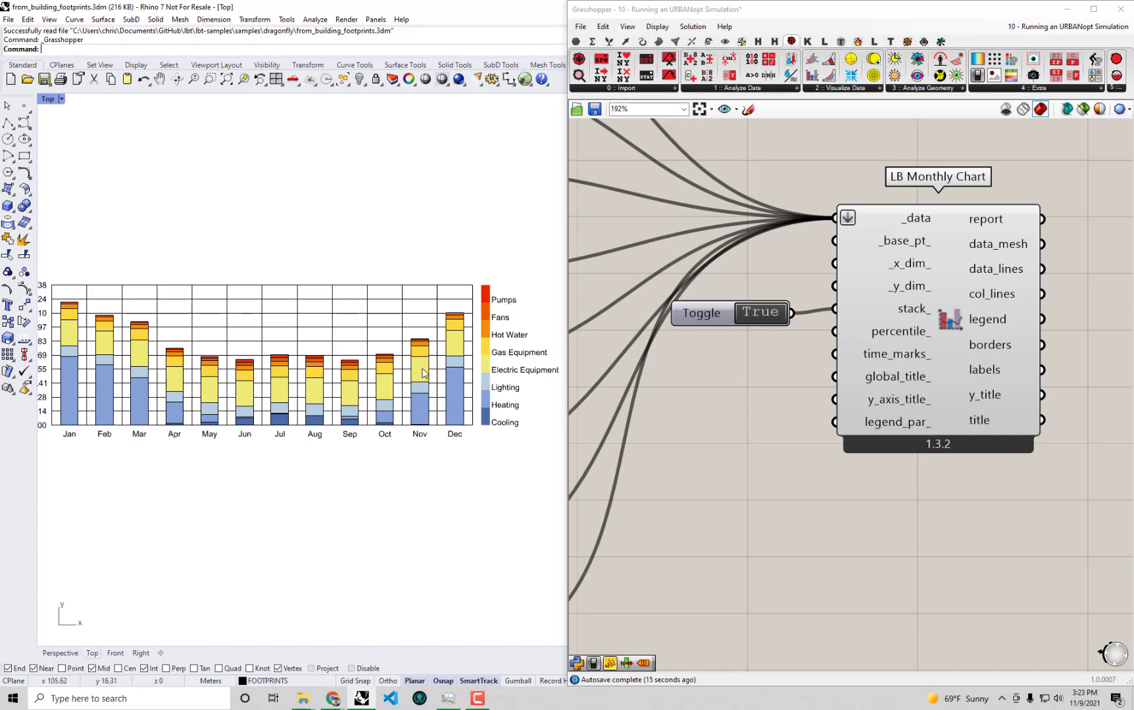
pyautogui.moveTo(203, 400)
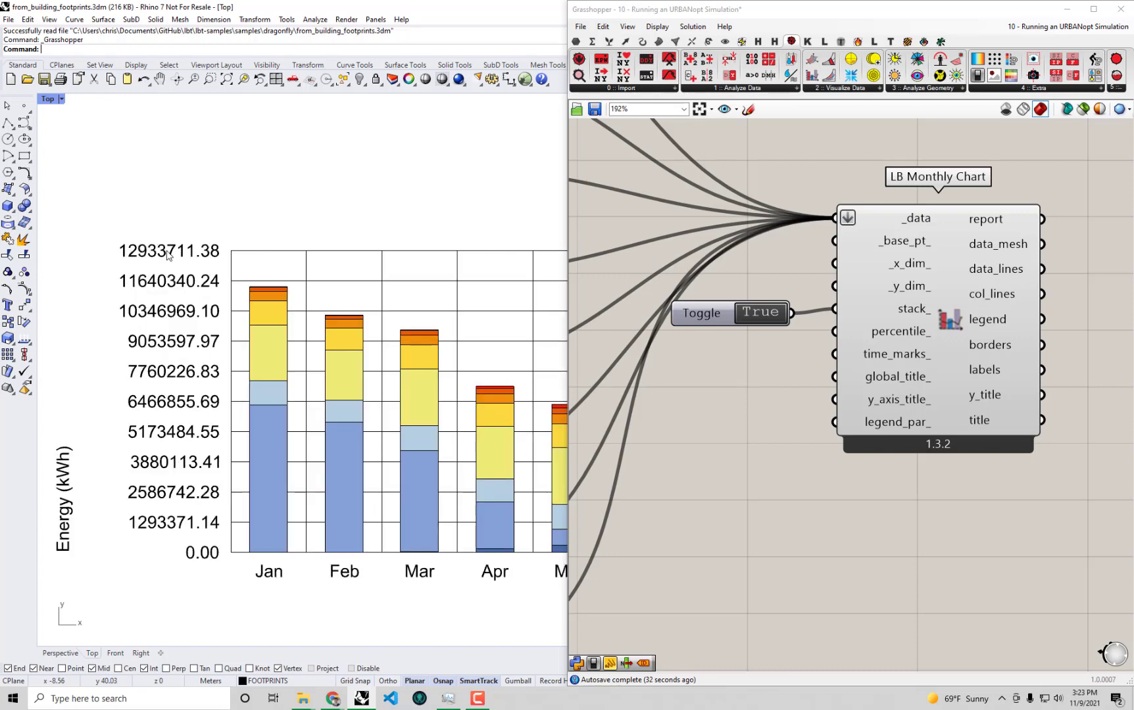
pyautogui.moveTo(141, 259)
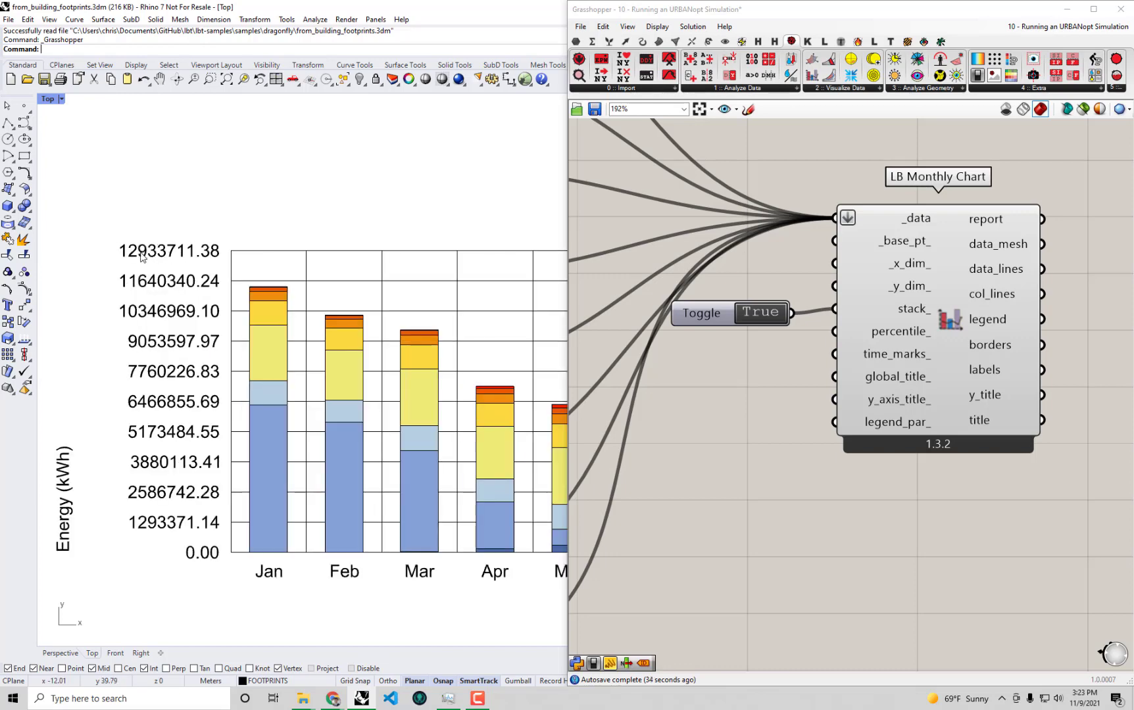
pyautogui.moveTo(168, 259)
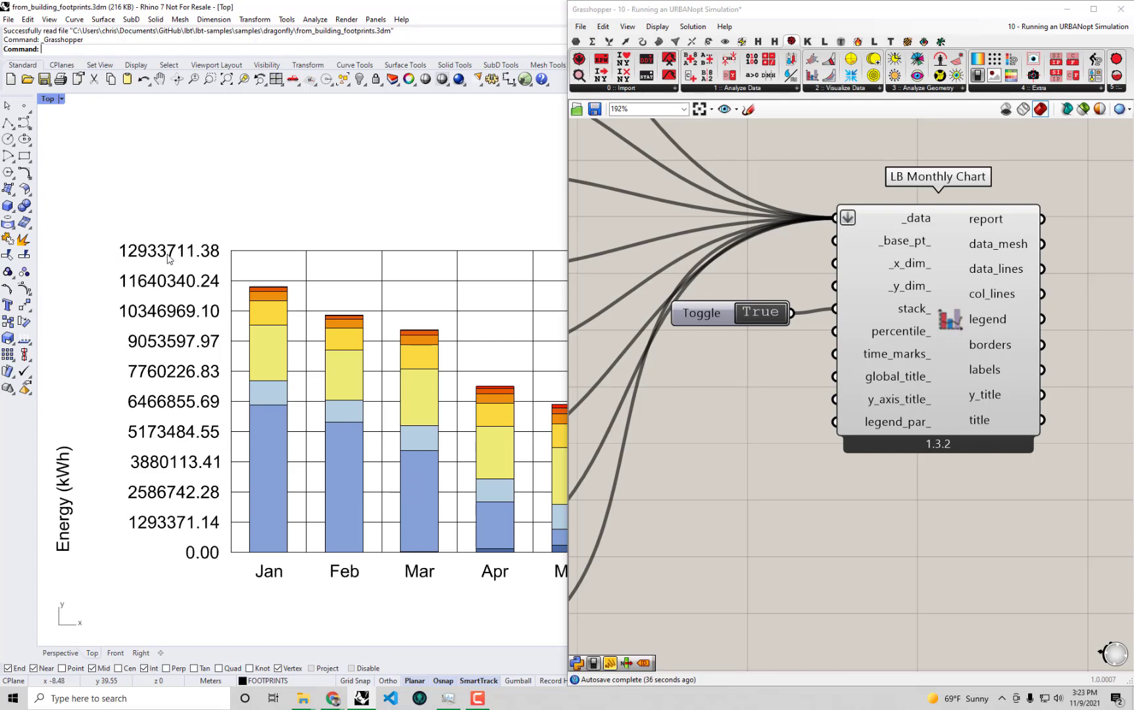
pyautogui.moveTo(138, 259)
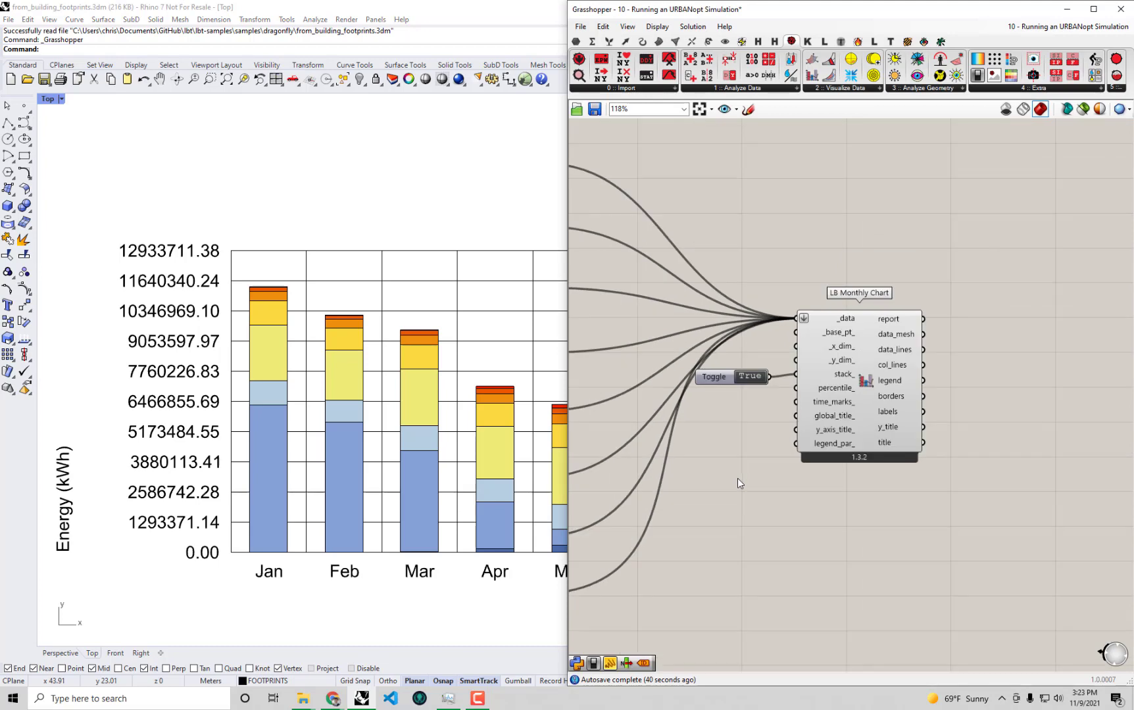
# Step: Inspect the stacked monthly chart showing all end uses in one column per month
pyautogui.scroll(-3)
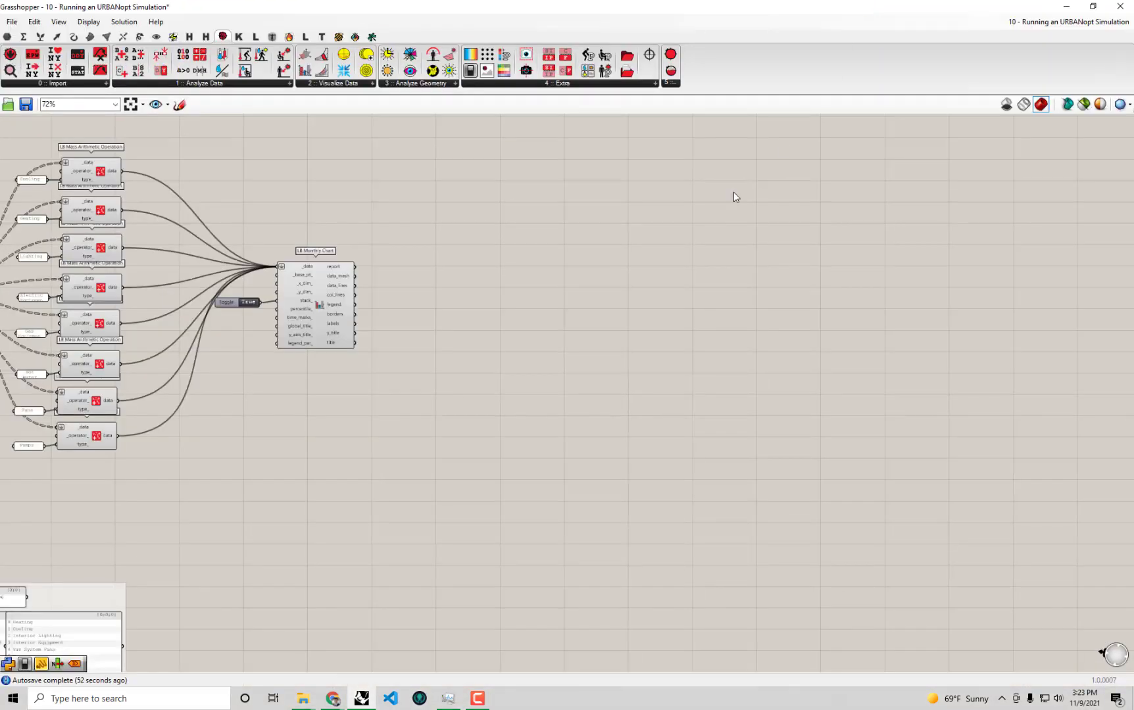
# Step: Place LB Area Normalize from Ladybug's extra components above LB Monthly Chart
pyautogui.scroll(-3)
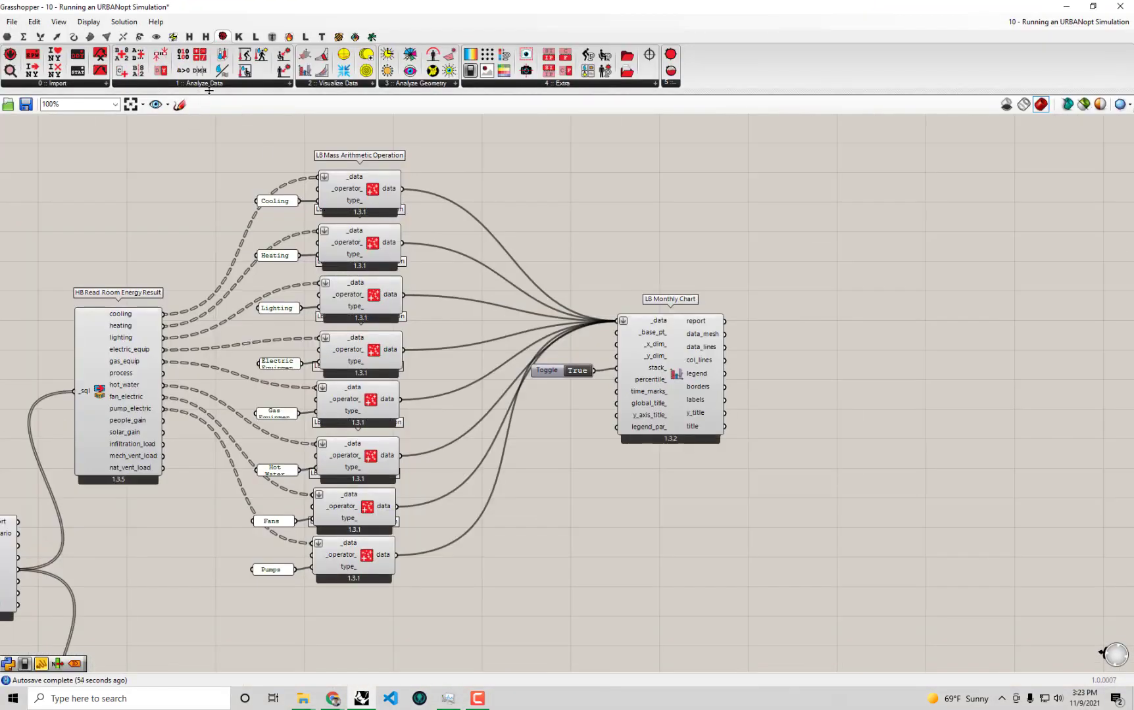
pyautogui.click(204, 85)
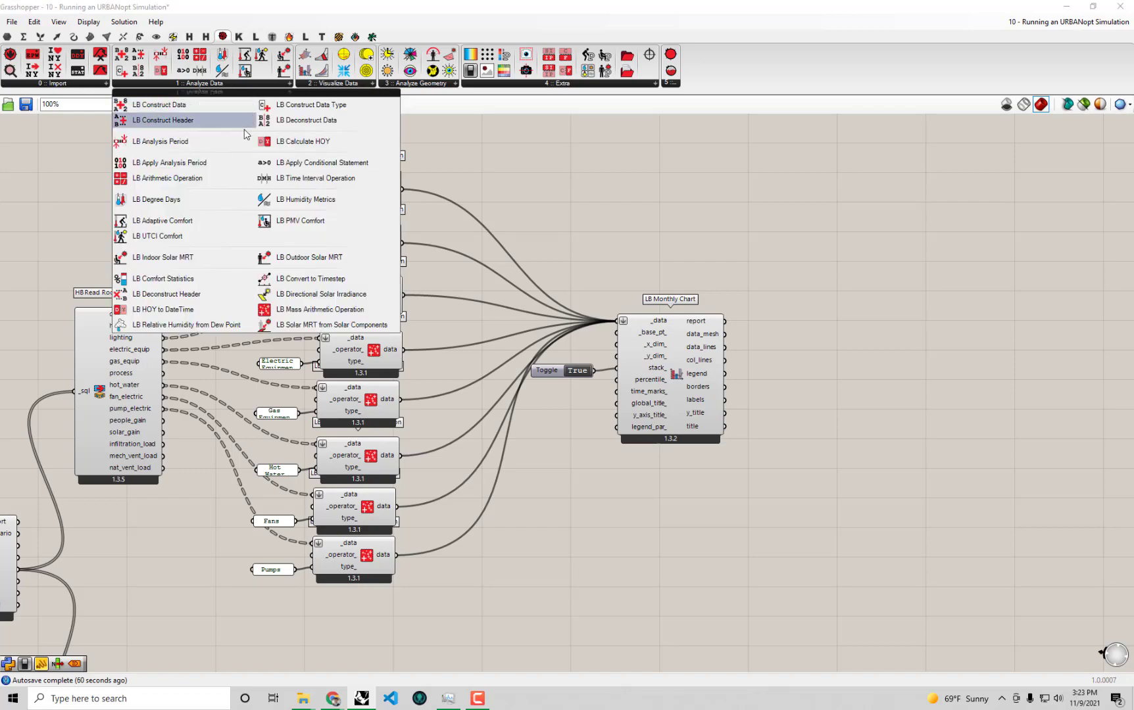
pyautogui.moveTo(181, 309)
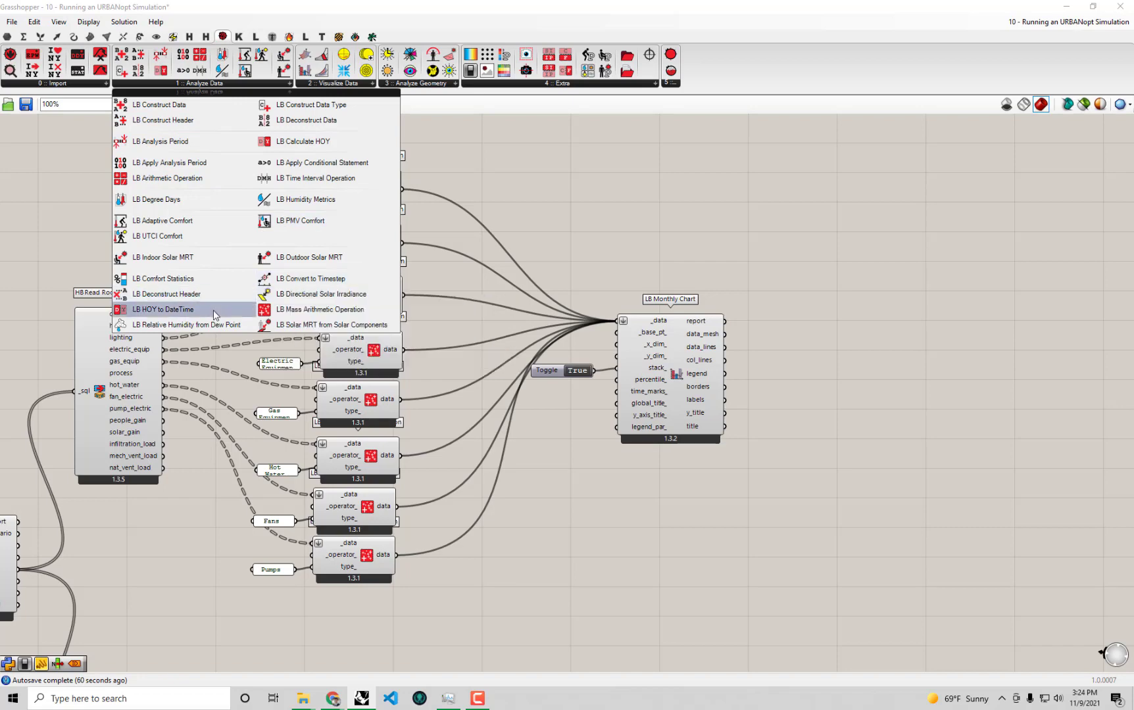
pyautogui.moveTo(327, 105)
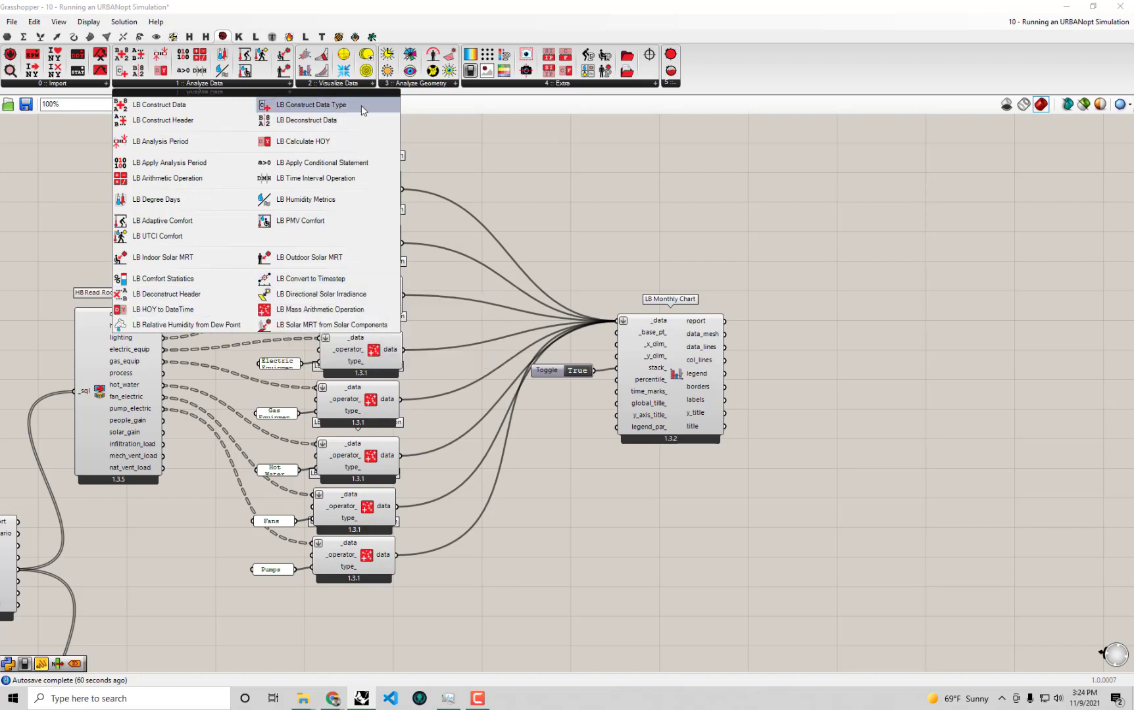
pyautogui.click(561, 83)
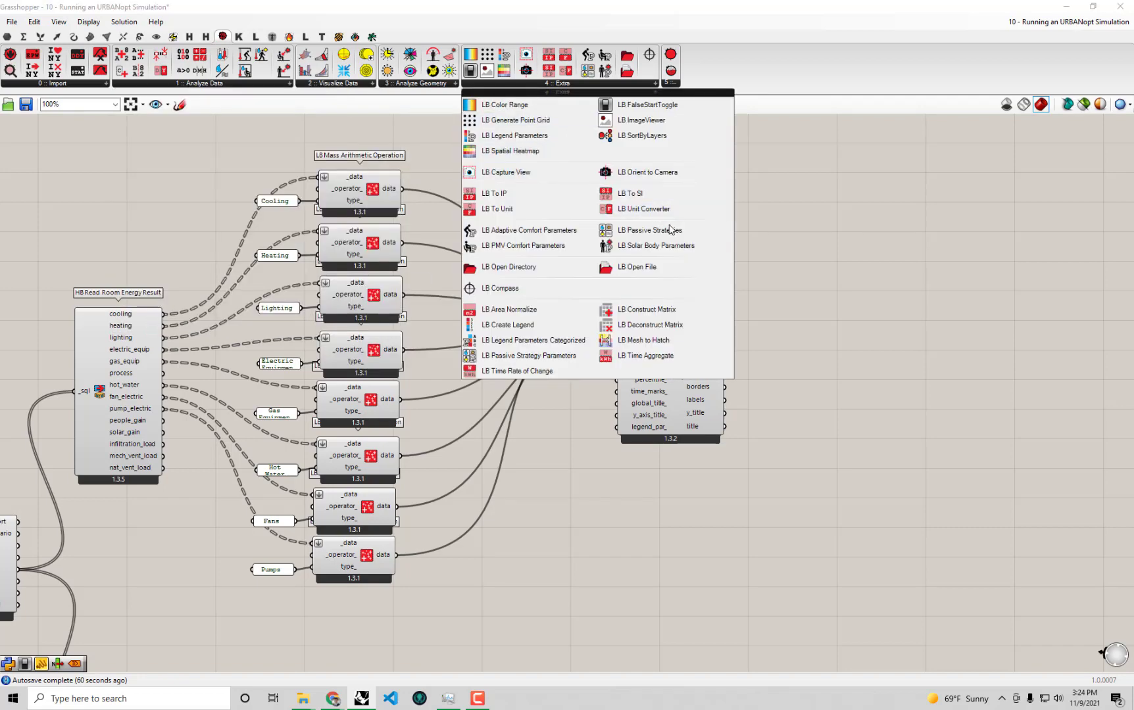
pyautogui.moveTo(509, 310)
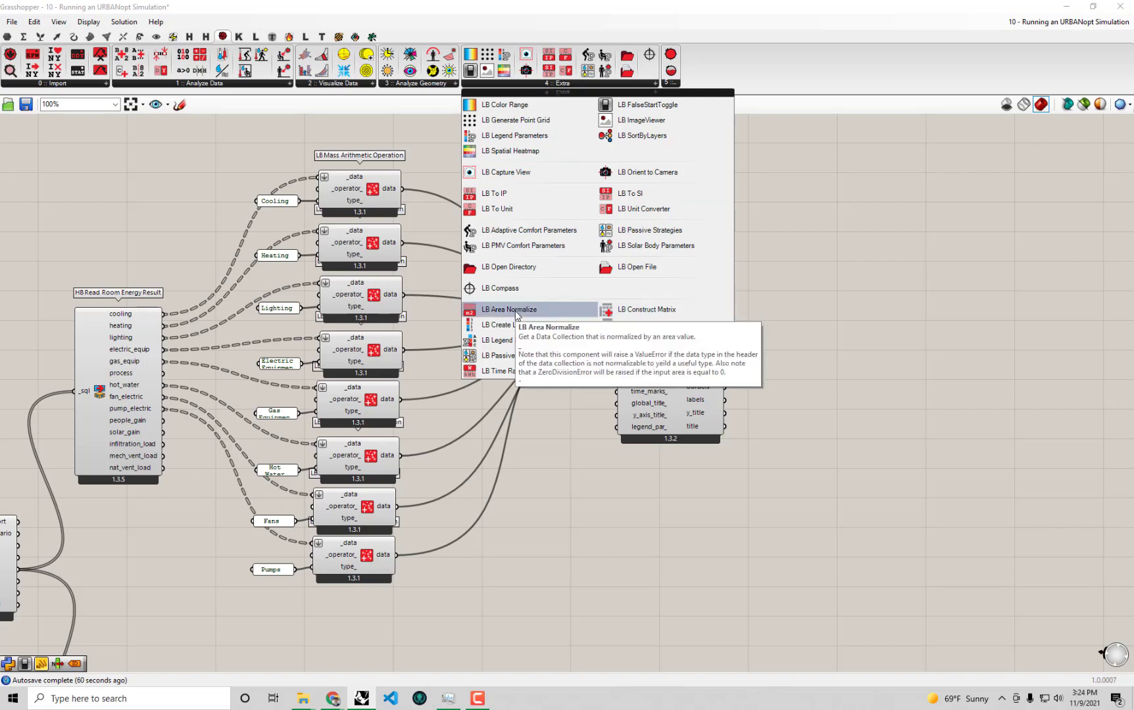
pyautogui.click(508, 310)
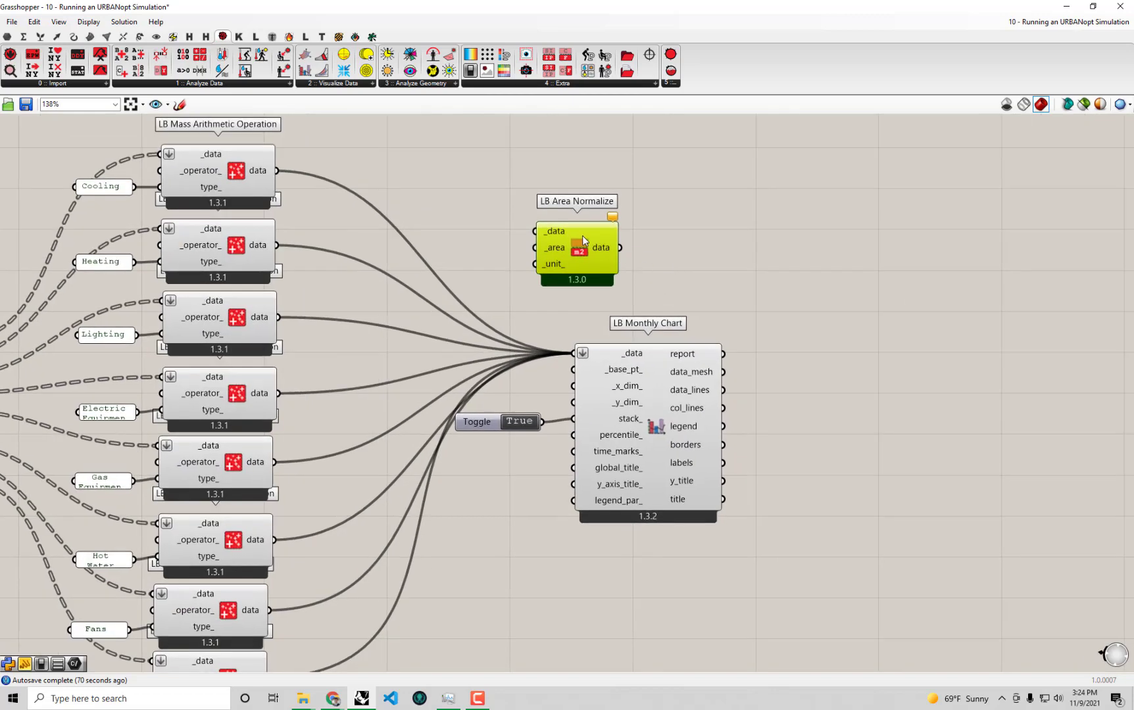
pyautogui.moveTo(574, 352)
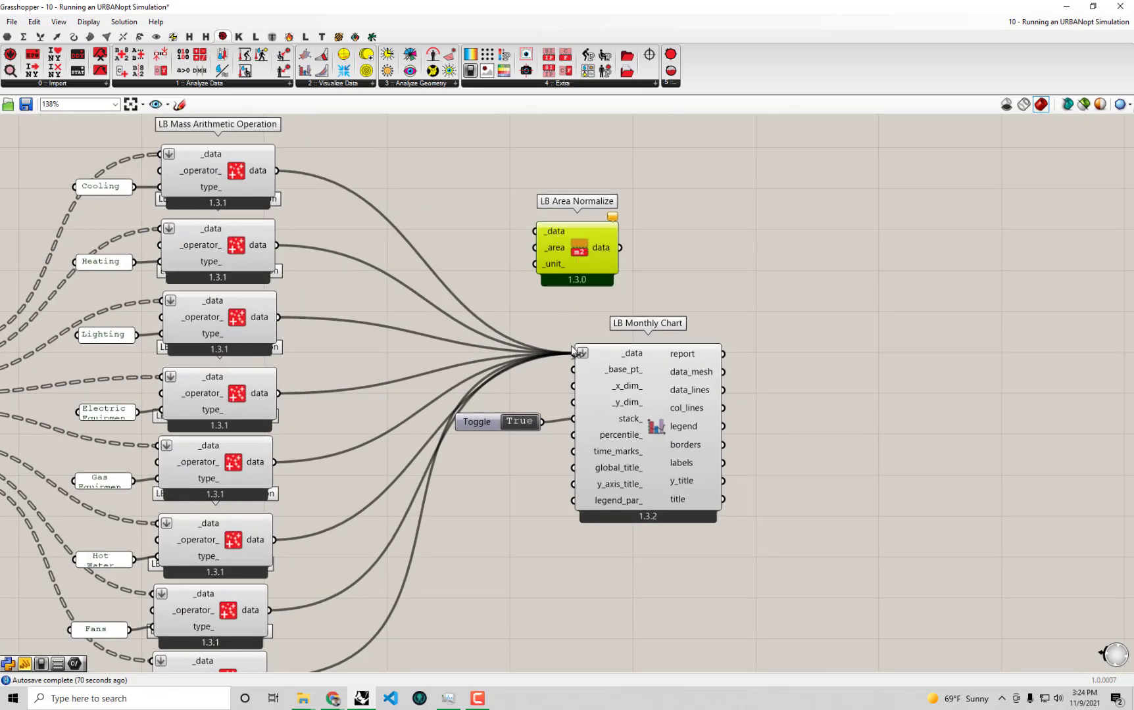
pyautogui.moveTo(707, 252)
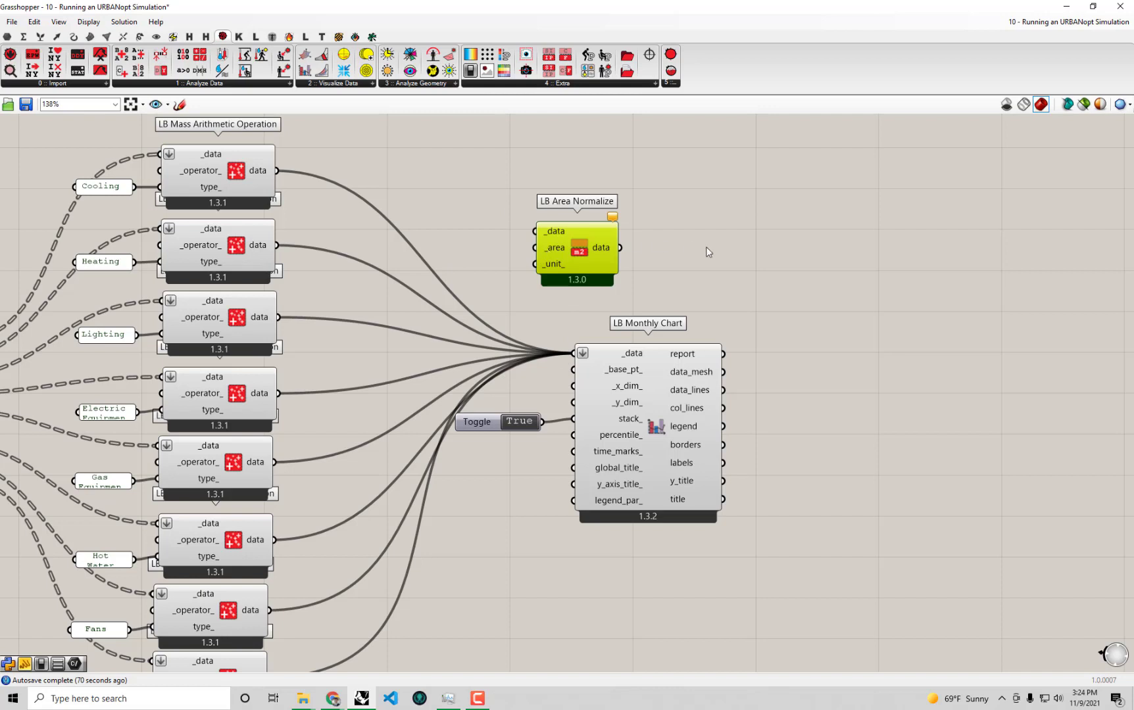
pyautogui.moveTo(816, 223)
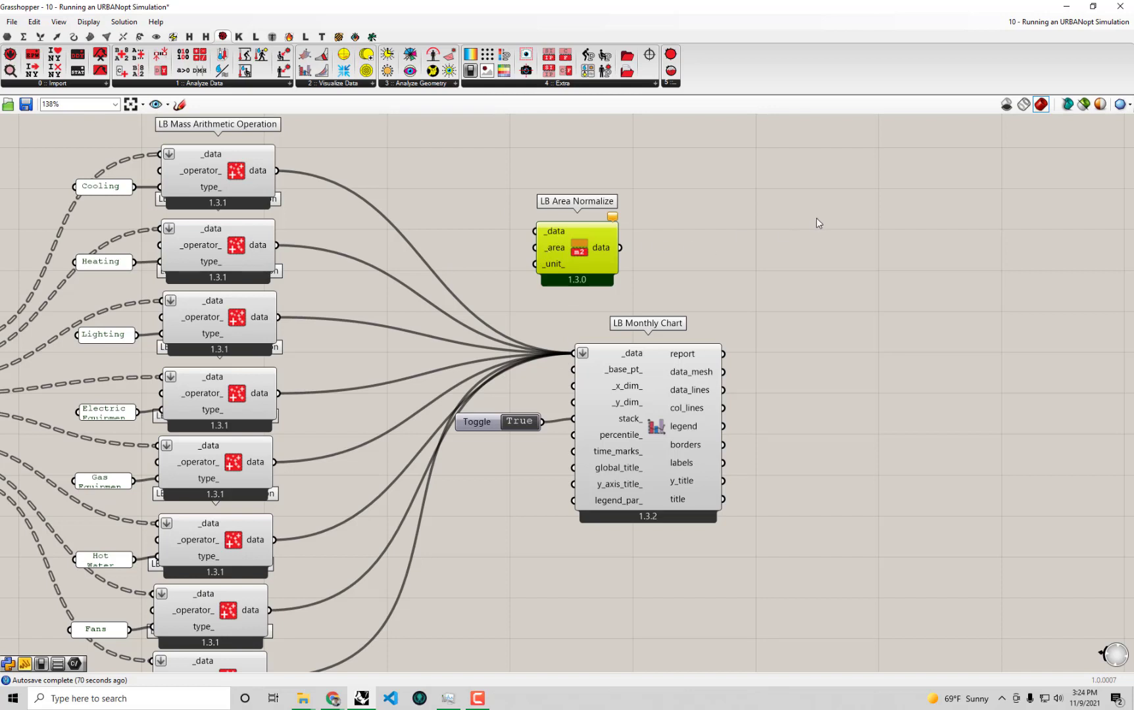
pyautogui.moveTo(673, 321)
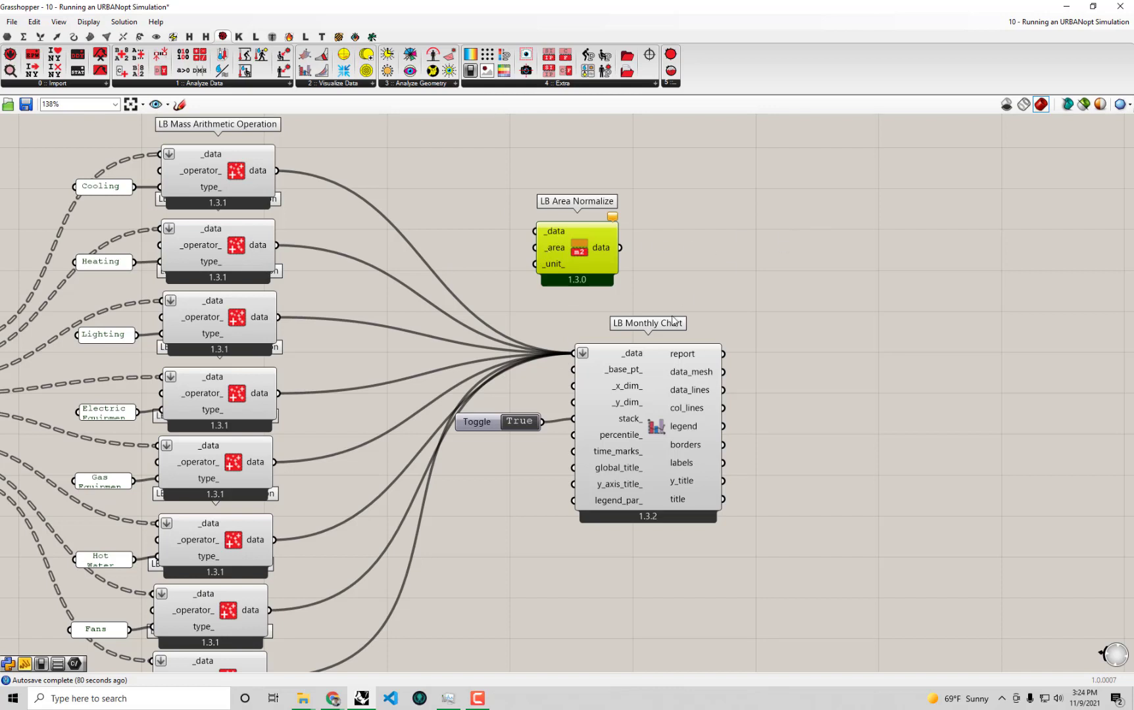
pyautogui.moveTo(627, 343)
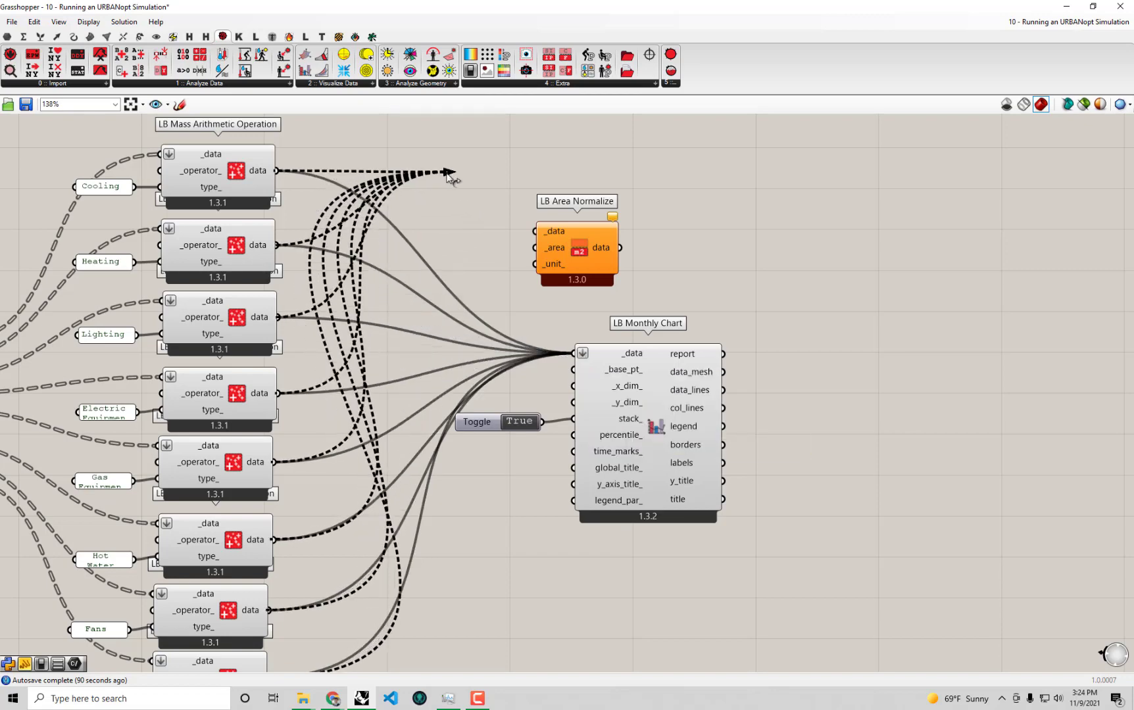
# Step: Reroute the summed end-use wires into Area Normalize _data and move the chart and toggle aside
pyautogui.moveTo(449, 173); pyautogui.dragTo(539, 231)
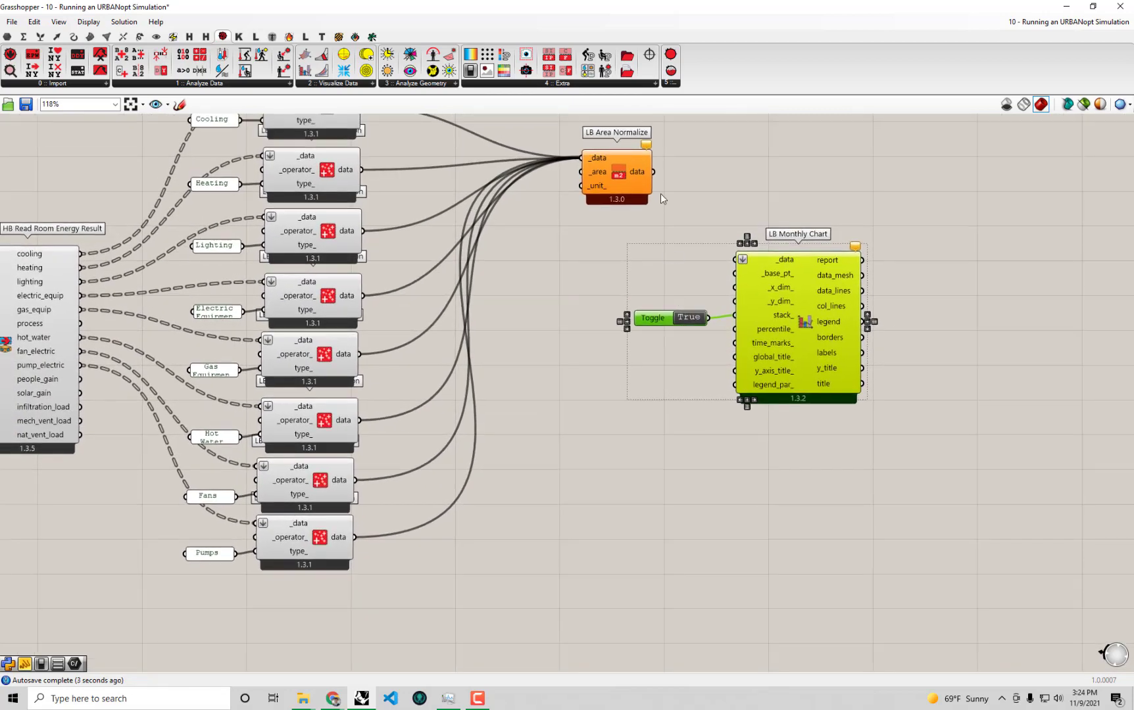
pyautogui.moveTo(615, 172); pyautogui.dragTo(536, 483)
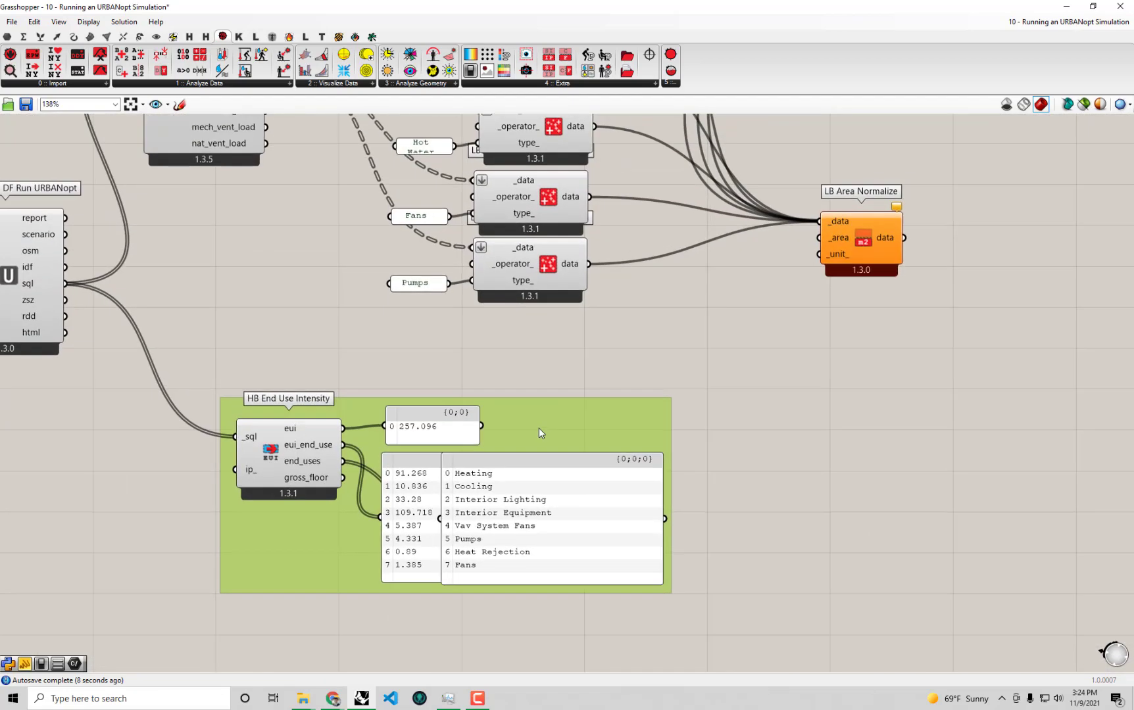
pyautogui.moveTo(327, 487)
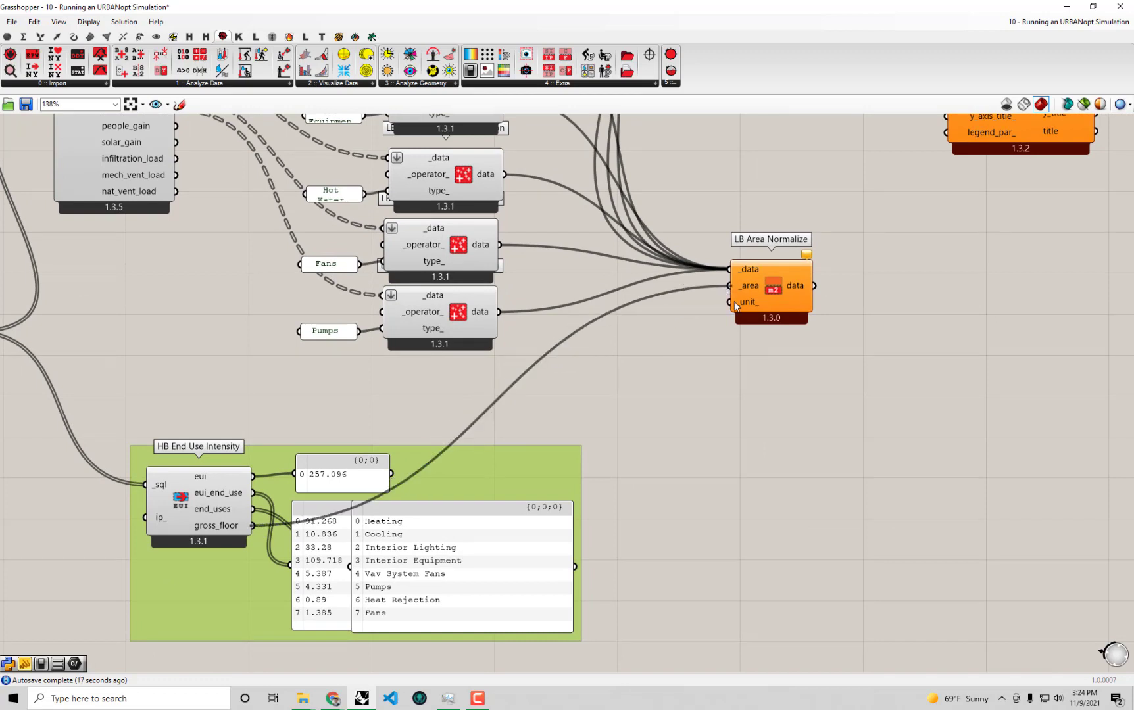
pyautogui.moveTo(733, 304)
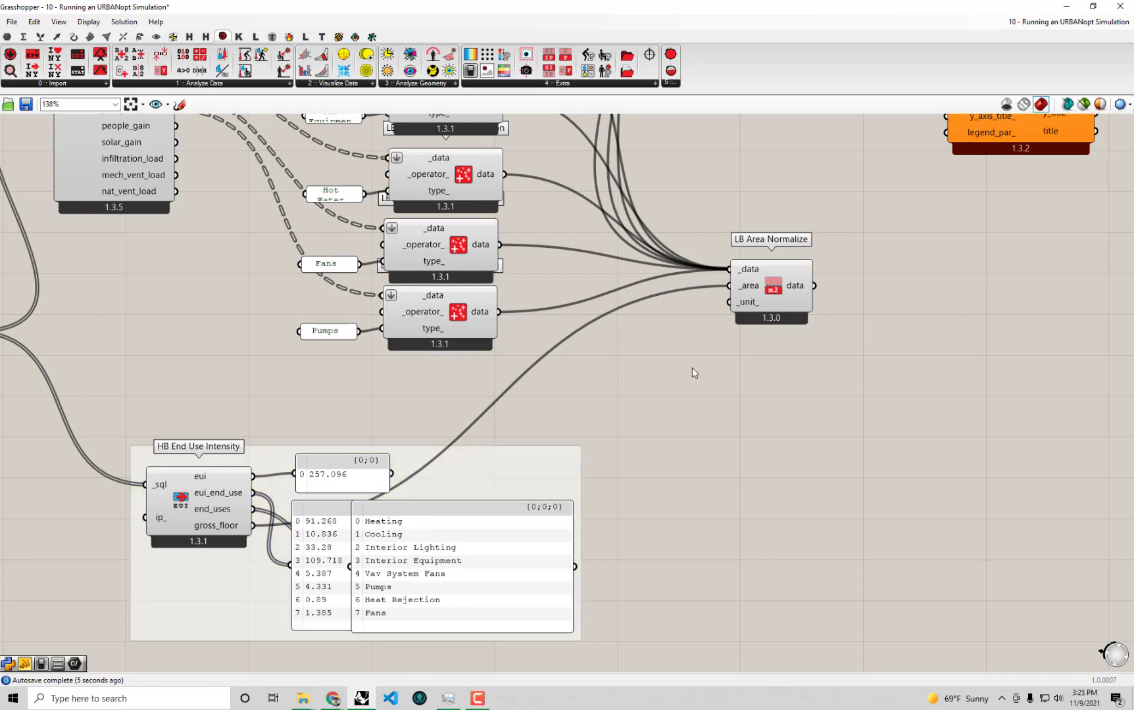
pyautogui.moveTo(160, 520)
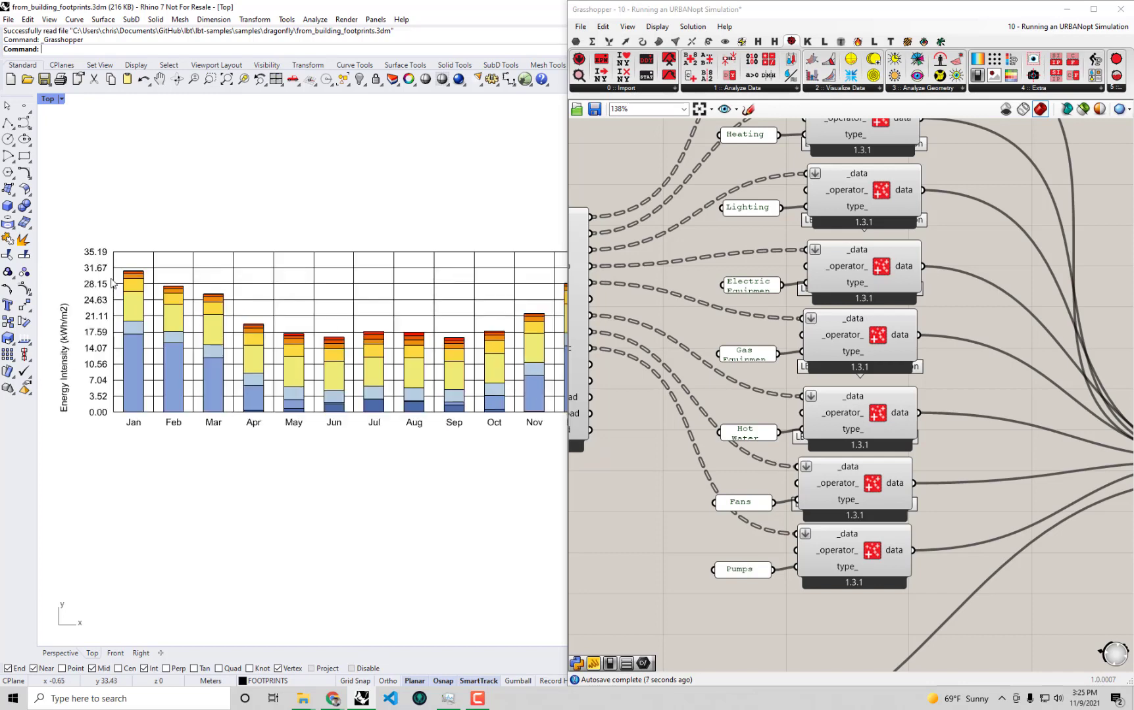
pyautogui.moveTo(152, 324)
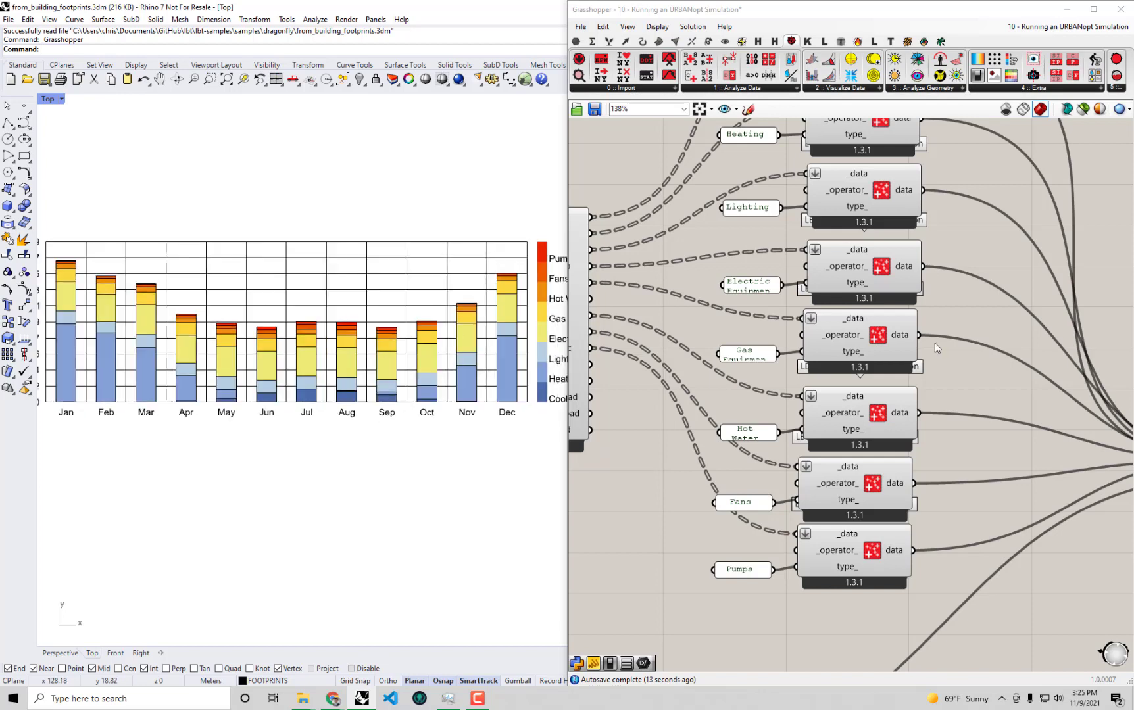
# Step: Feed normalised data into LB Monthly Chart, drawing stacked kWh/m2 bars in Rhino
pyautogui.scroll(-3)
pyautogui.write('swat')
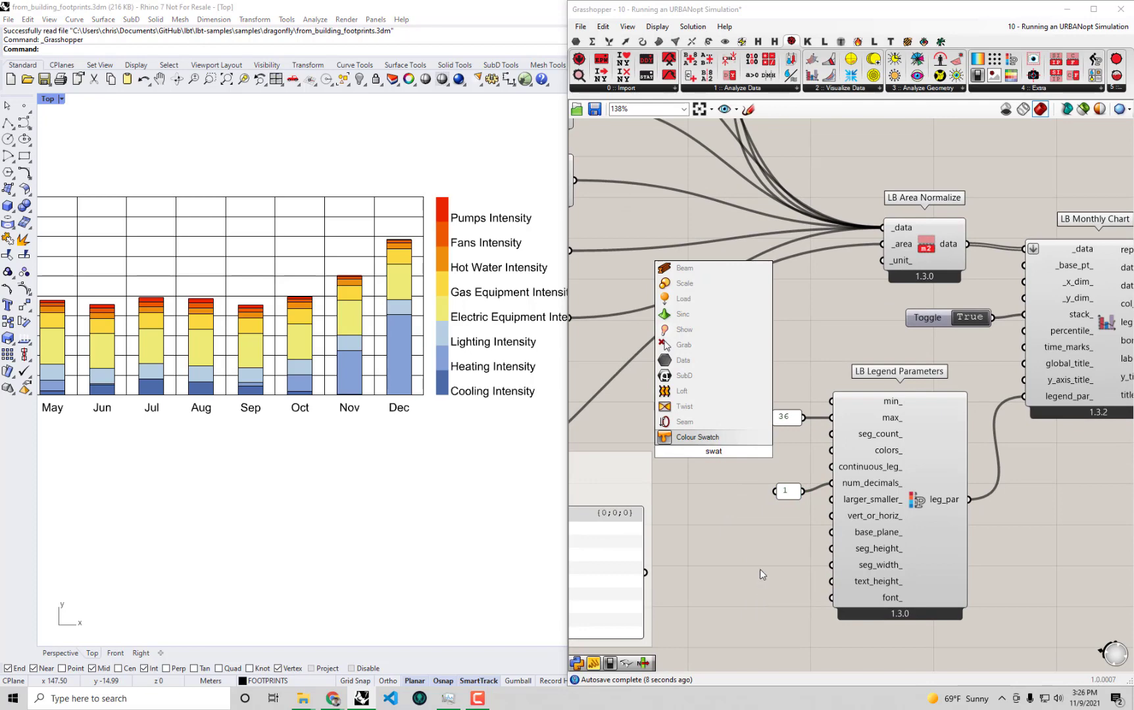
# Step: Add a Colour Swatch component and tune its colour to yellow
pyautogui.click(696, 436)
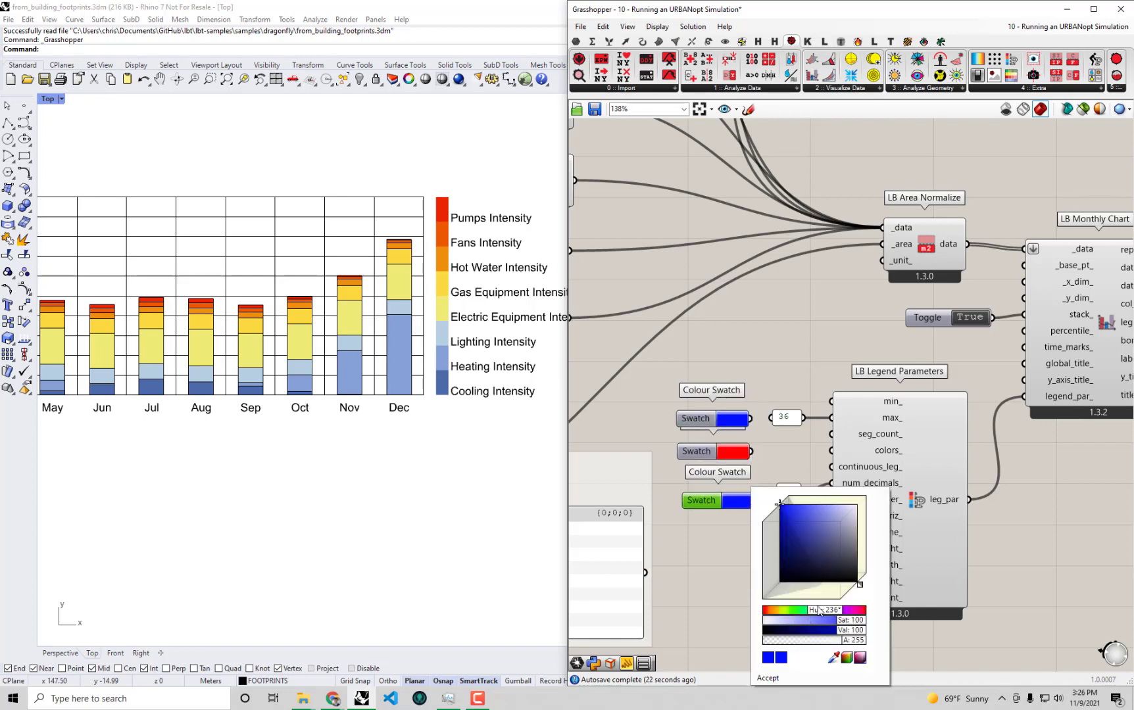
pyautogui.moveTo(817, 609); pyautogui.dragTo(785, 610)
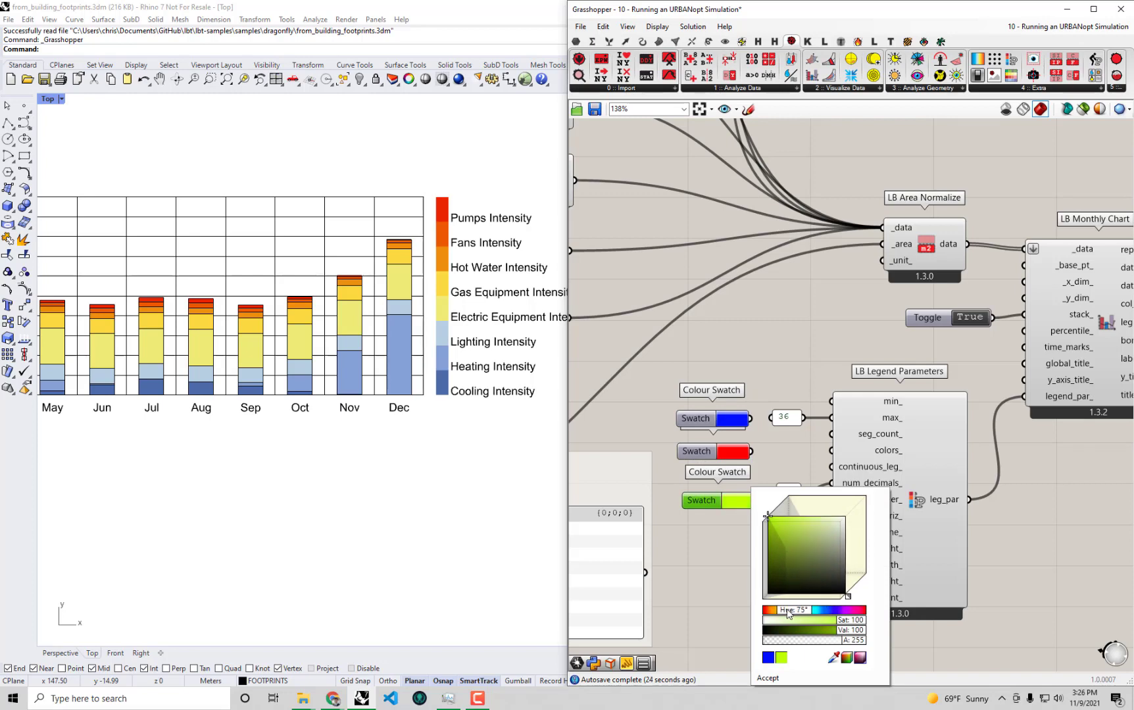
pyautogui.moveTo(814, 609); pyautogui.dragTo(773, 610)
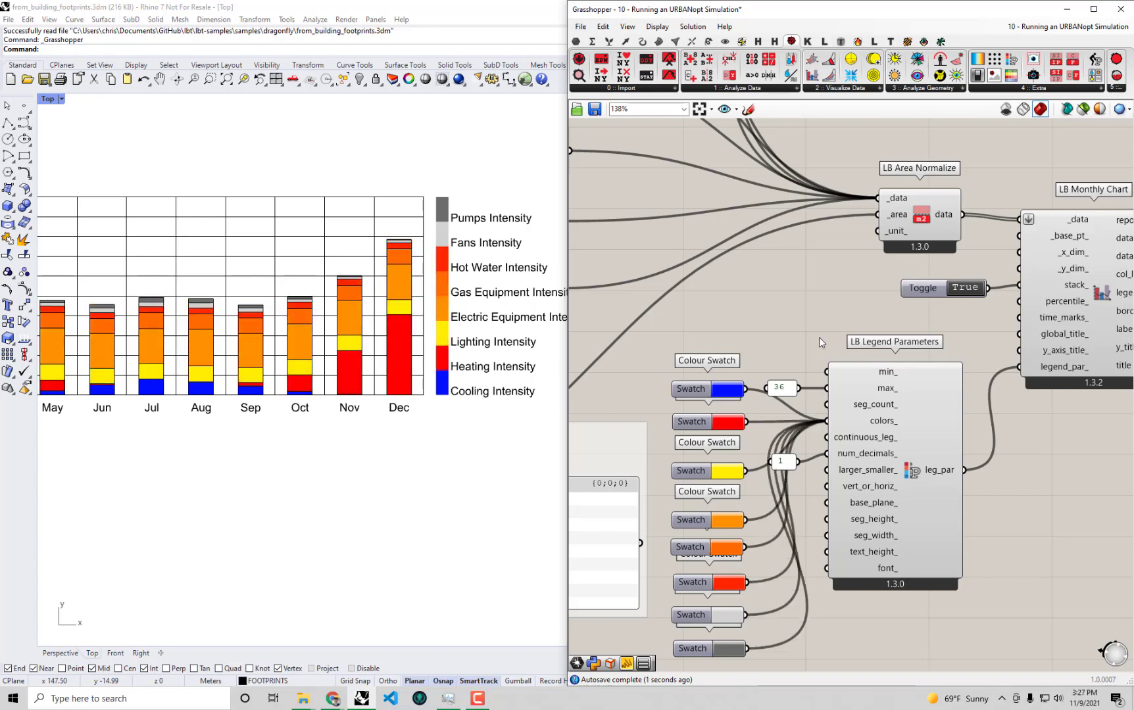
pyautogui.moveTo(437, 406)
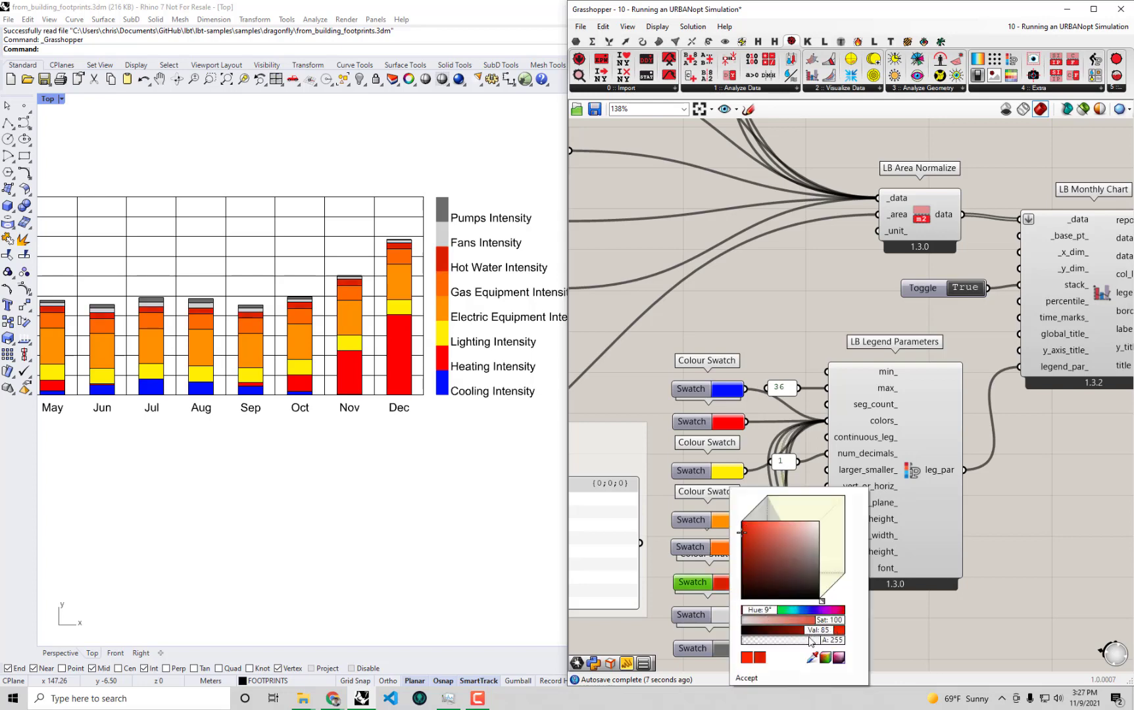
# Step: Set the hot water swatch to dark red and the cooling swatch to a softer blue
pyautogui.click(745, 678)
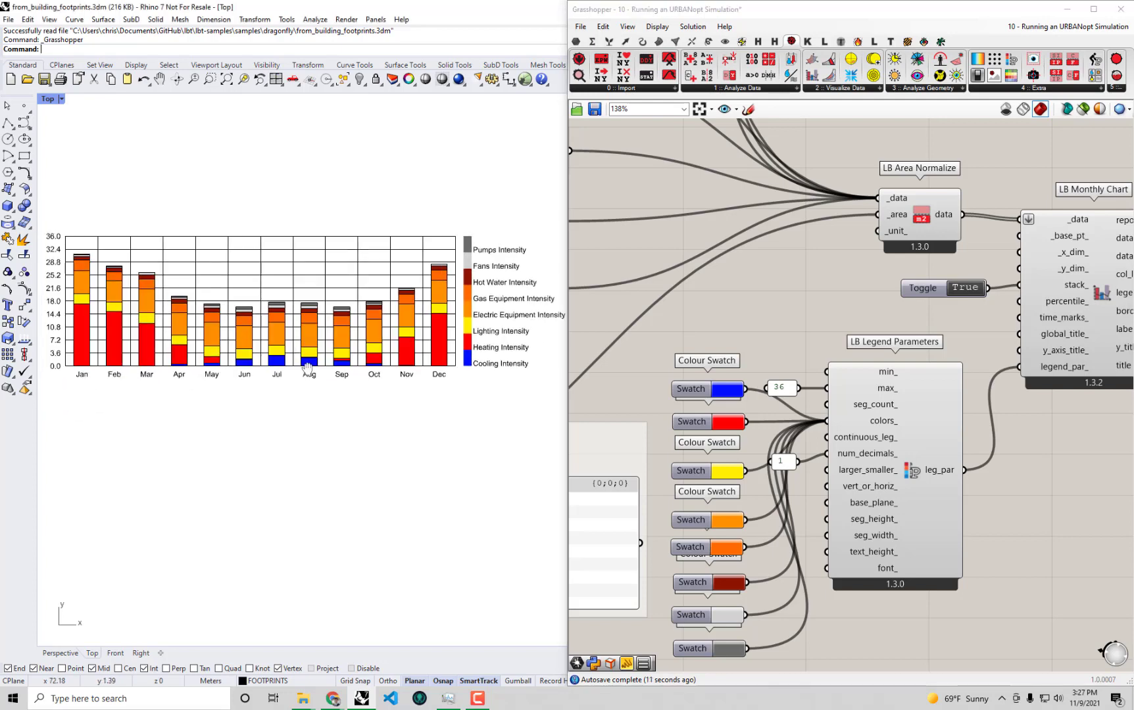
pyautogui.click(709, 388)
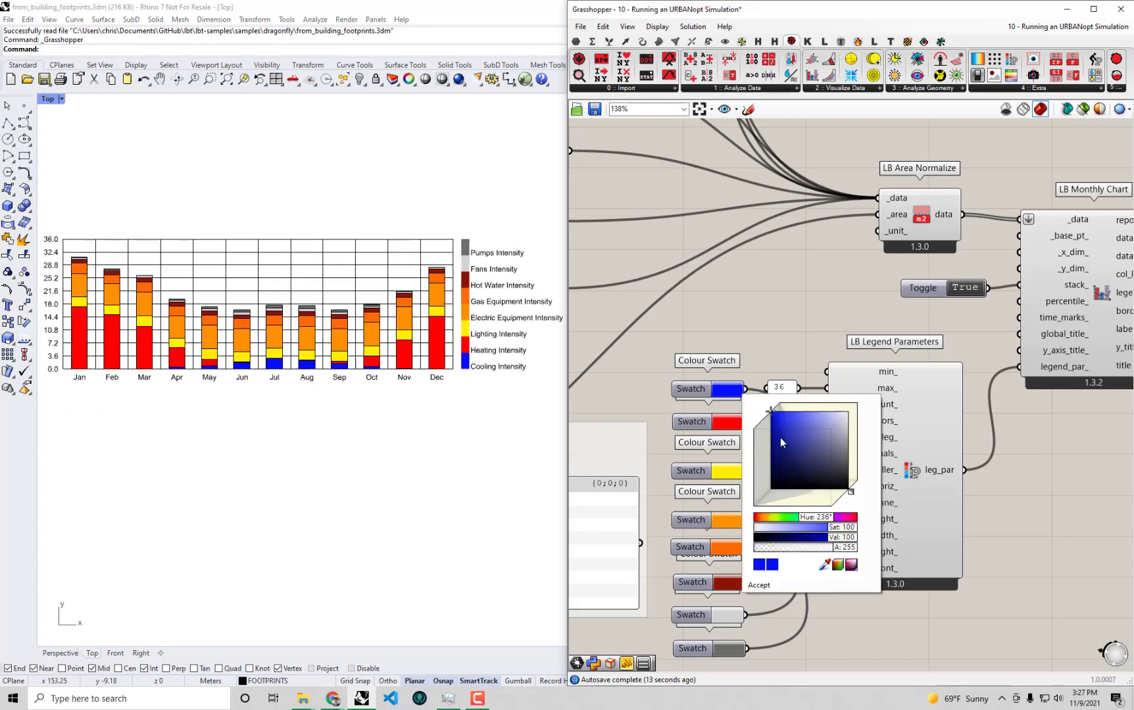
pyautogui.click(792, 423)
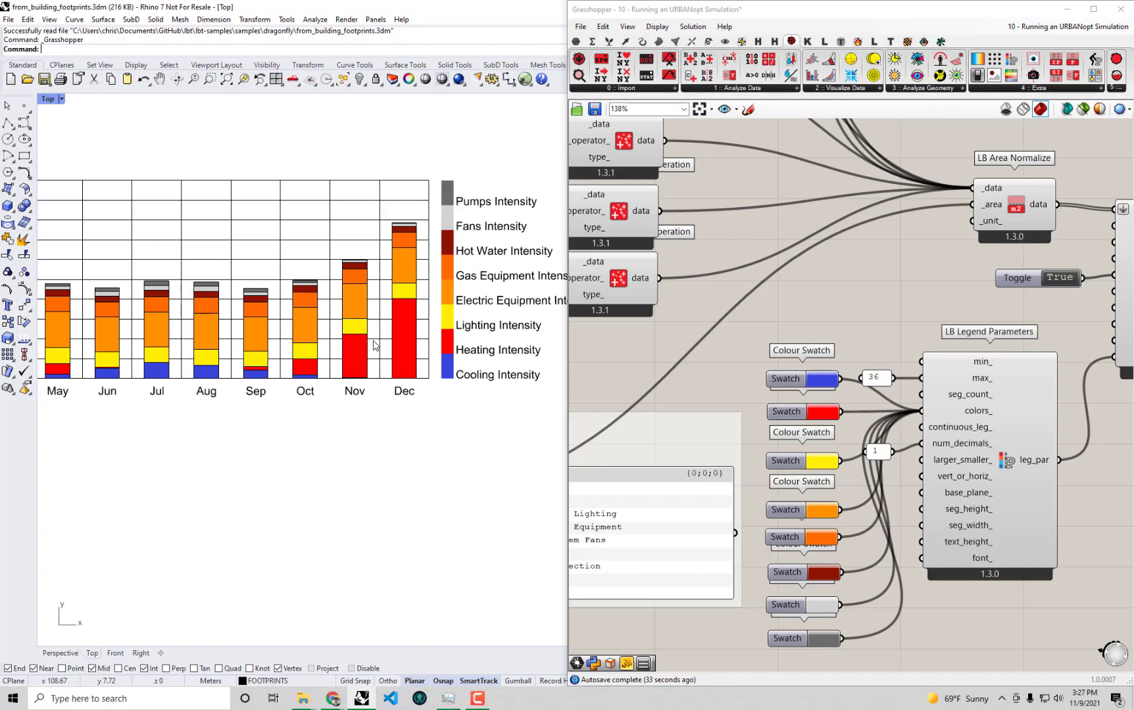
pyautogui.moveTo(377, 350)
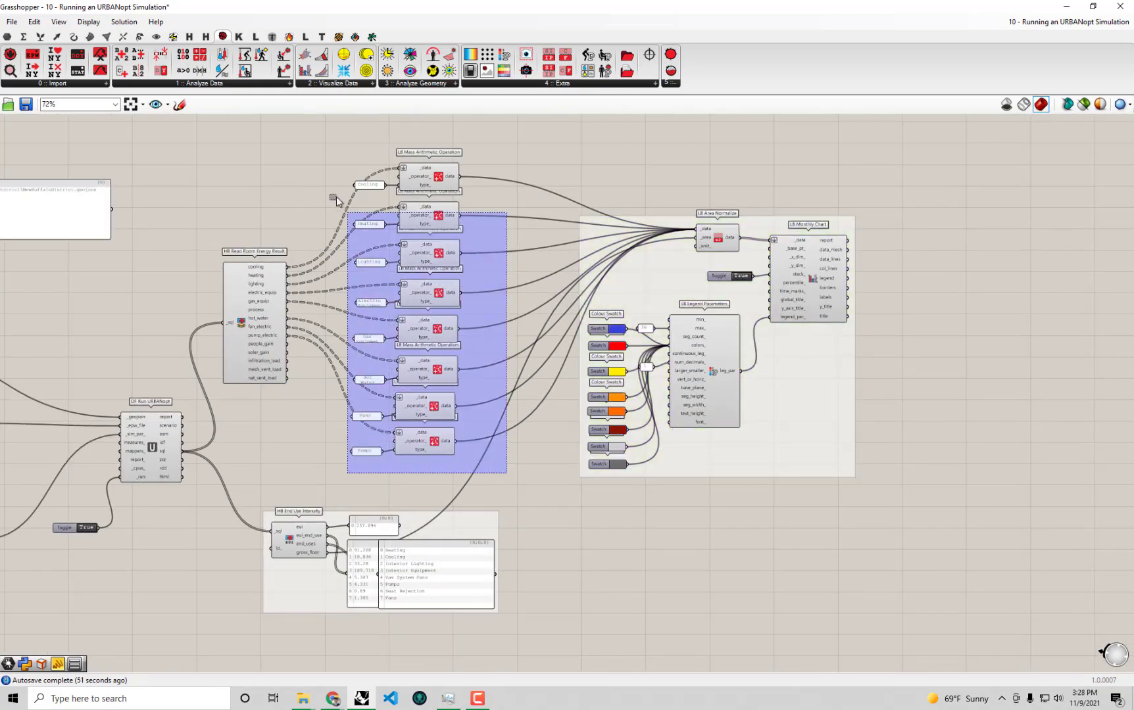
# Step: Zoom out to view the whole definition with the grouped arithmetic components
pyautogui.scroll(-3)
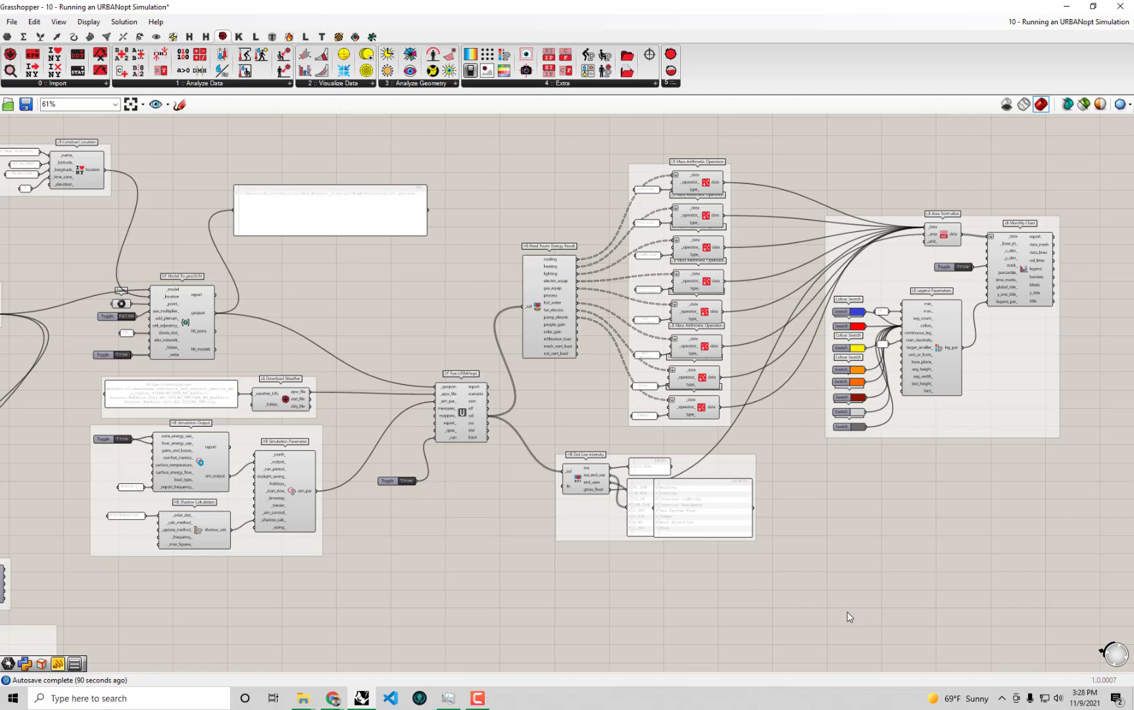
pyautogui.moveTo(574, 474)
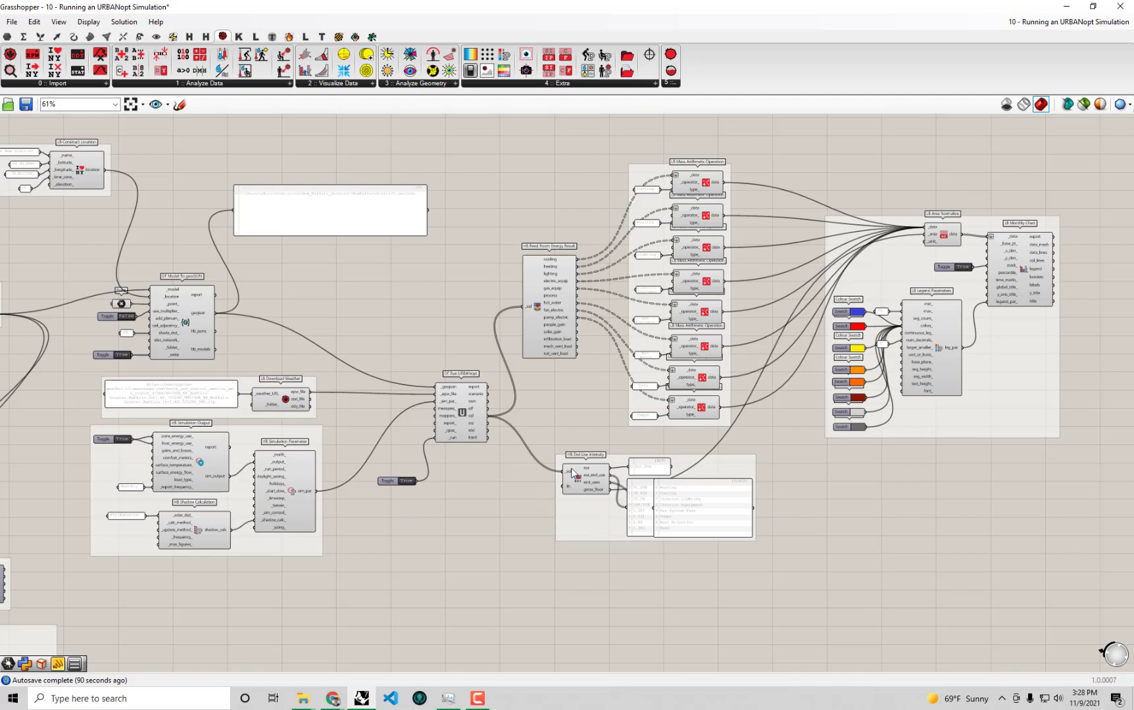
pyautogui.moveTo(593, 422)
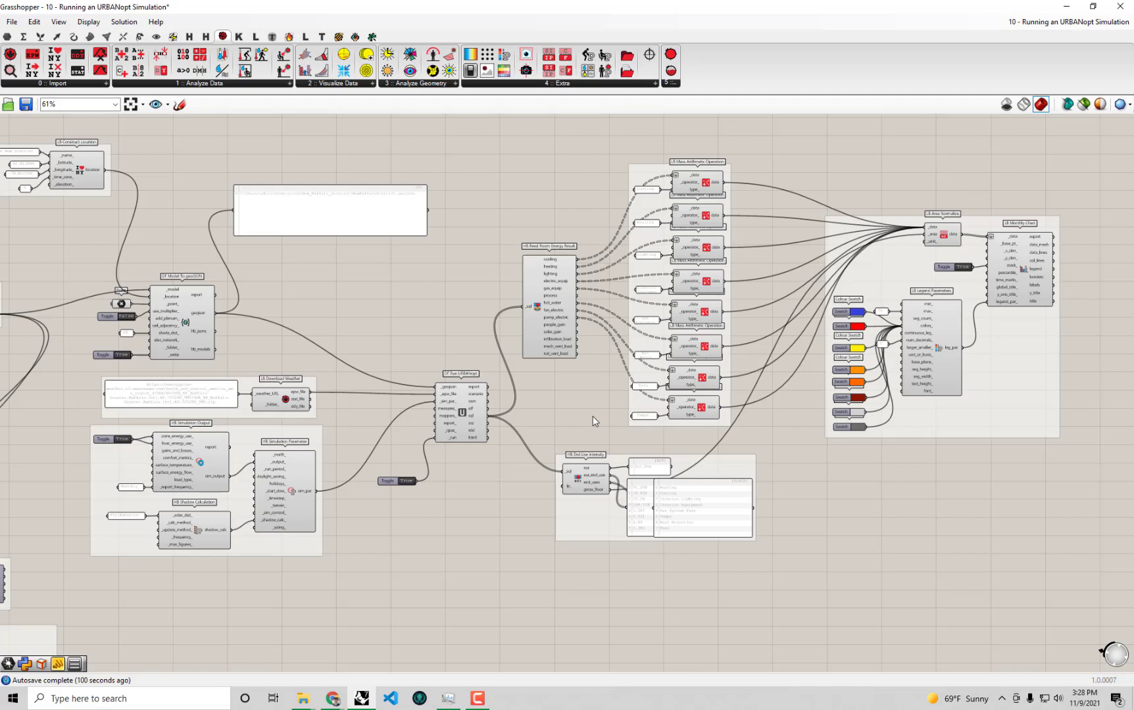
pyautogui.scroll(-3)
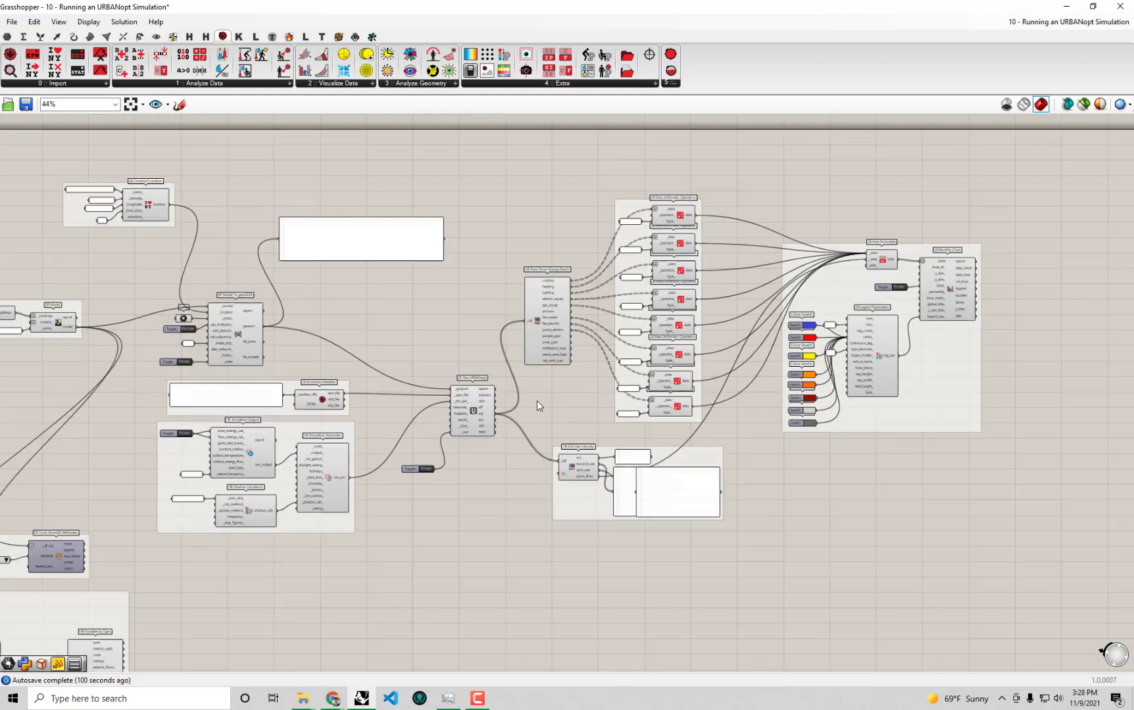
pyautogui.scroll(-3)
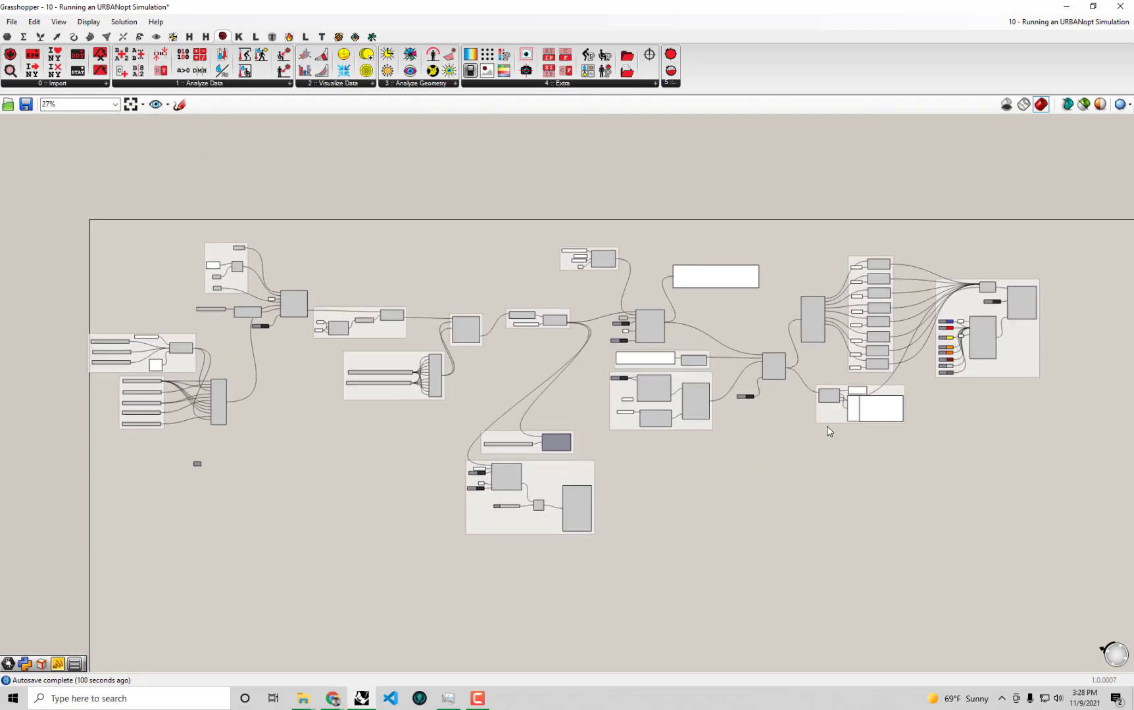
pyautogui.moveTo(945, 491)
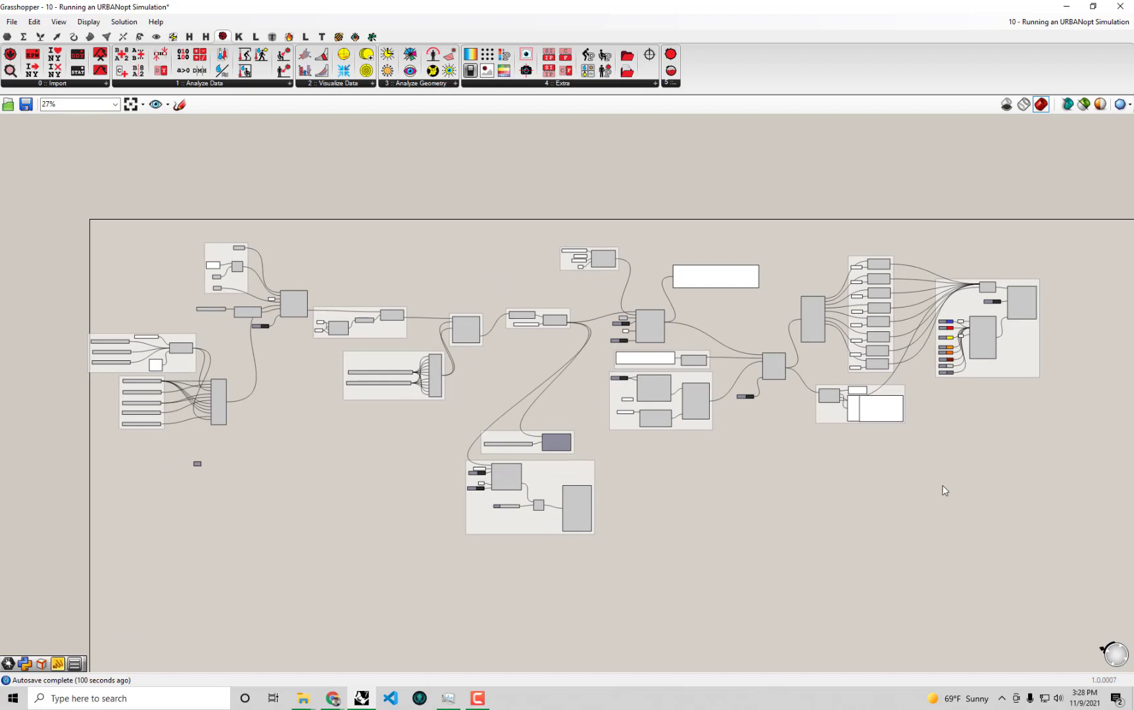